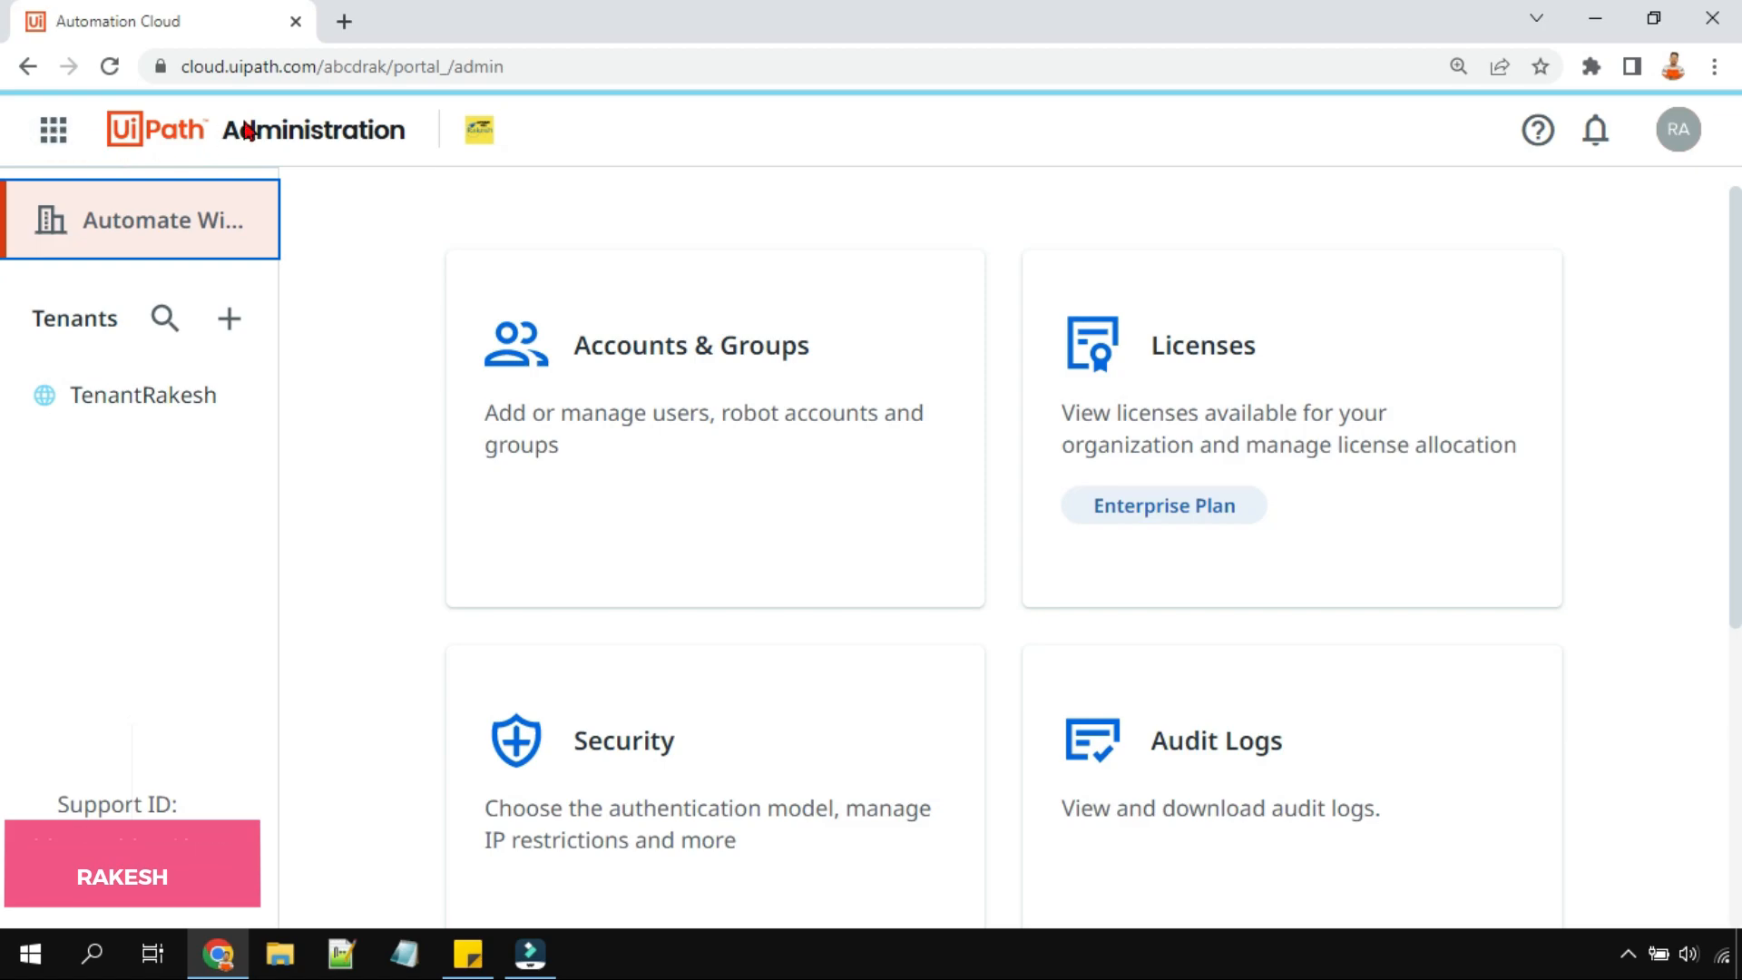
- Leave Administration for the Automation Cloud Home page through the product launcher
click(53, 129)
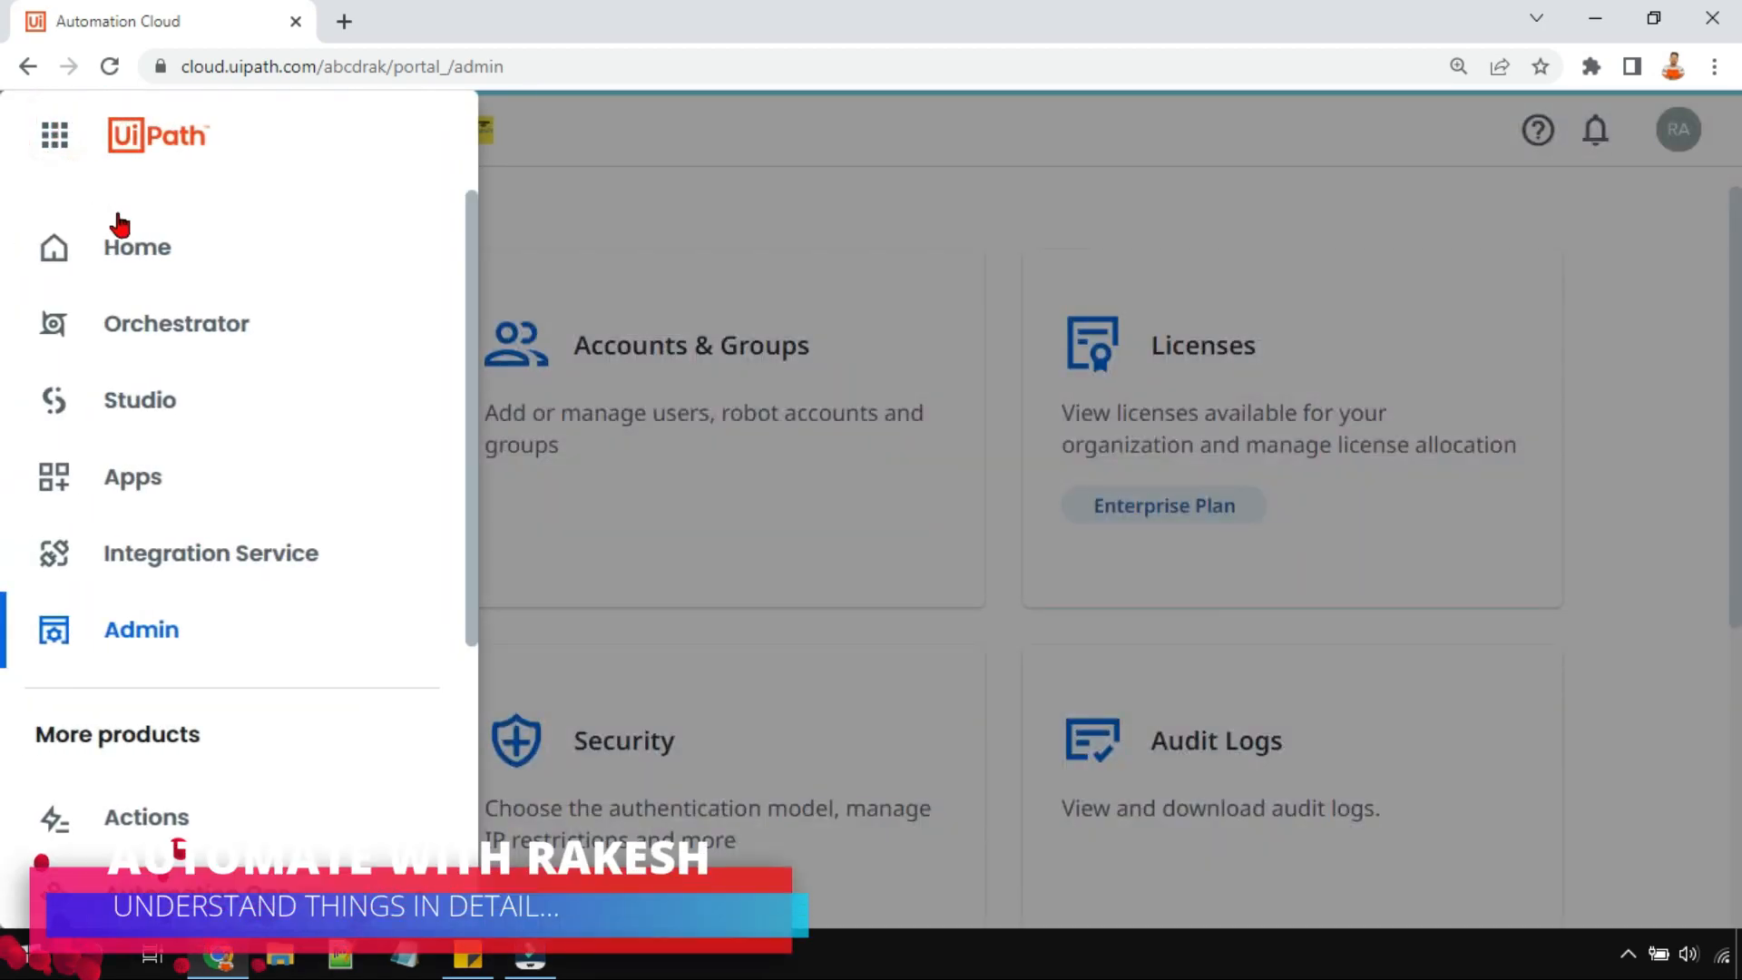
mouse_move(150, 253)
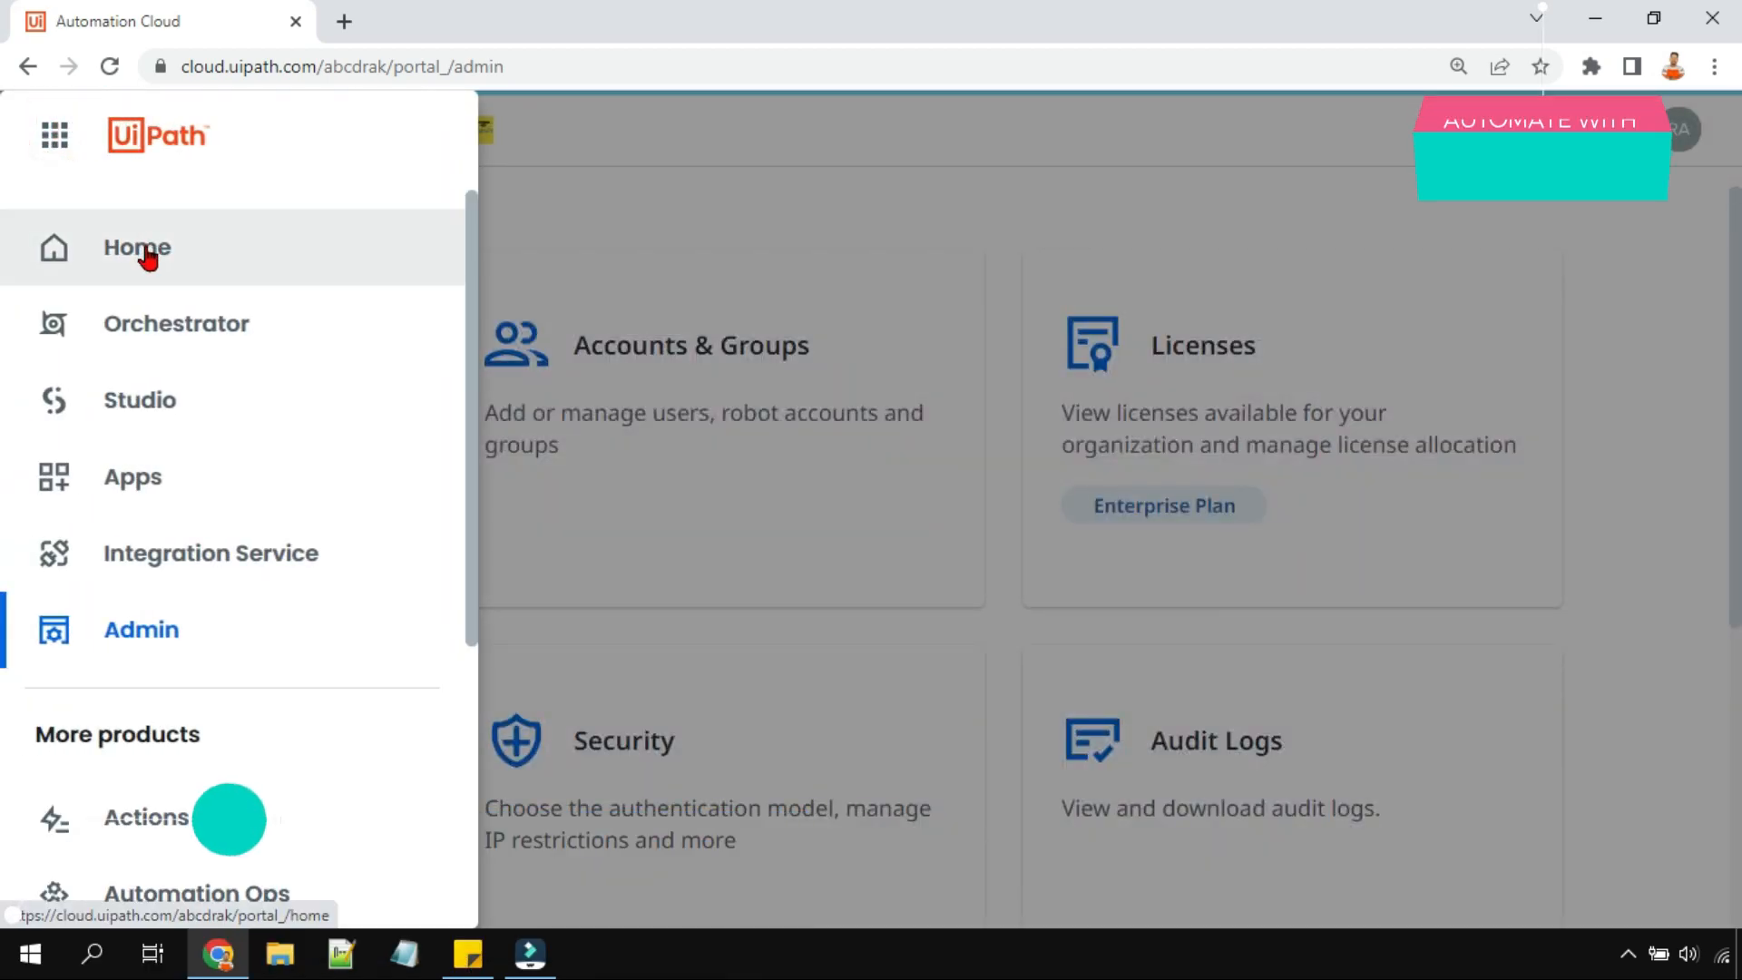
click(135, 247)
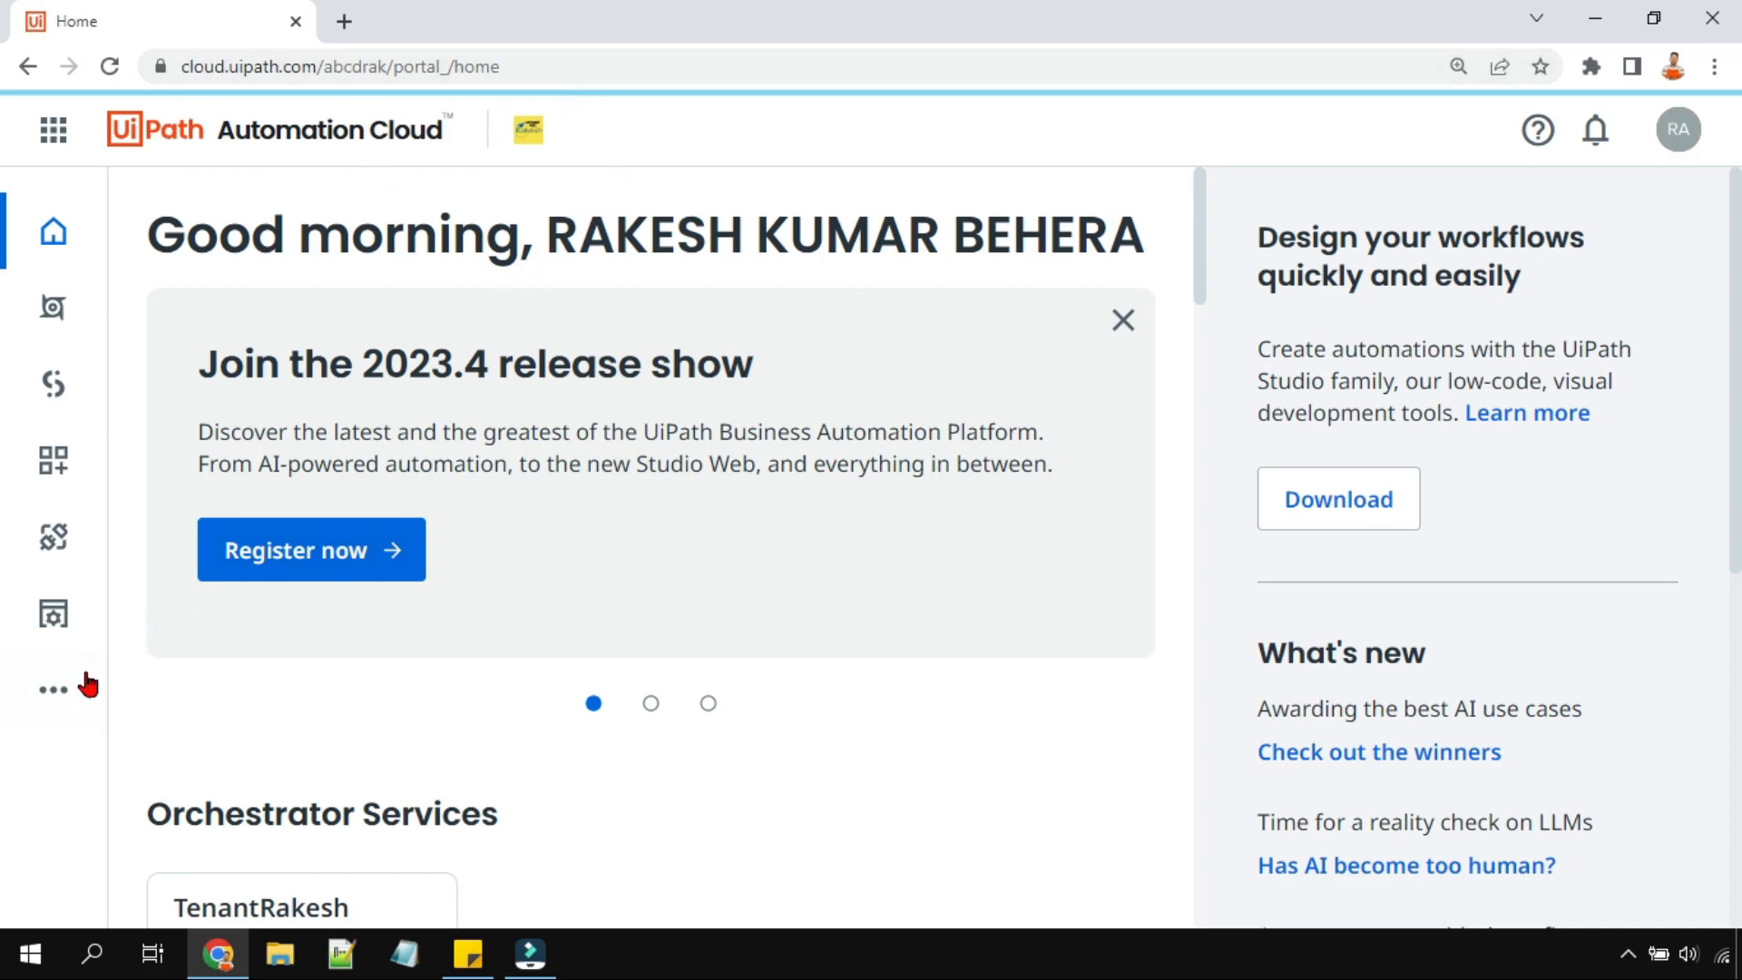
mouse_move(367, 189)
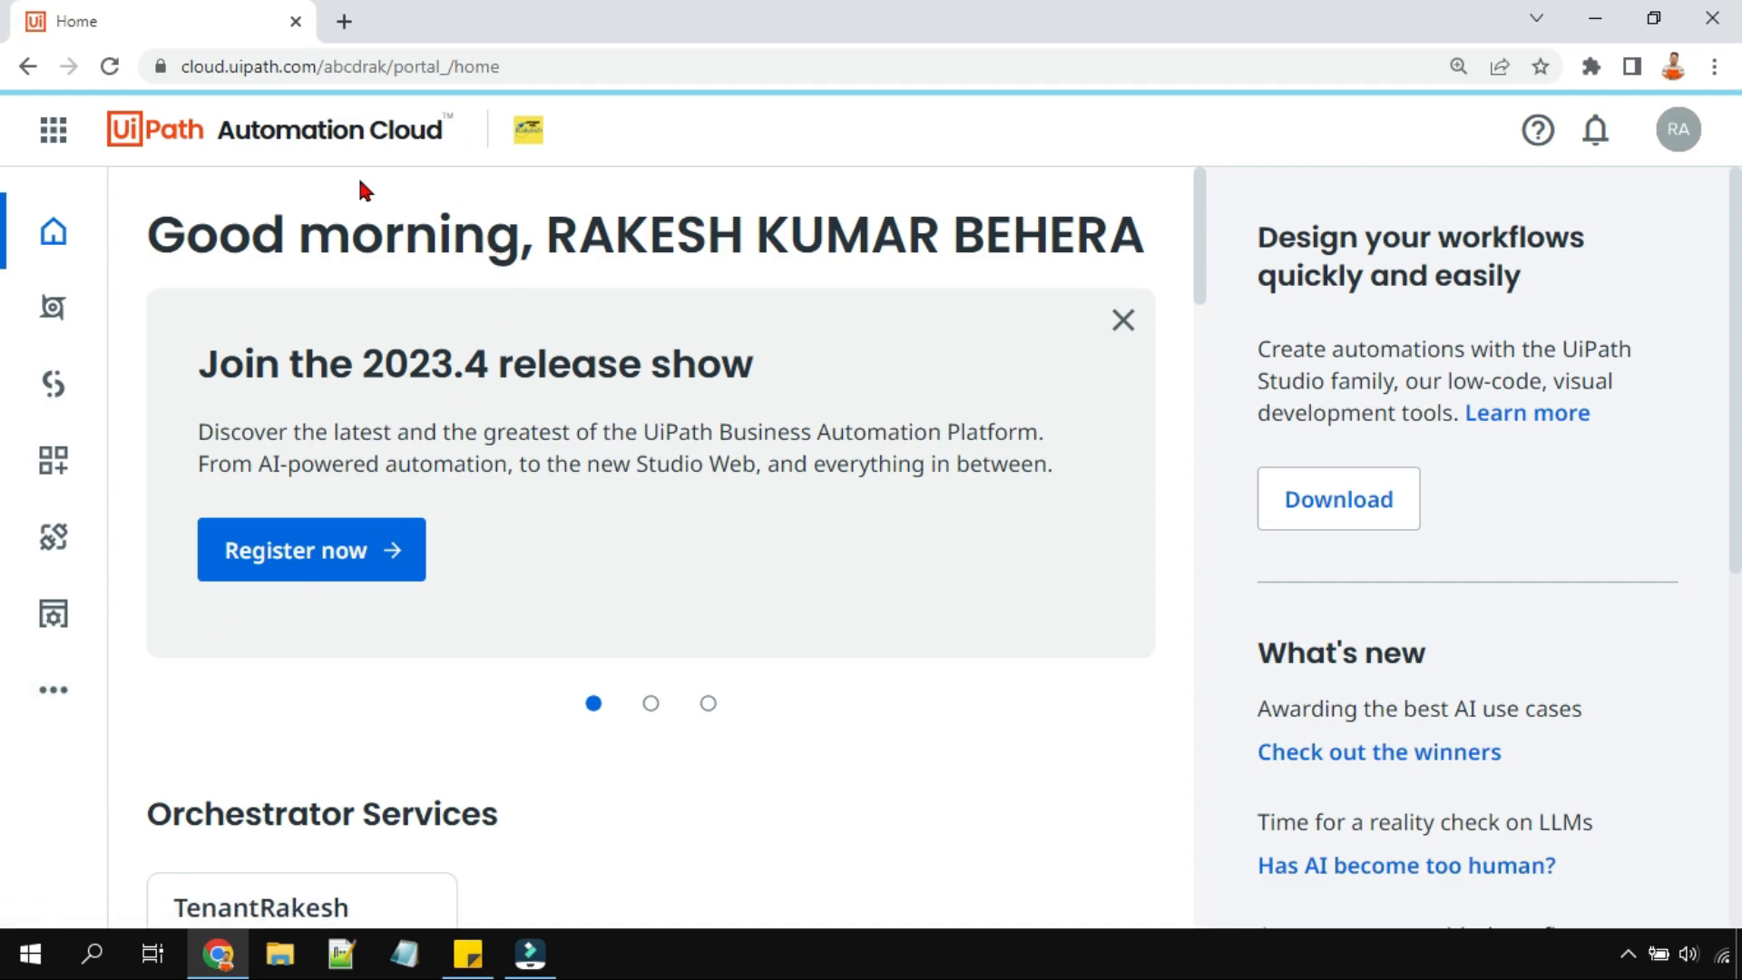
mouse_move(492, 173)
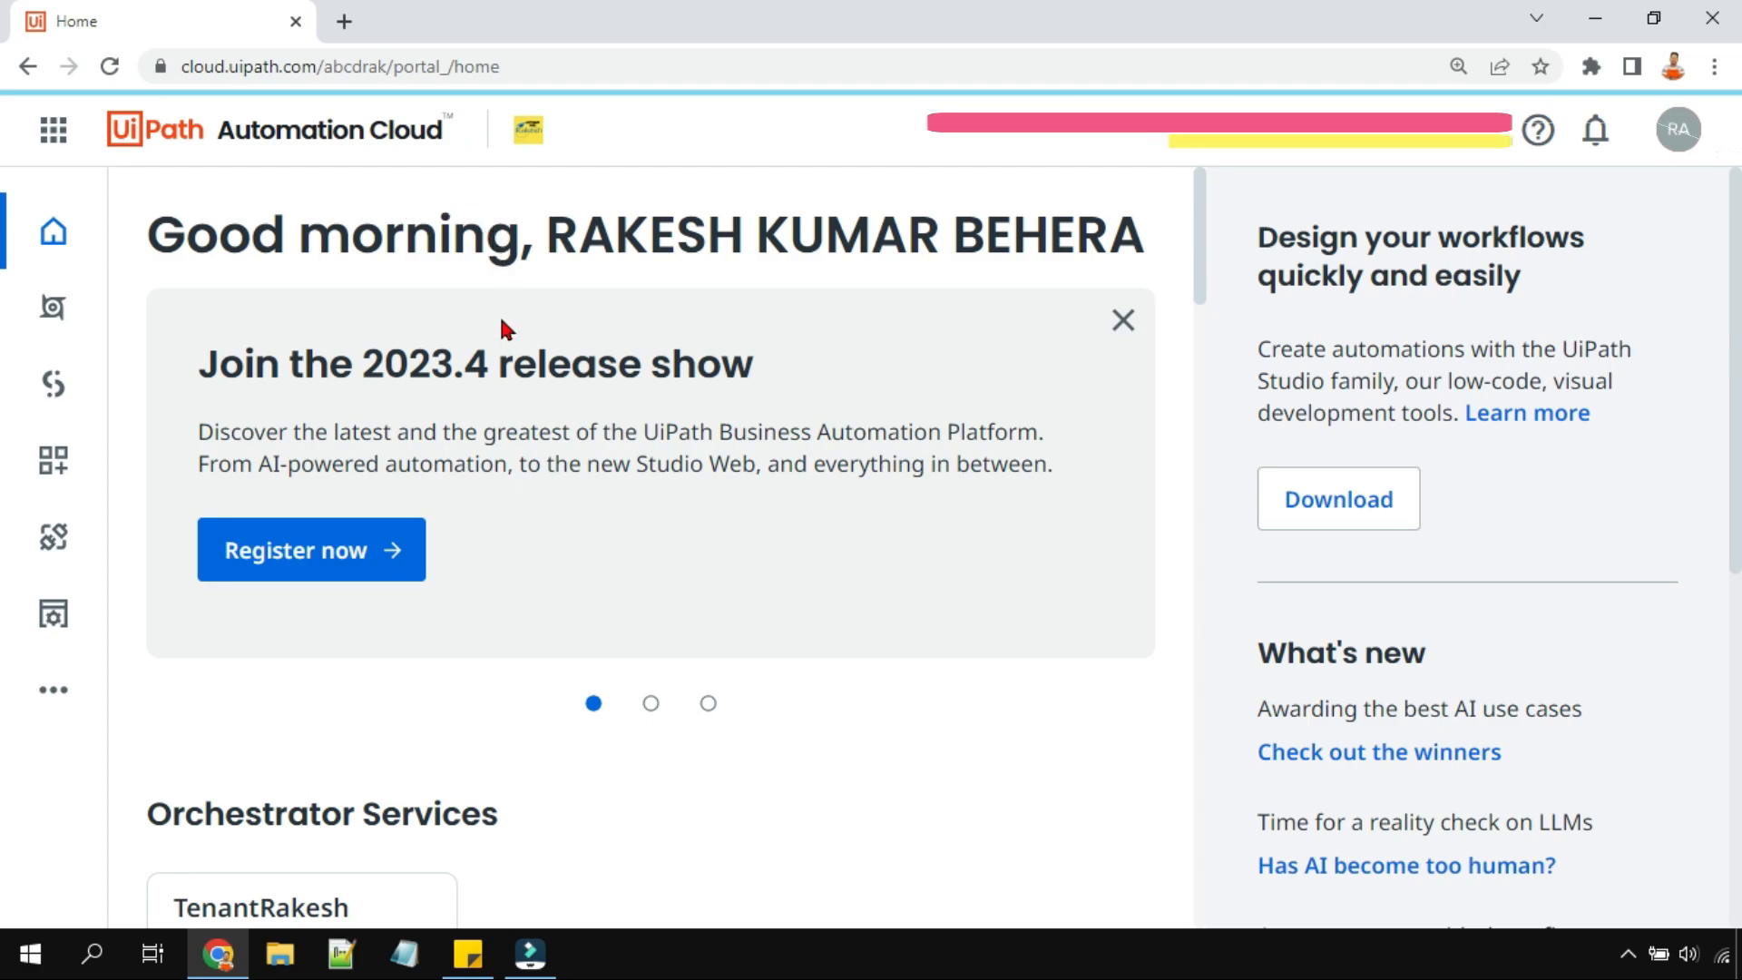
mouse_move(478, 415)
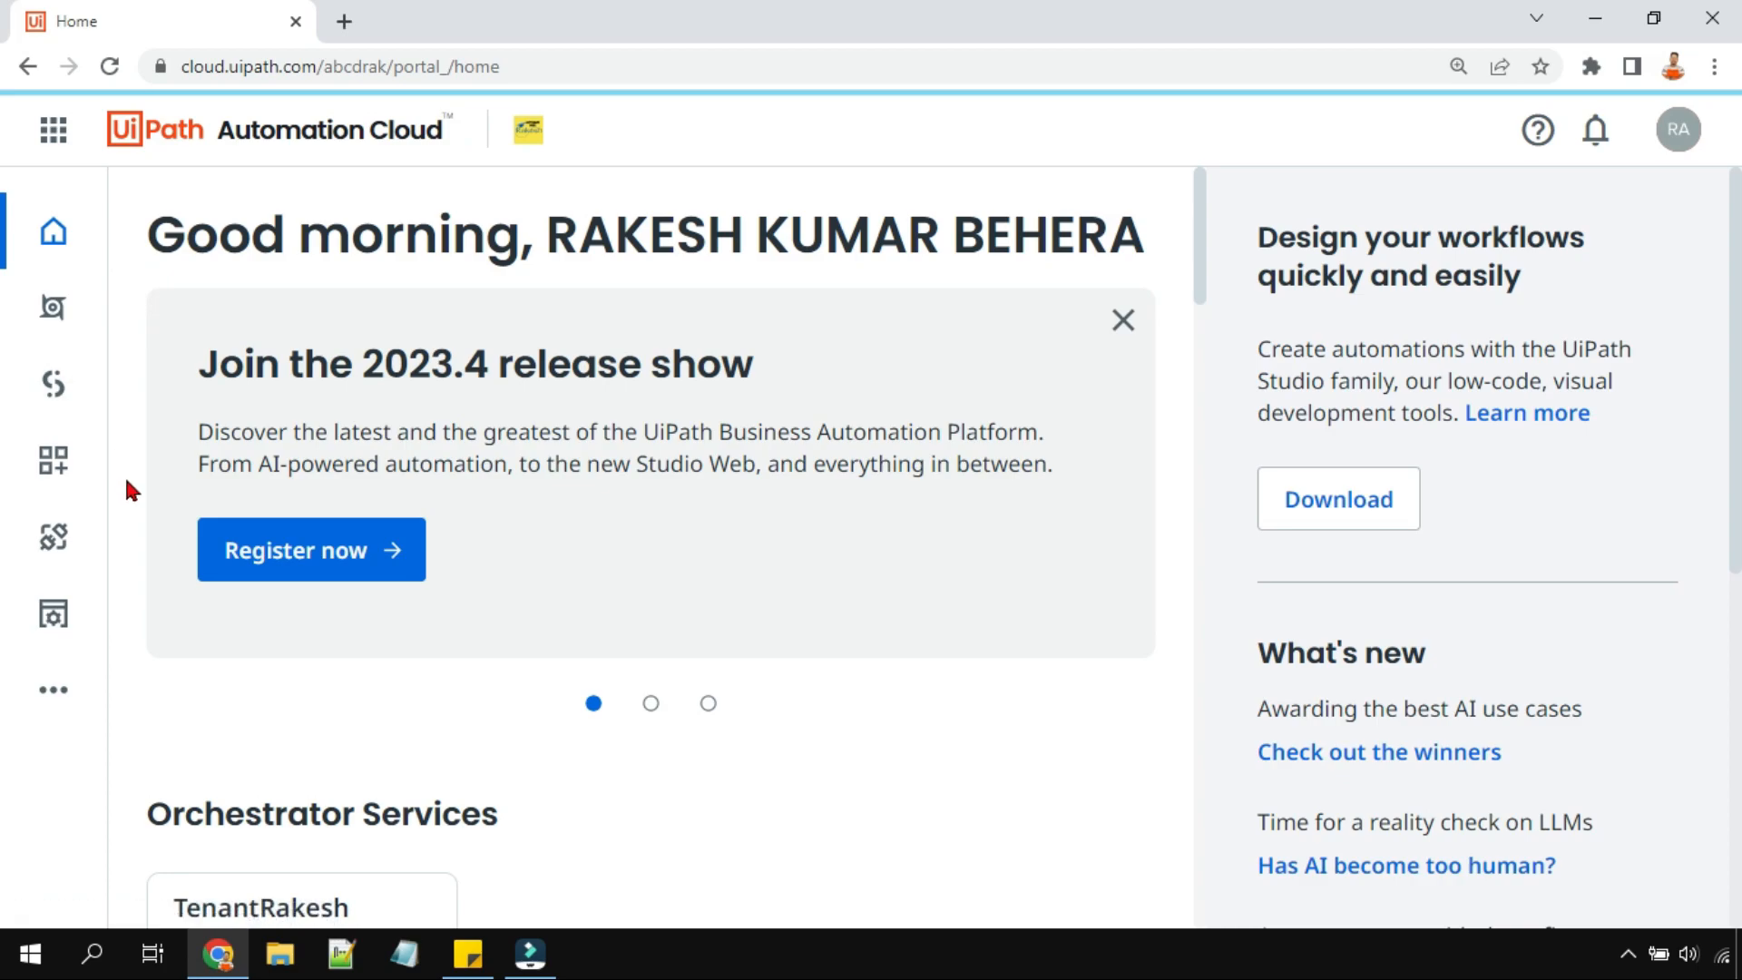
mouse_move(373, 172)
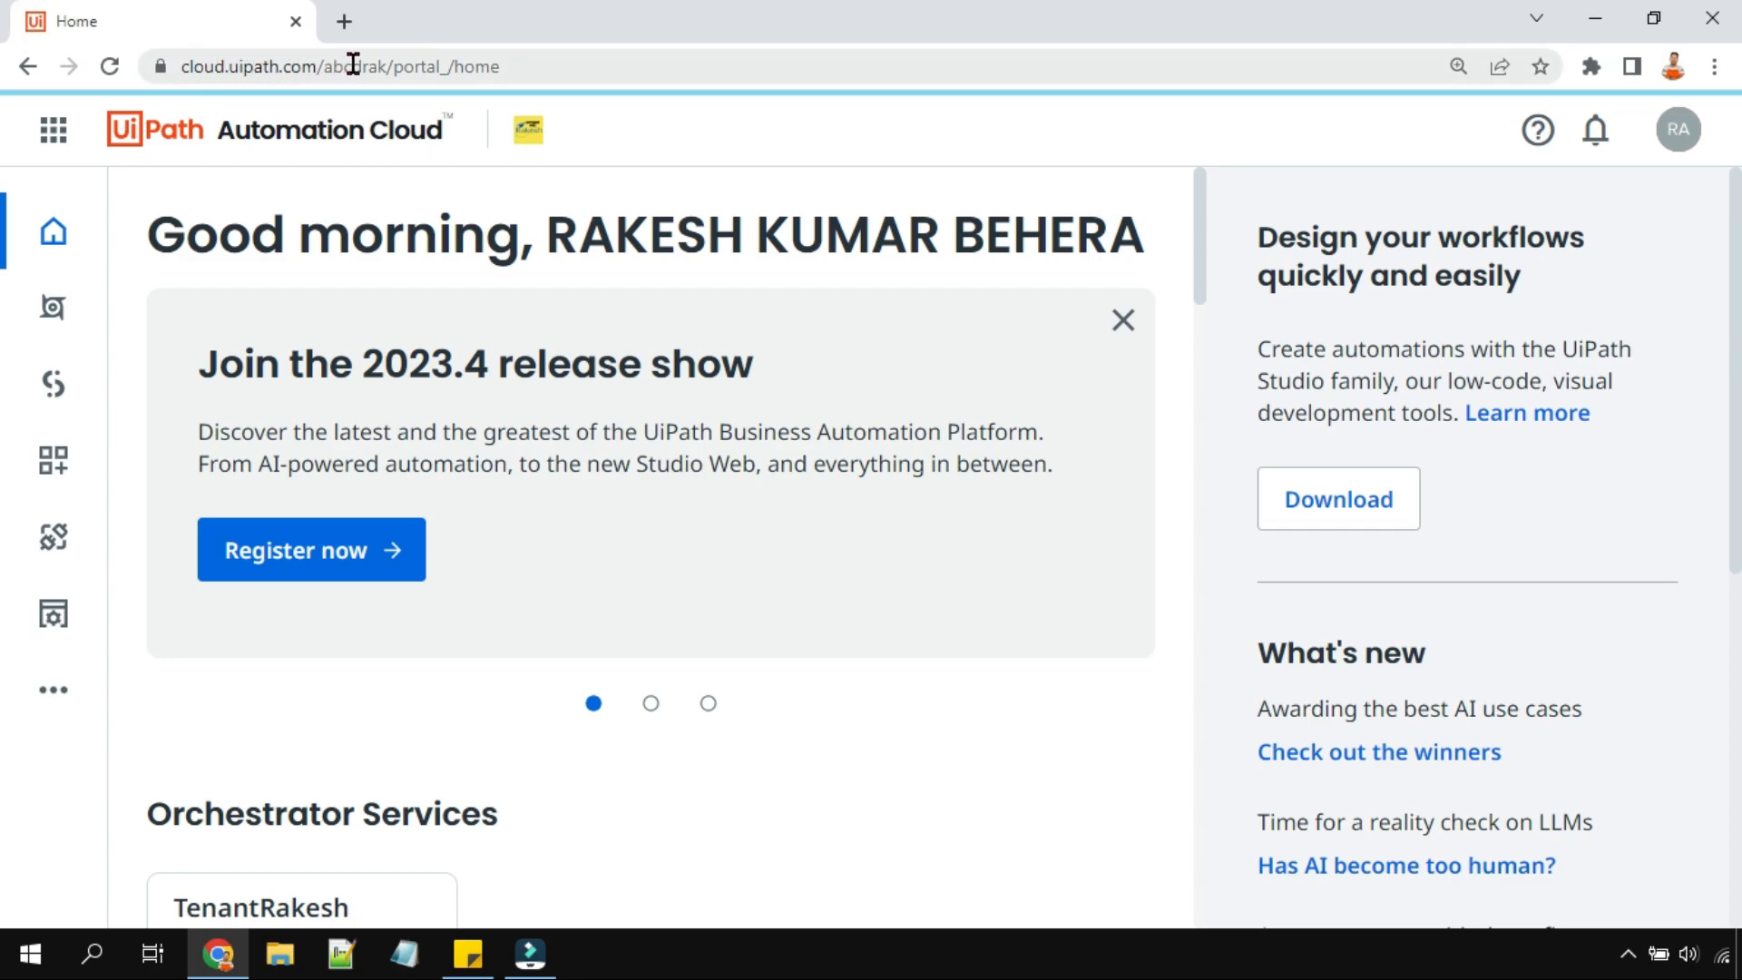
mouse_move(52, 614)
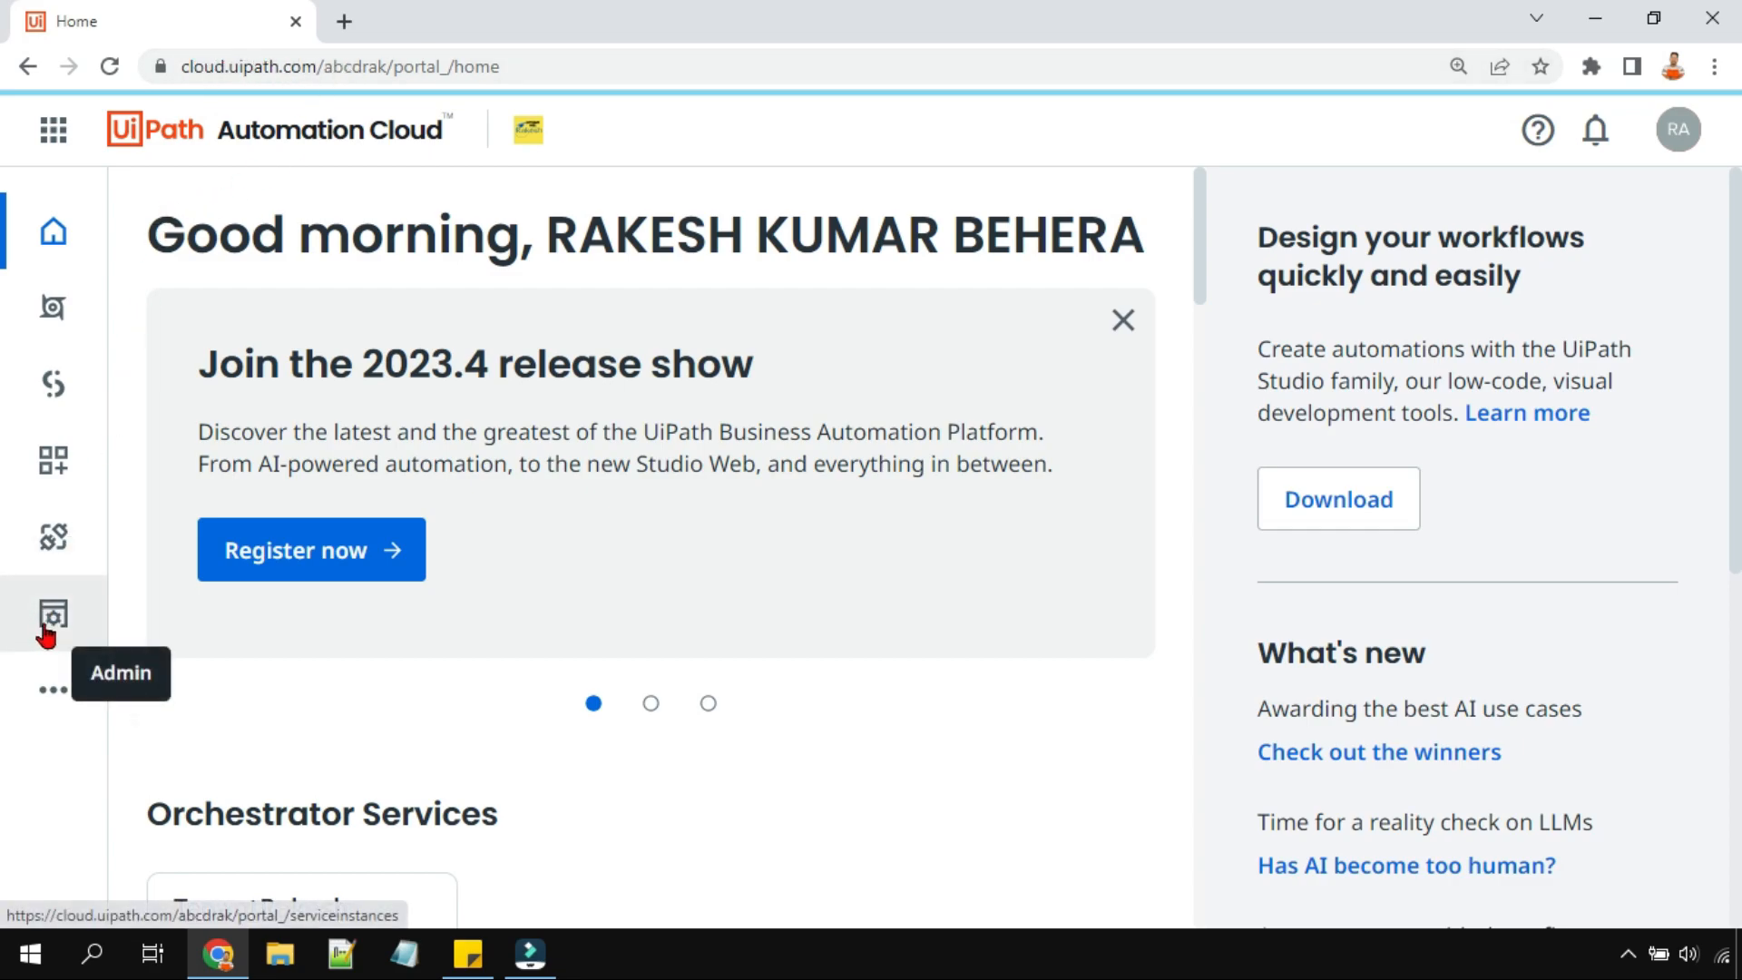
- Return to the organization-level Administration page with its admin cards
click(53, 619)
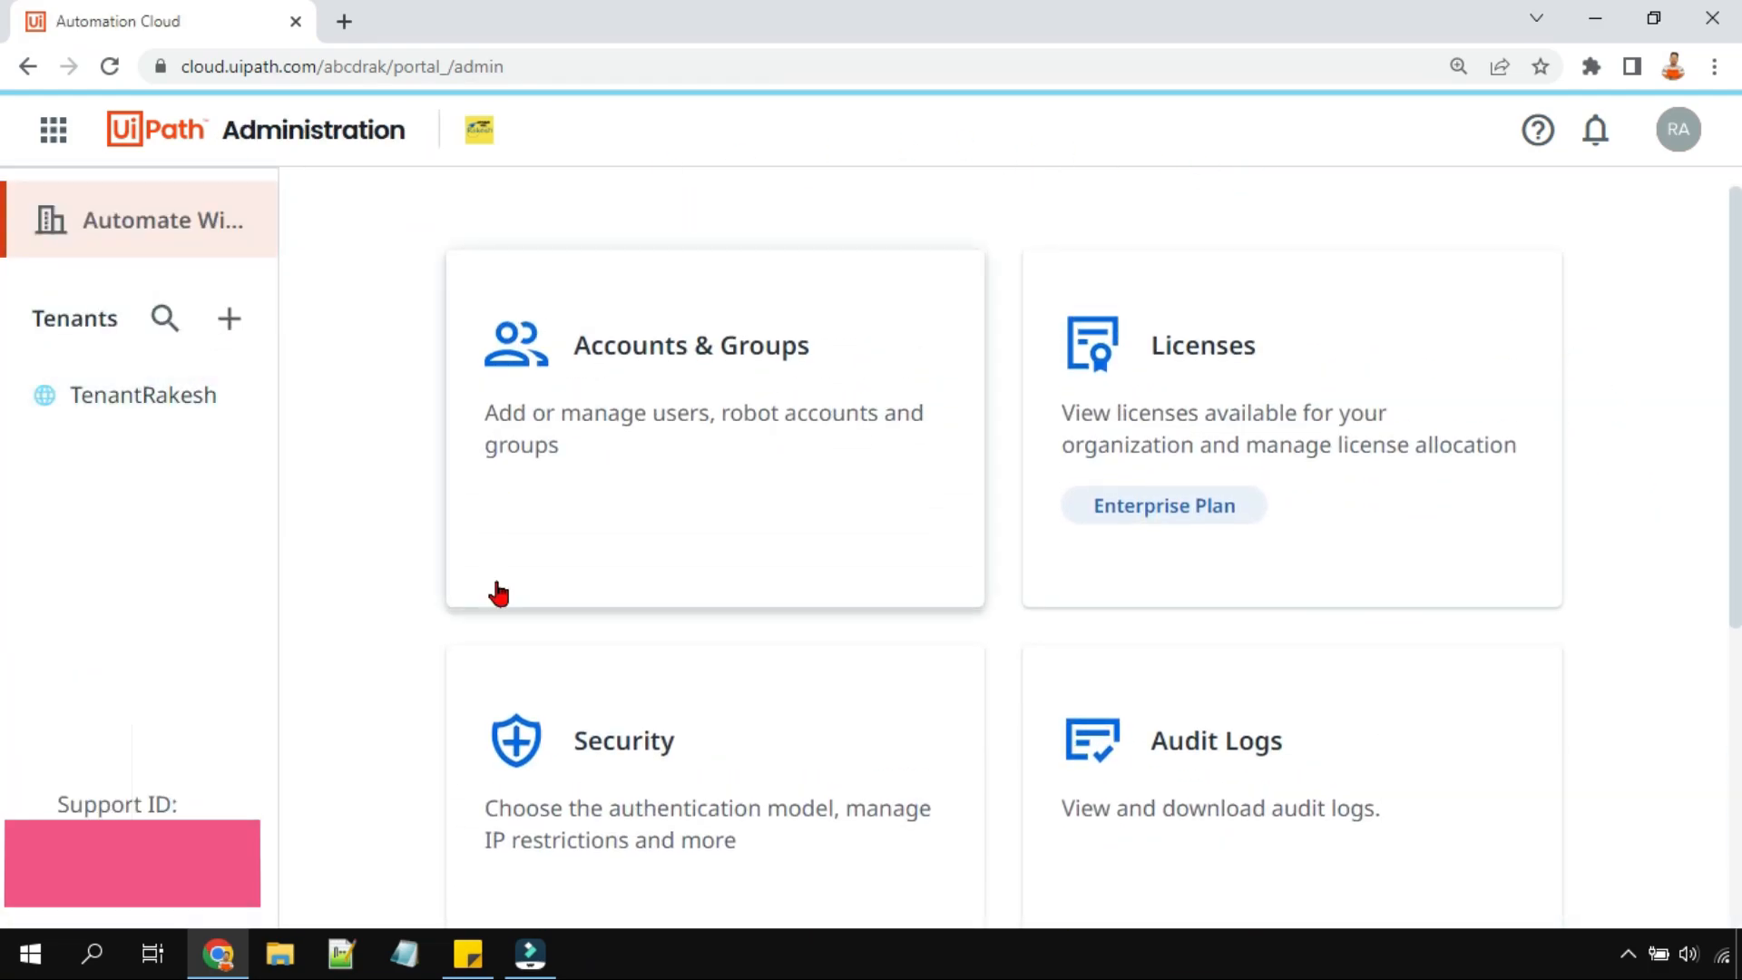
mouse_move(1699, 732)
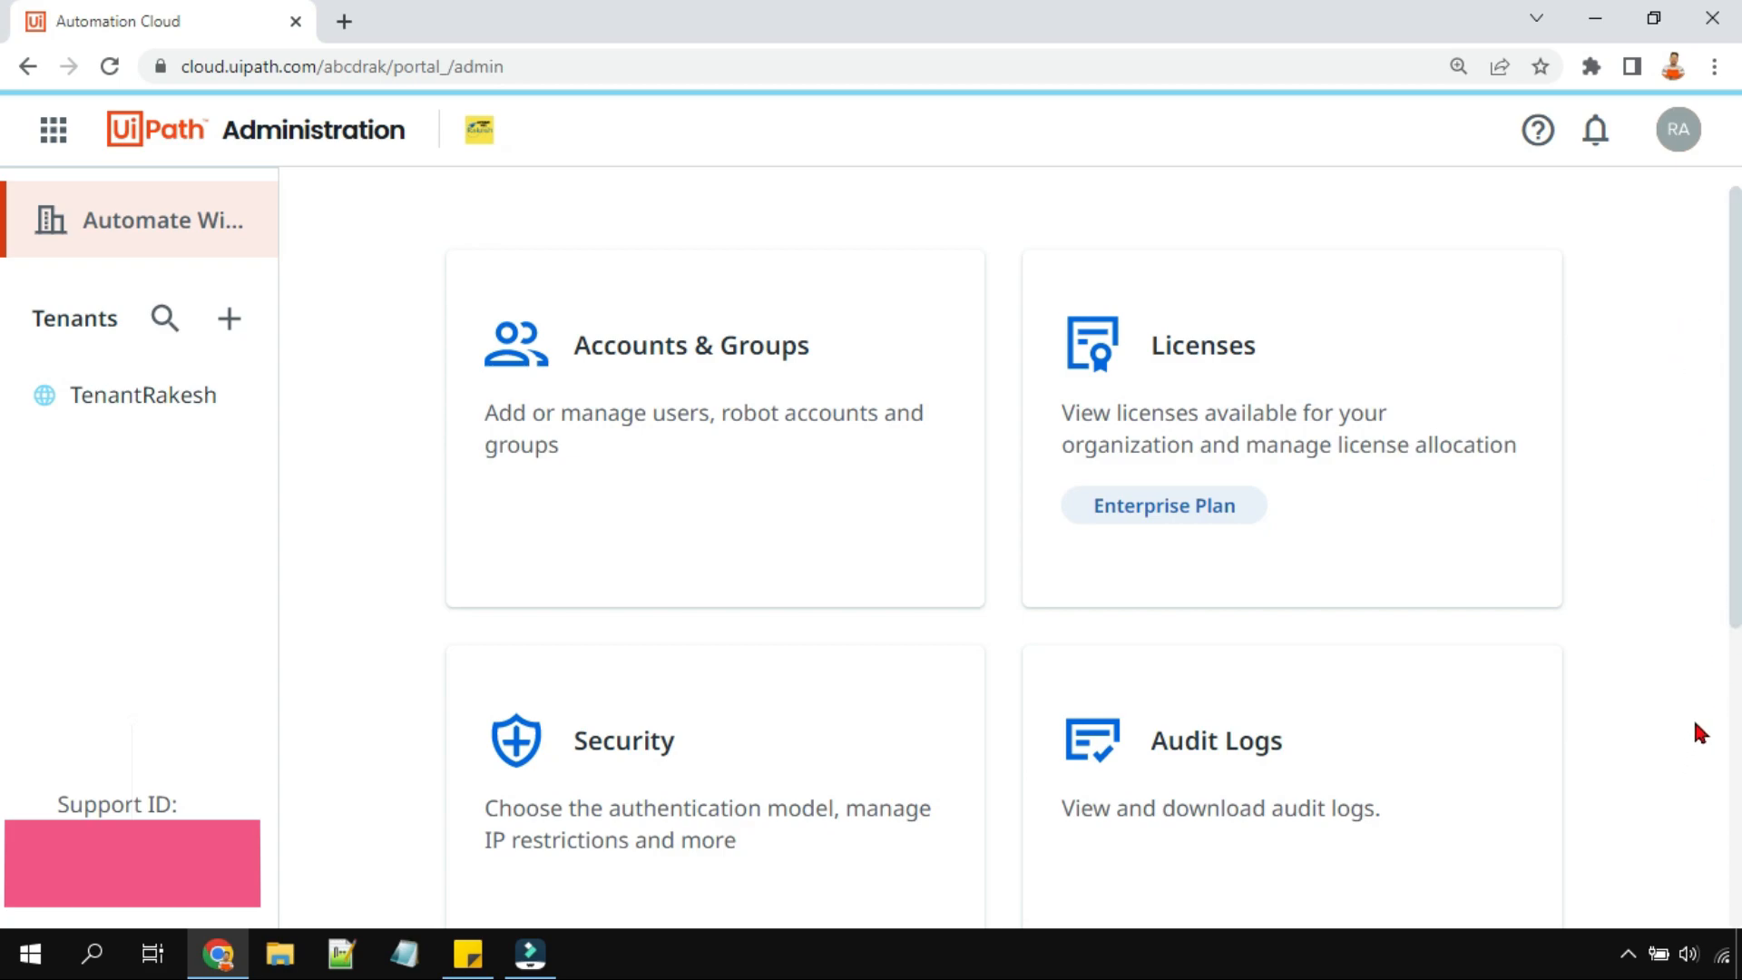
mouse_move(1588, 302)
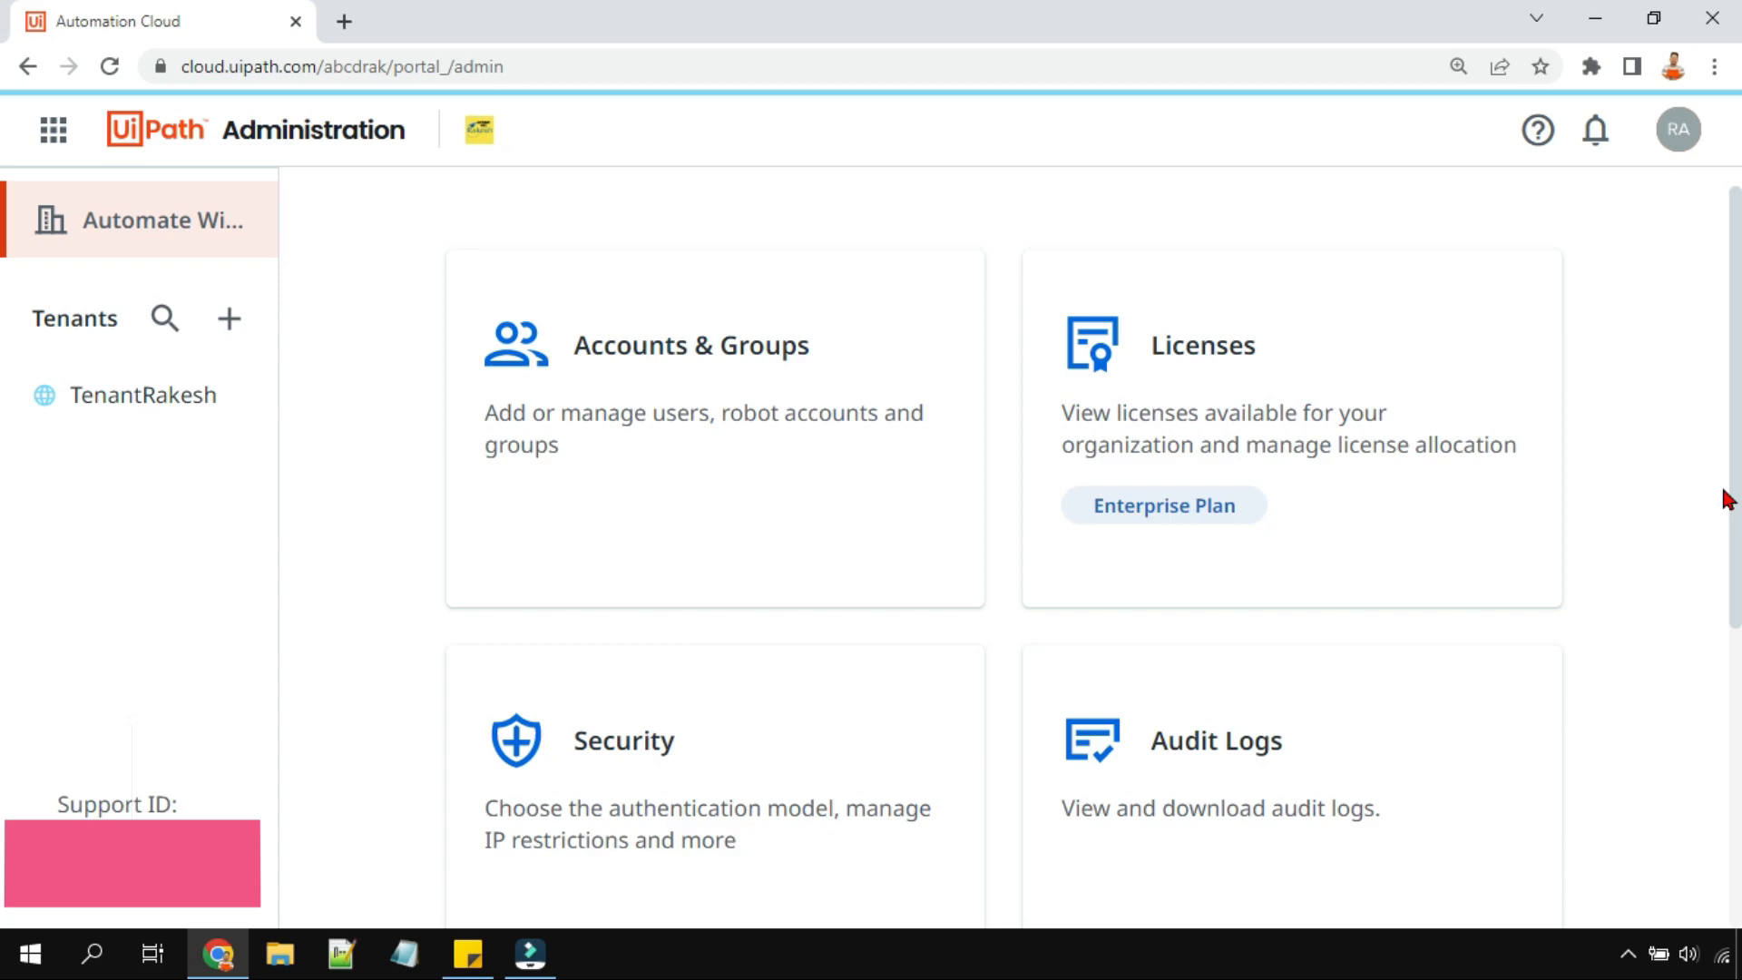
mouse_move(64, 237)
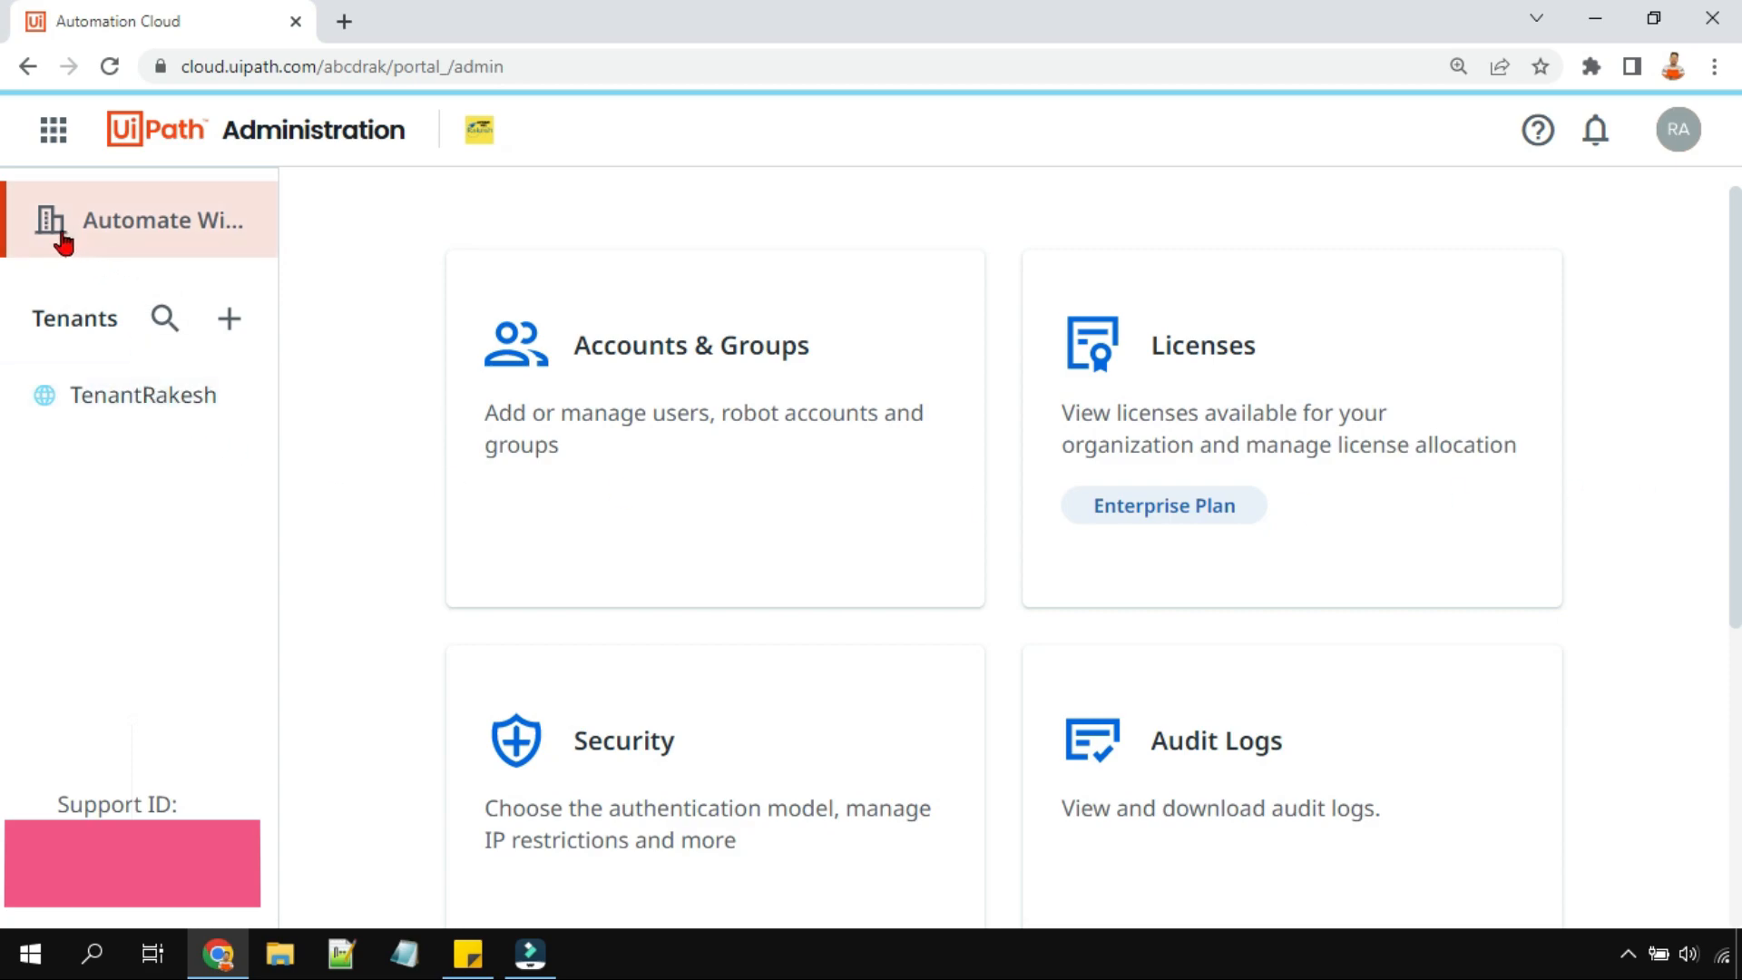
mouse_move(223, 234)
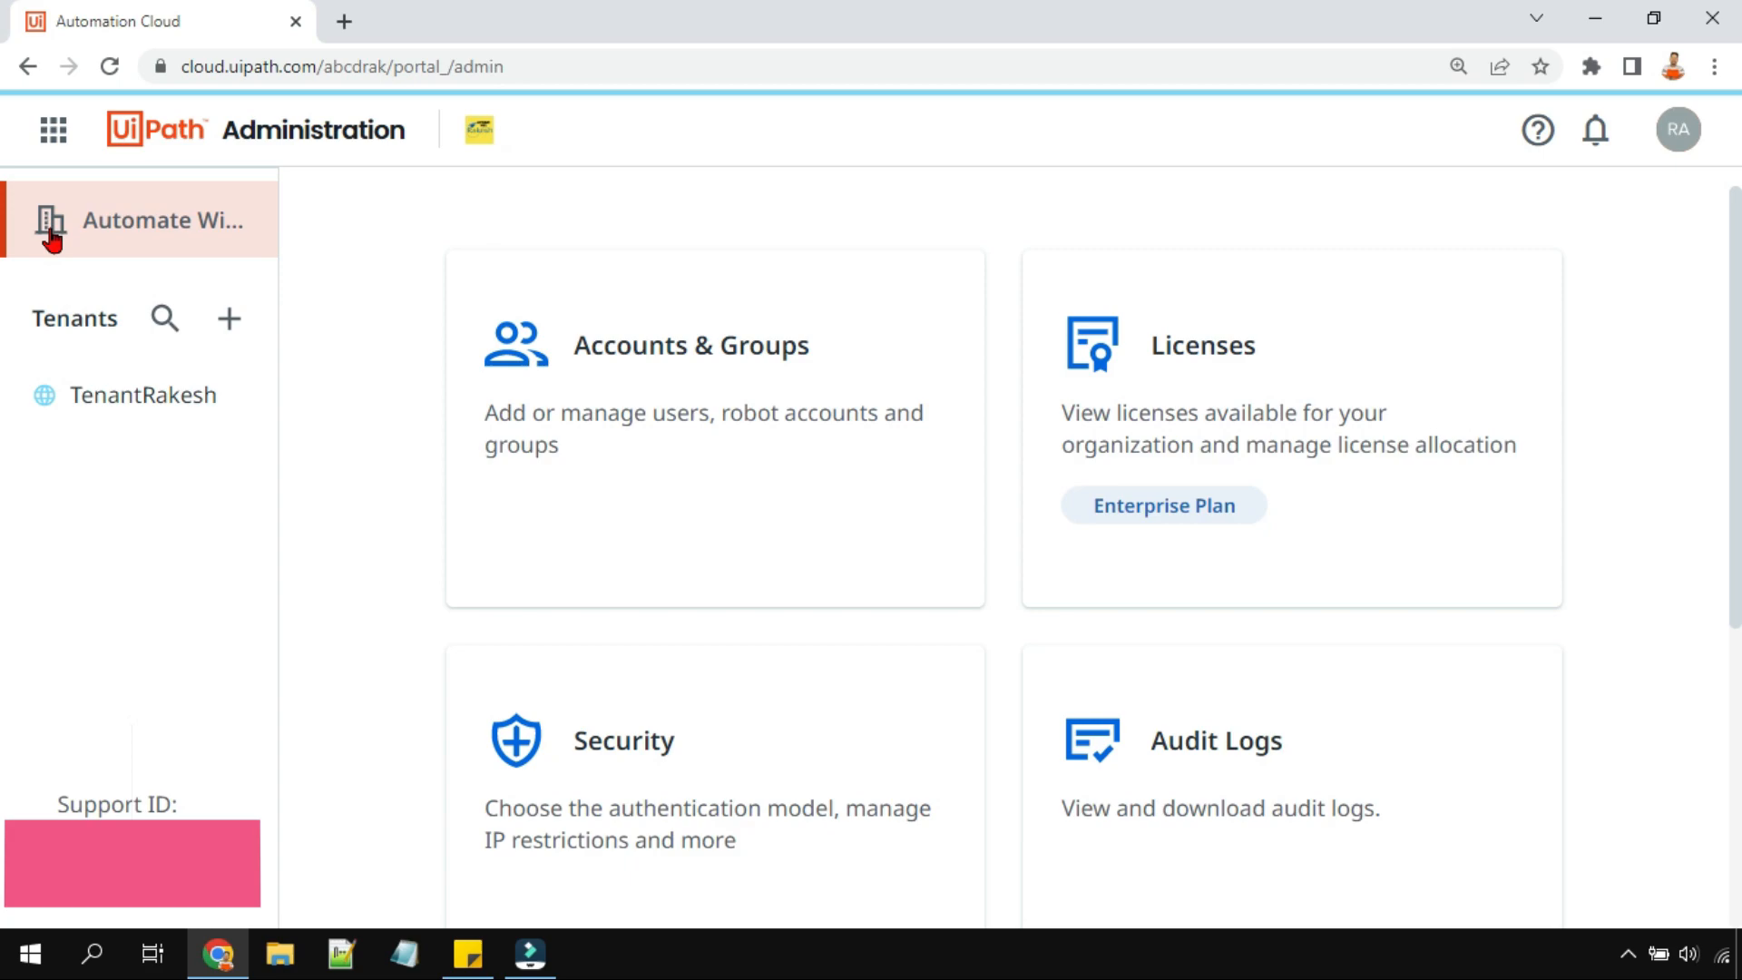
mouse_move(117, 233)
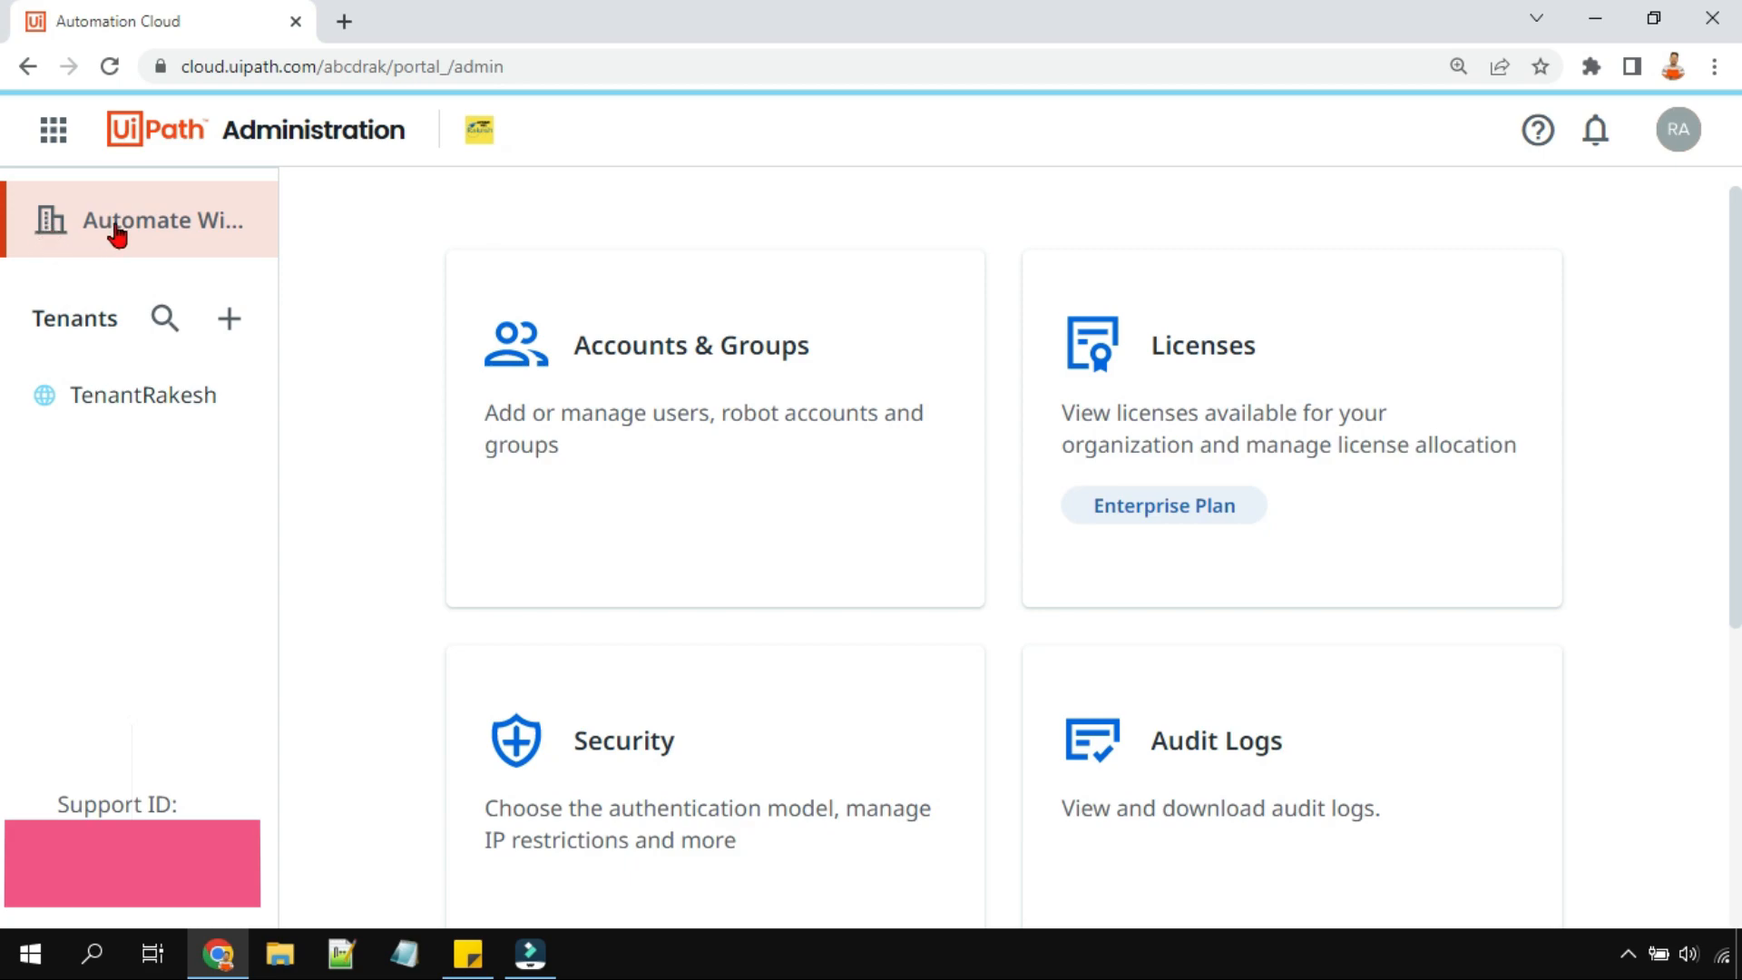
mouse_move(103, 232)
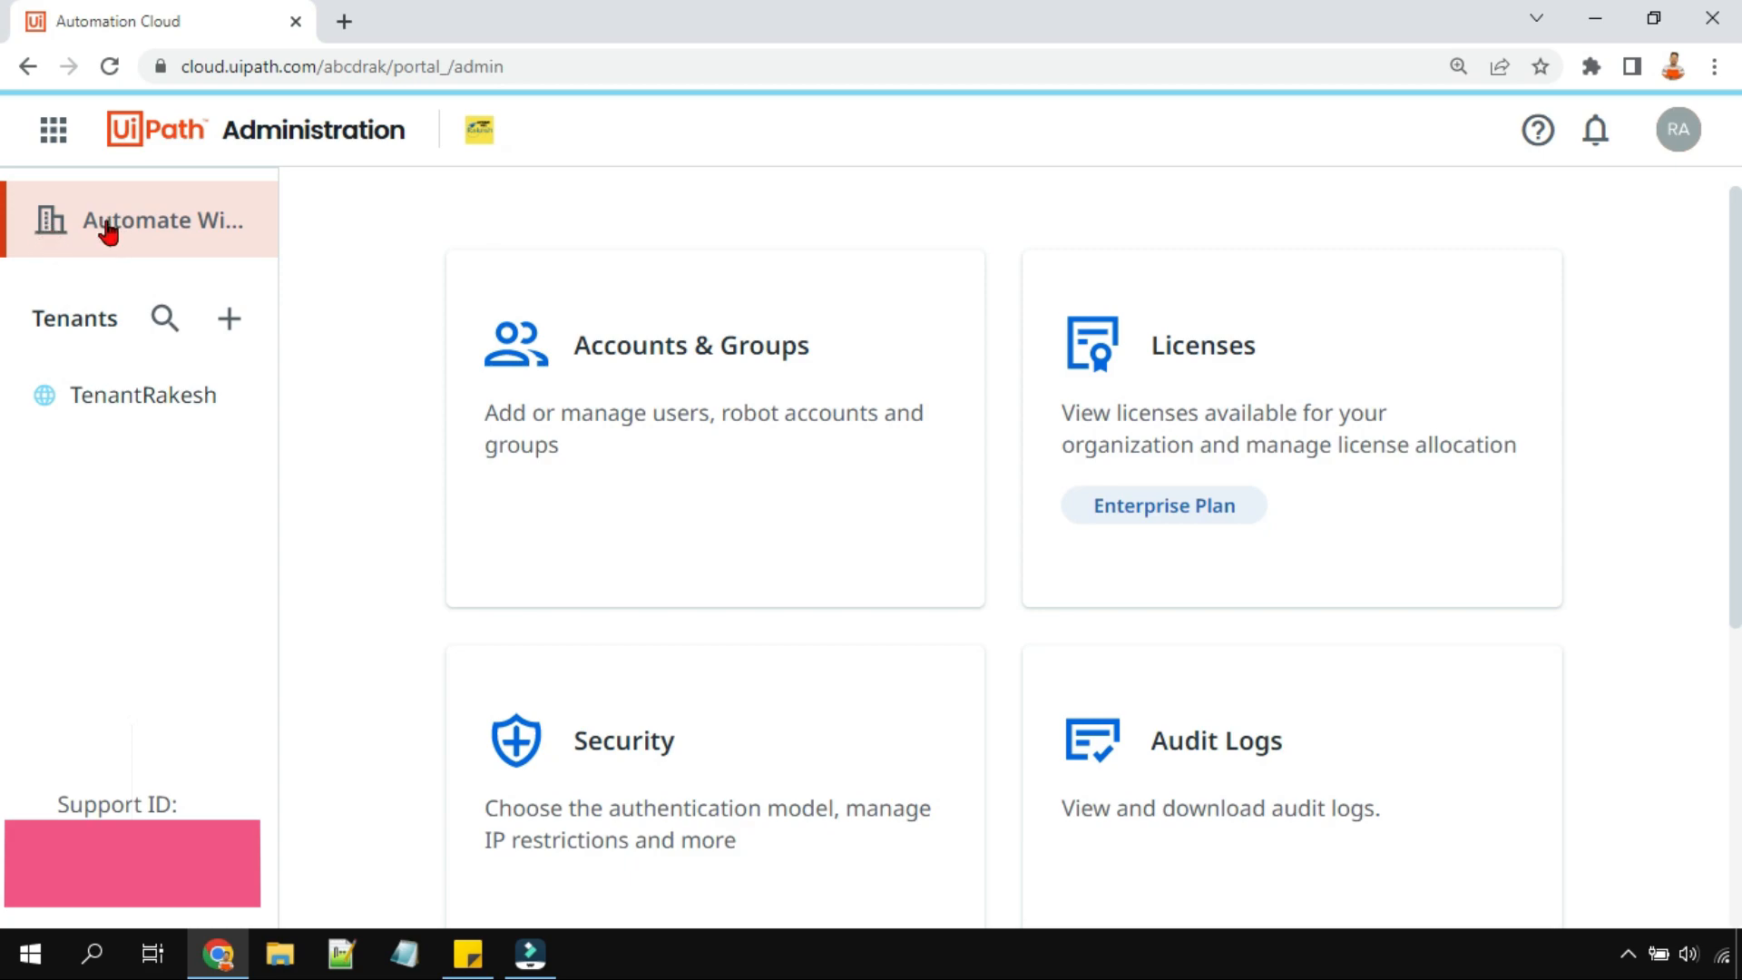
click(111, 218)
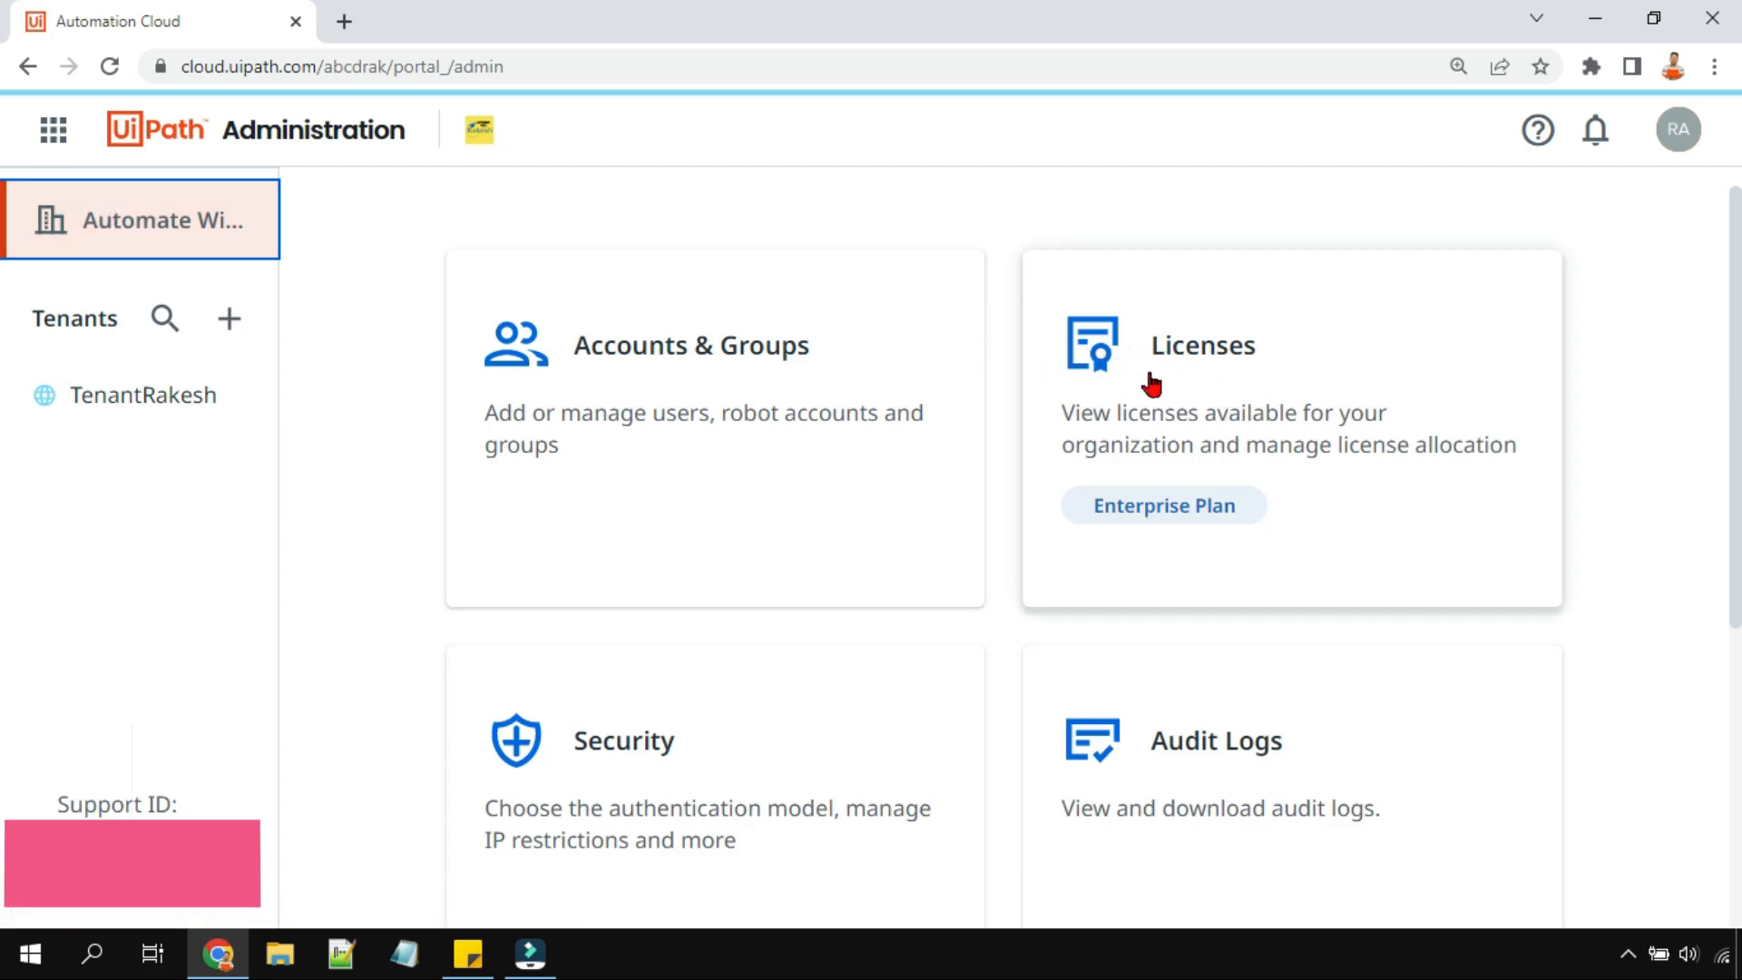
mouse_move(1332, 303)
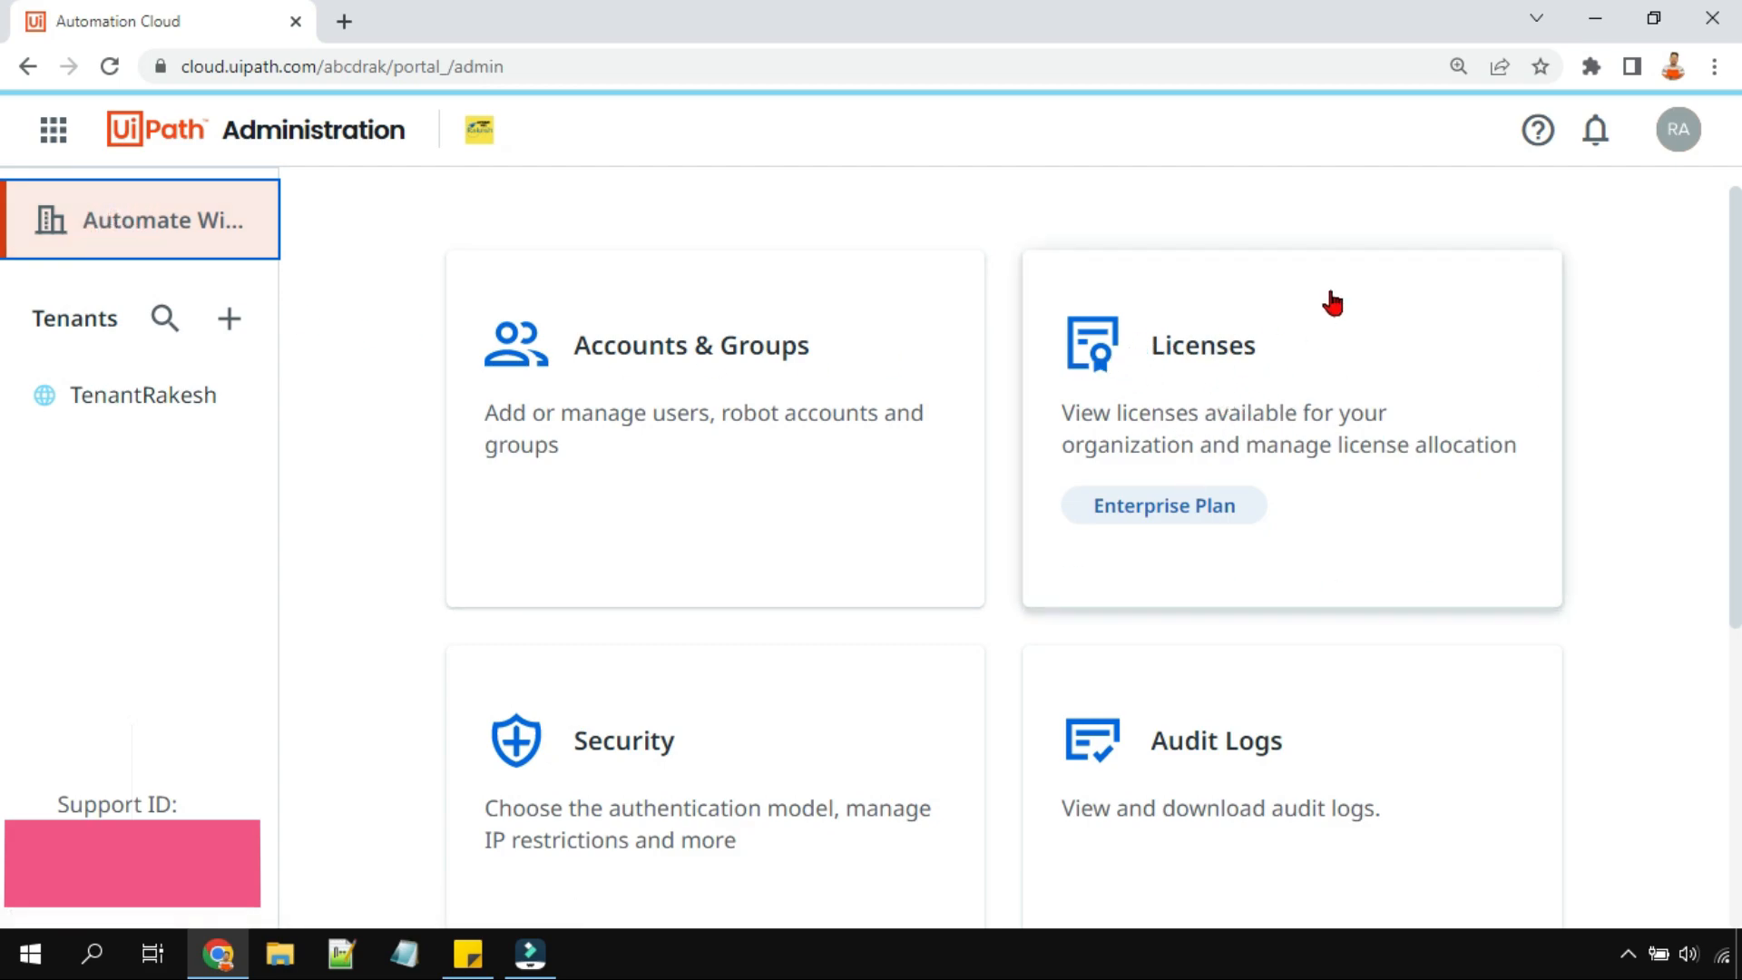
mouse_move(1219, 361)
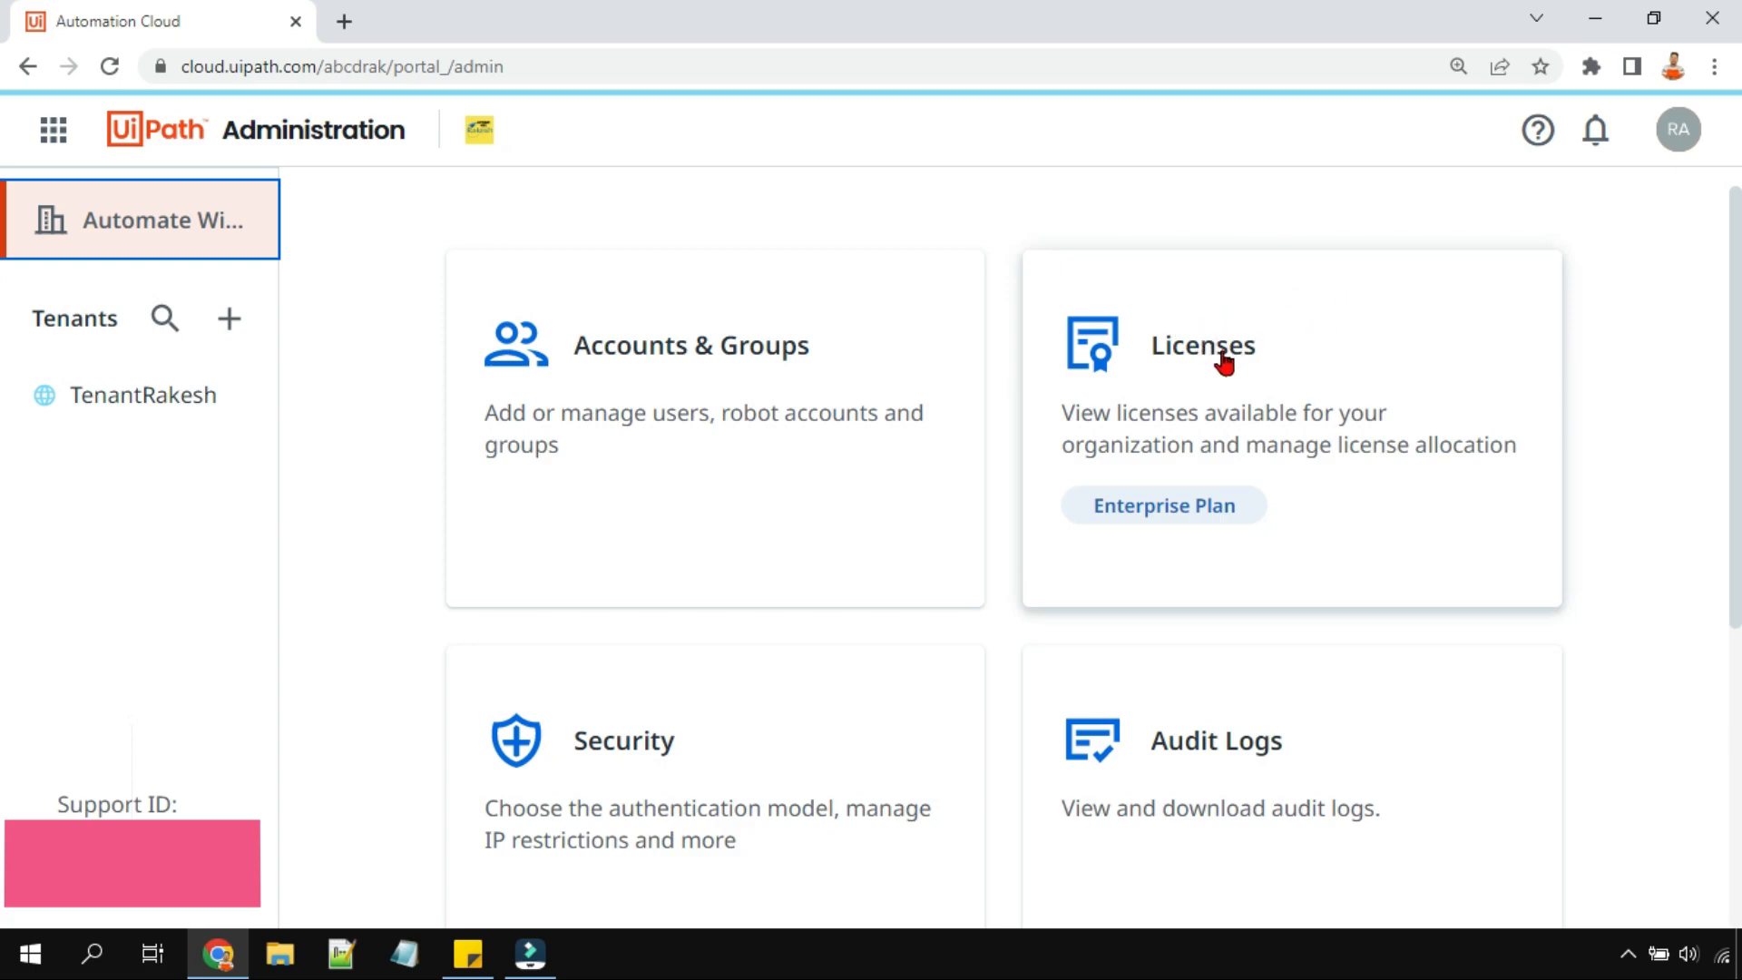
- Open the organization's Licenses page showing subscription expiry and named-user license counts
click(1202, 345)
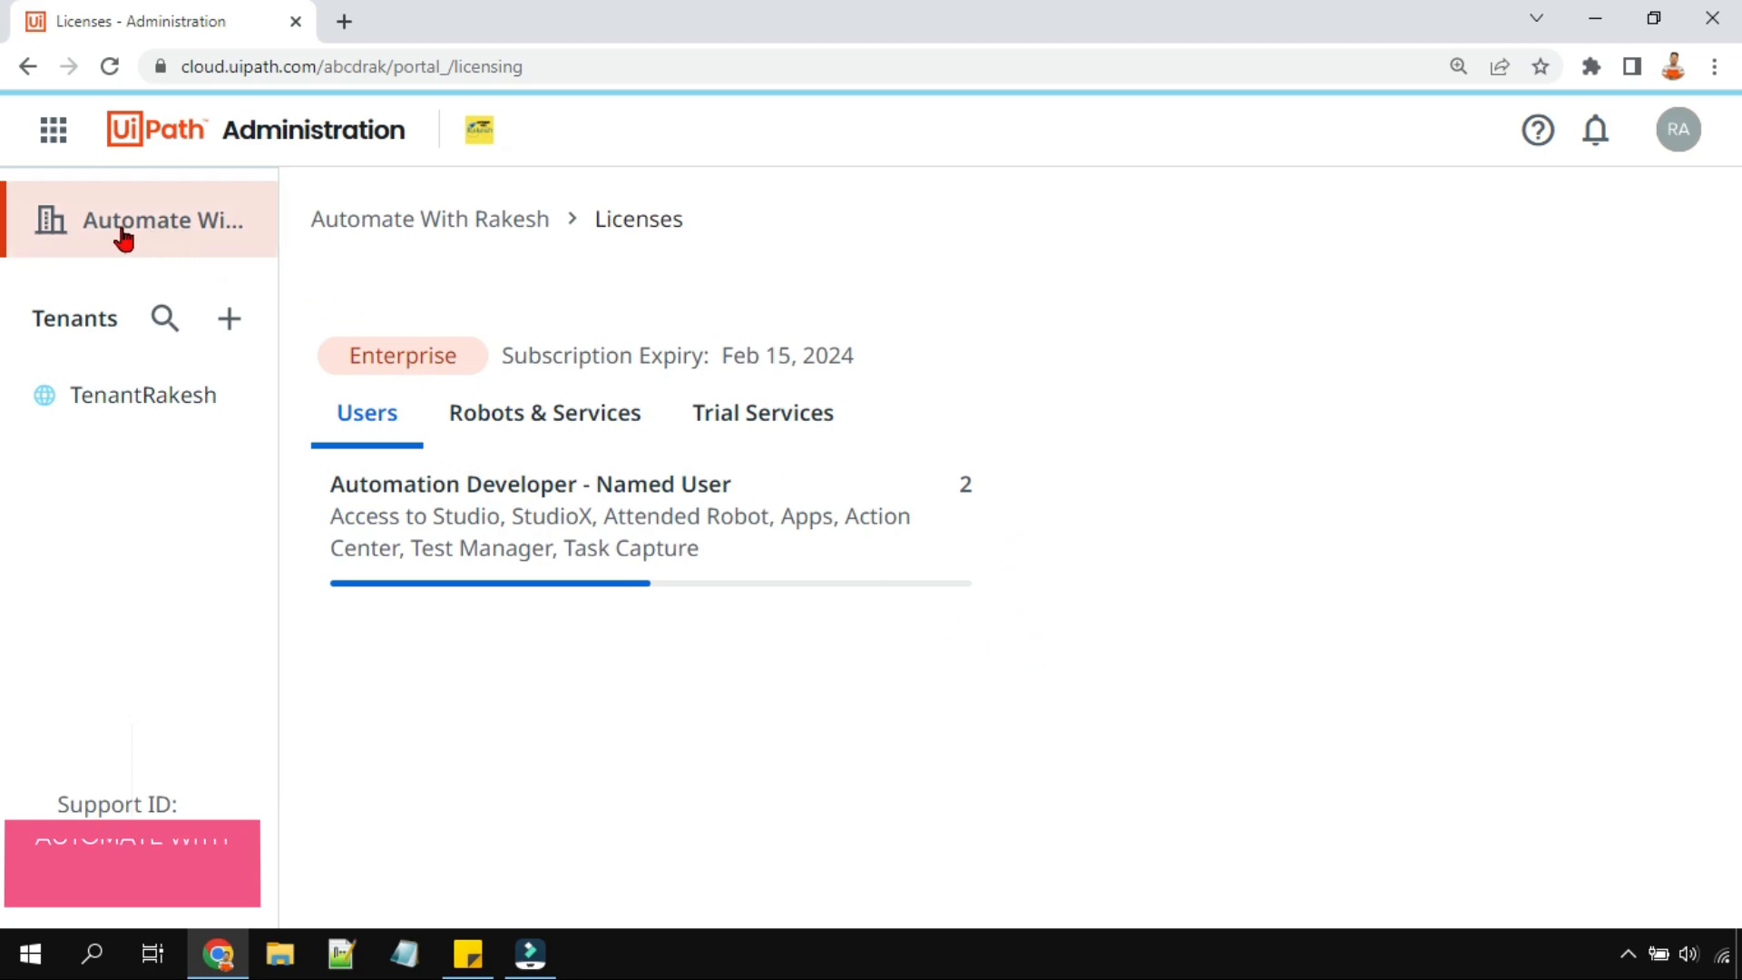
mouse_move(906, 512)
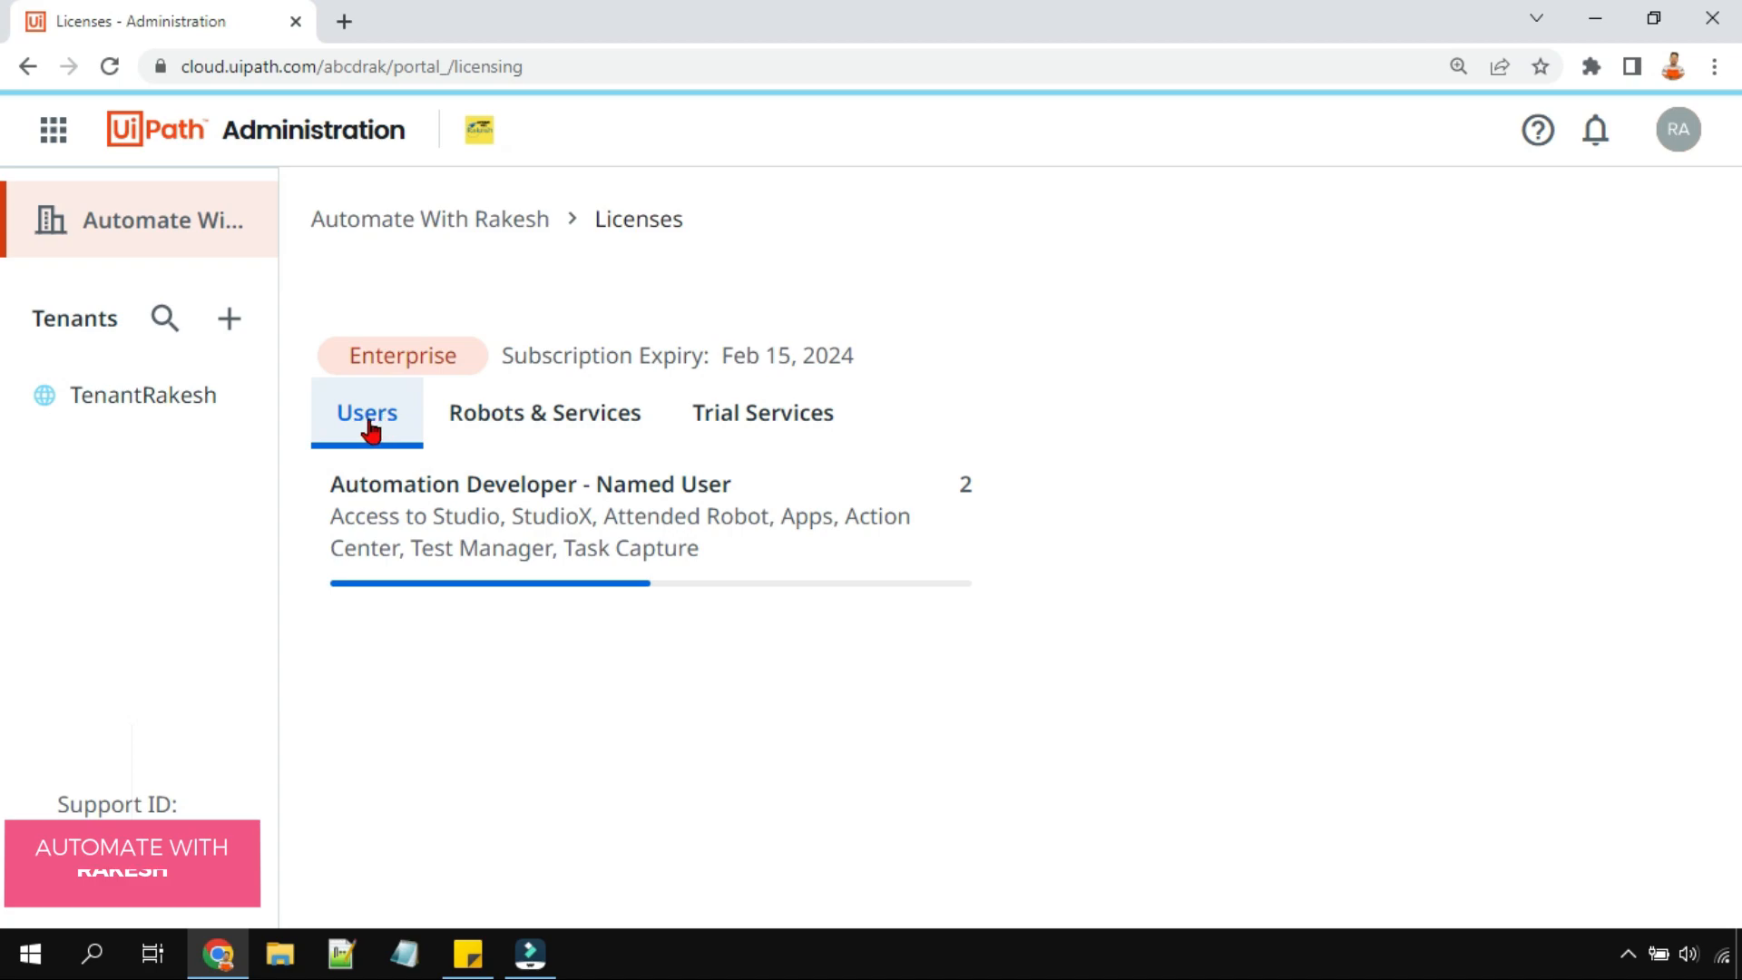
- Glance at Robots & Services counts, then highlight the 2 Automation Developer named-user licenses
click(543, 411)
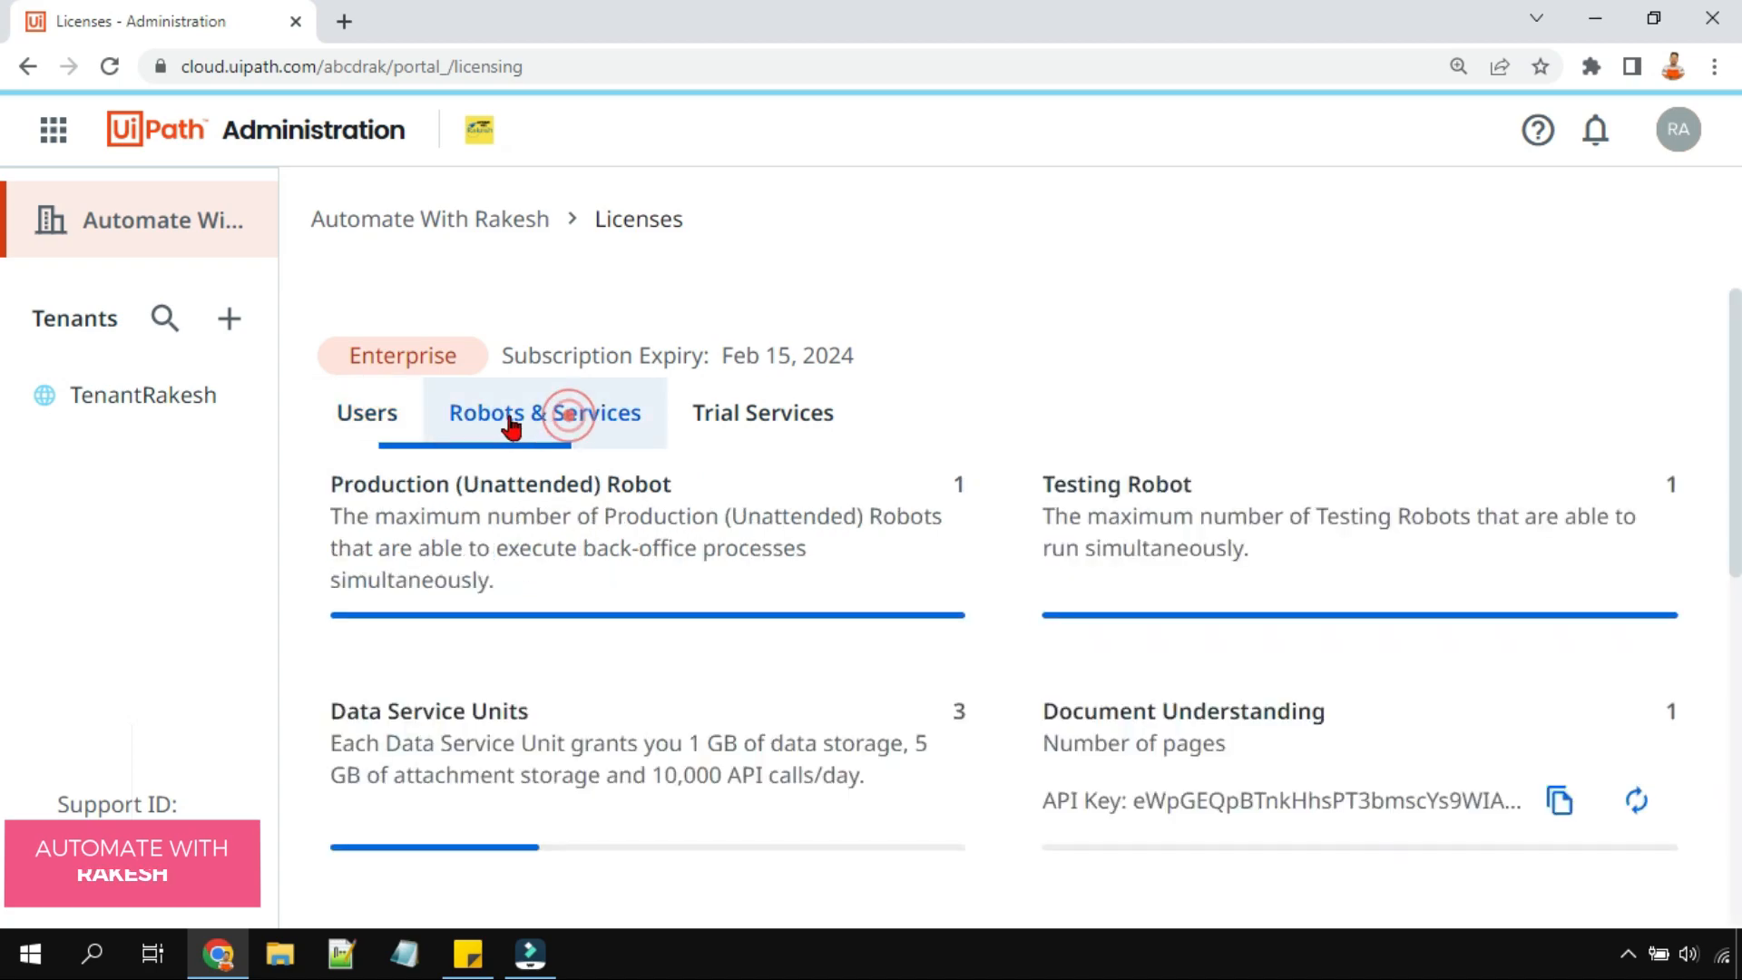
click(543, 412)
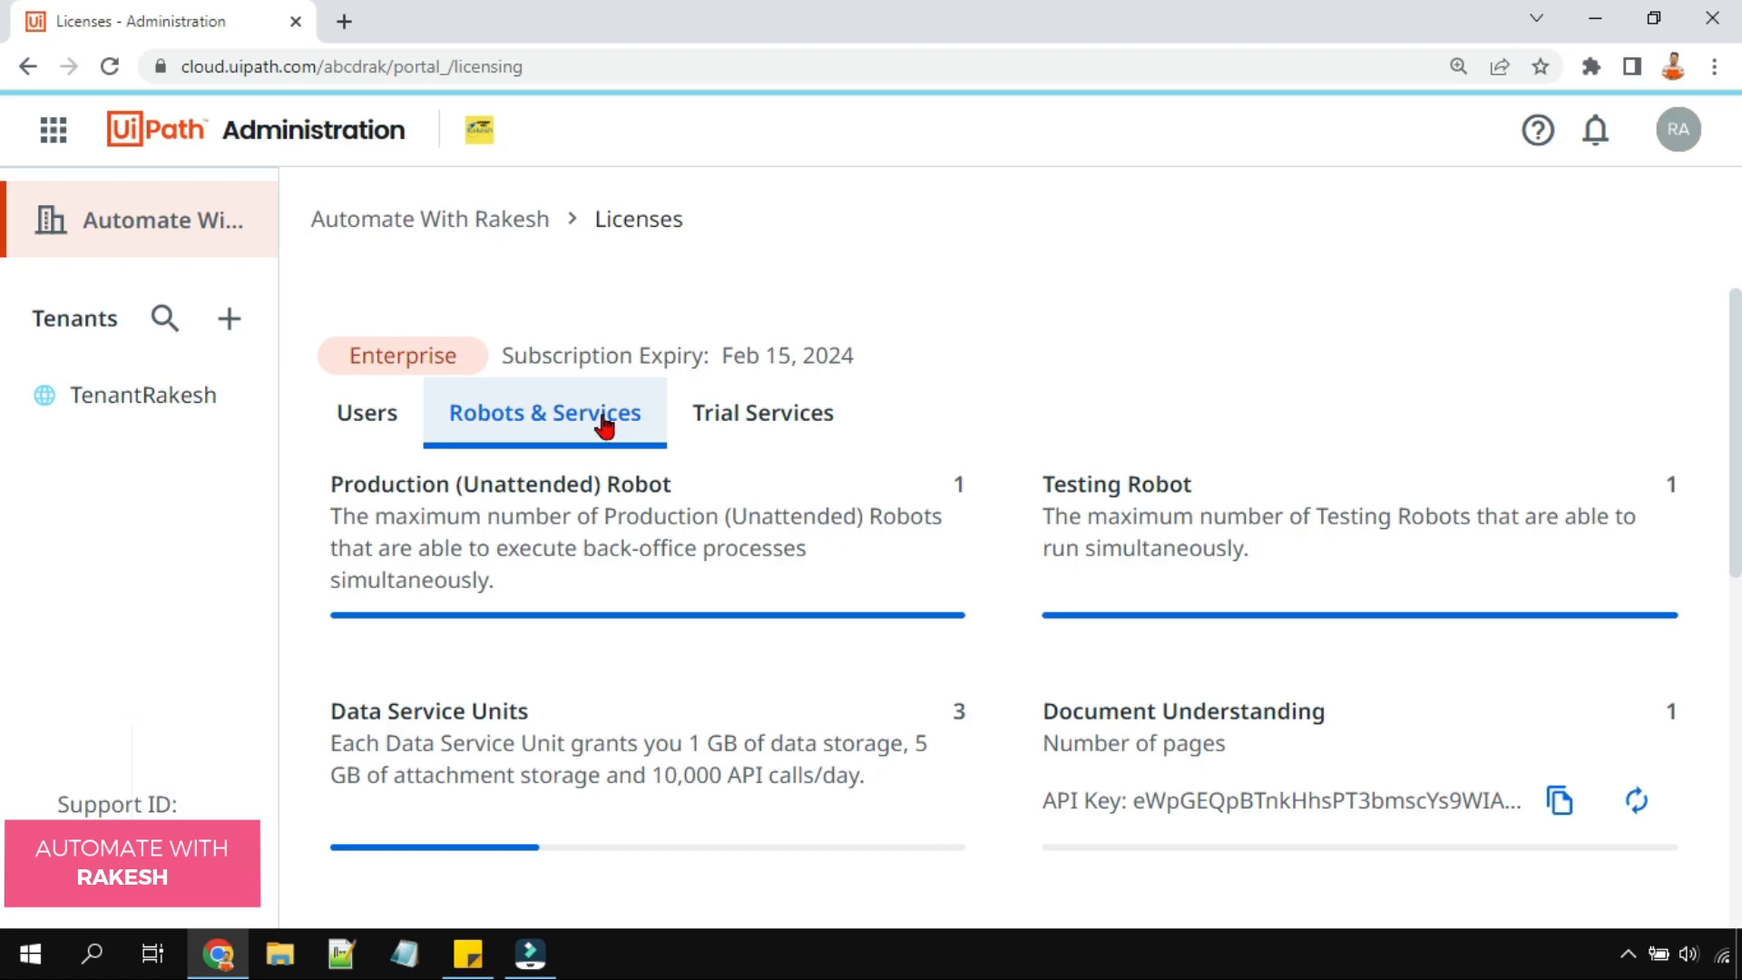
mouse_move(492, 431)
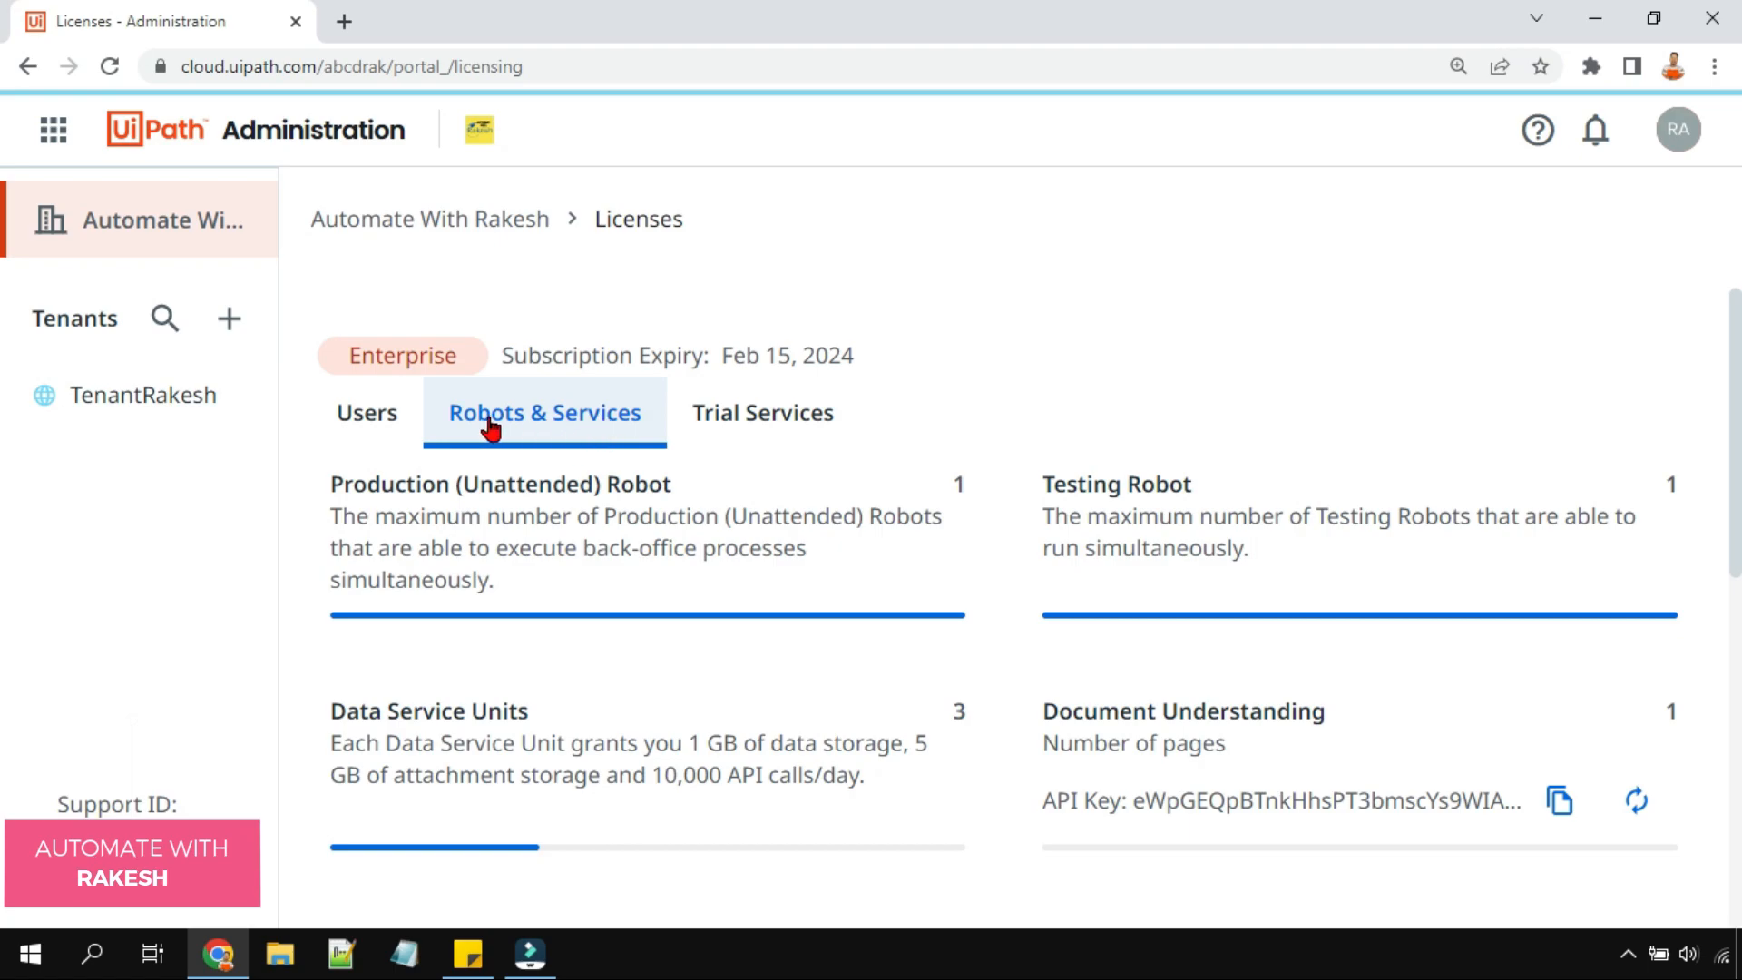
click(366, 412)
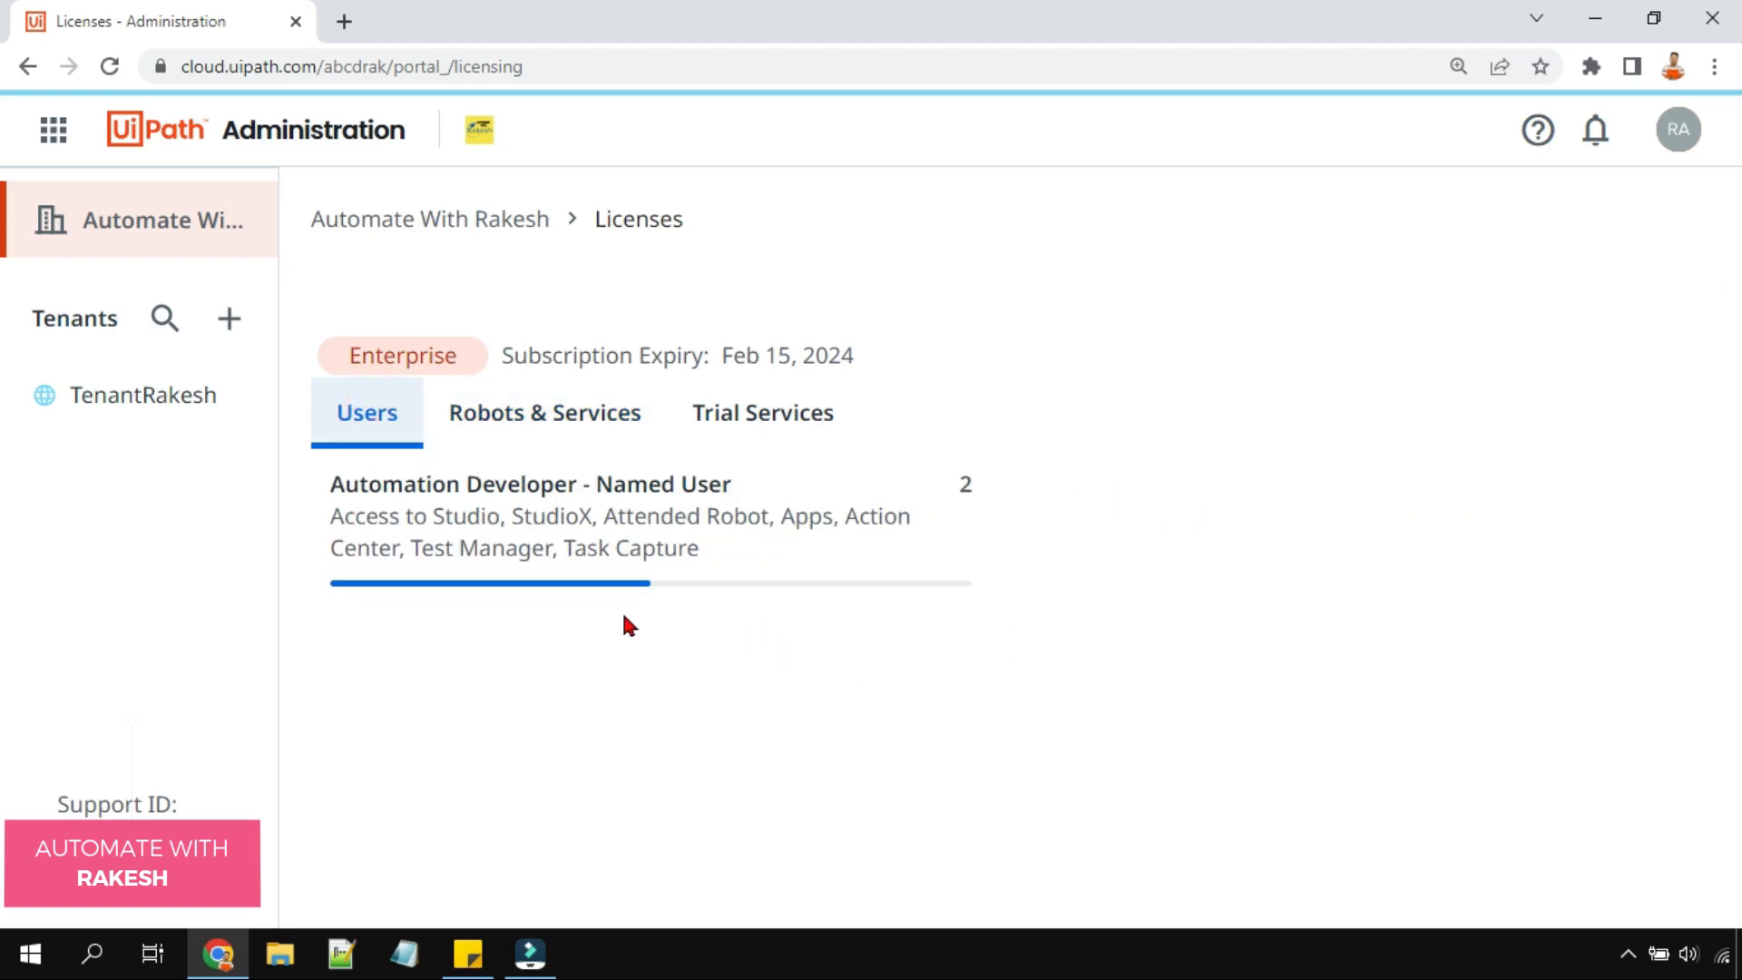
mouse_move(409, 431)
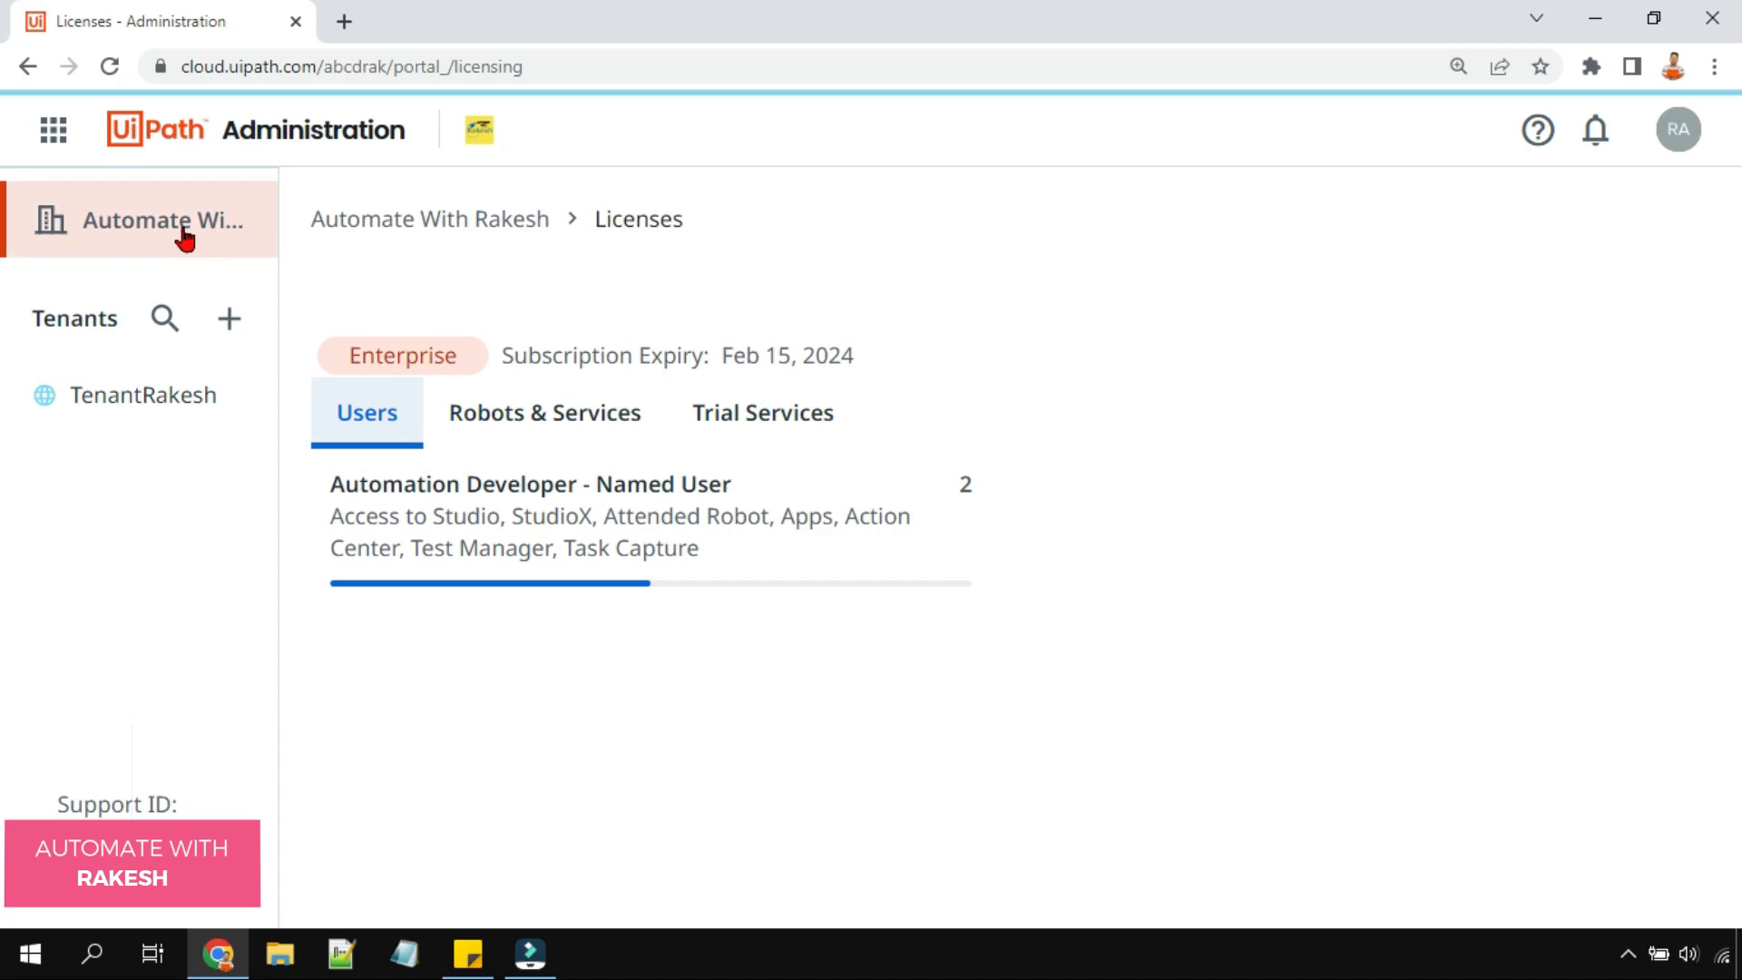
mouse_move(150, 244)
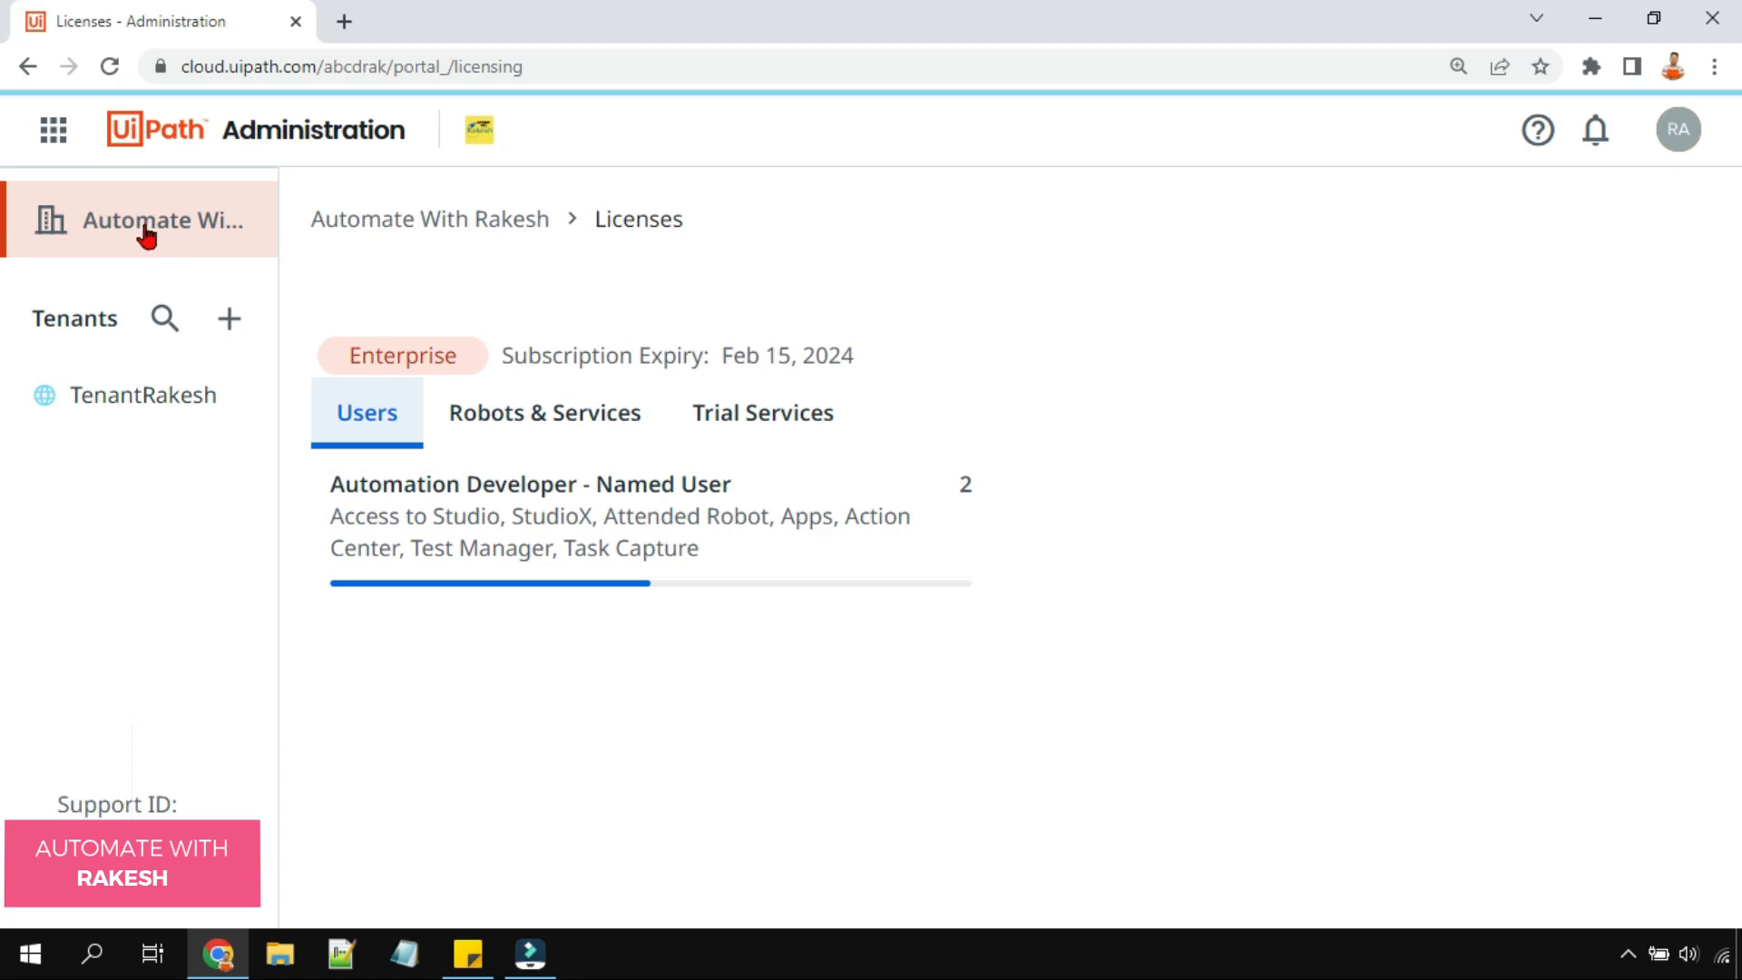
mouse_move(131, 233)
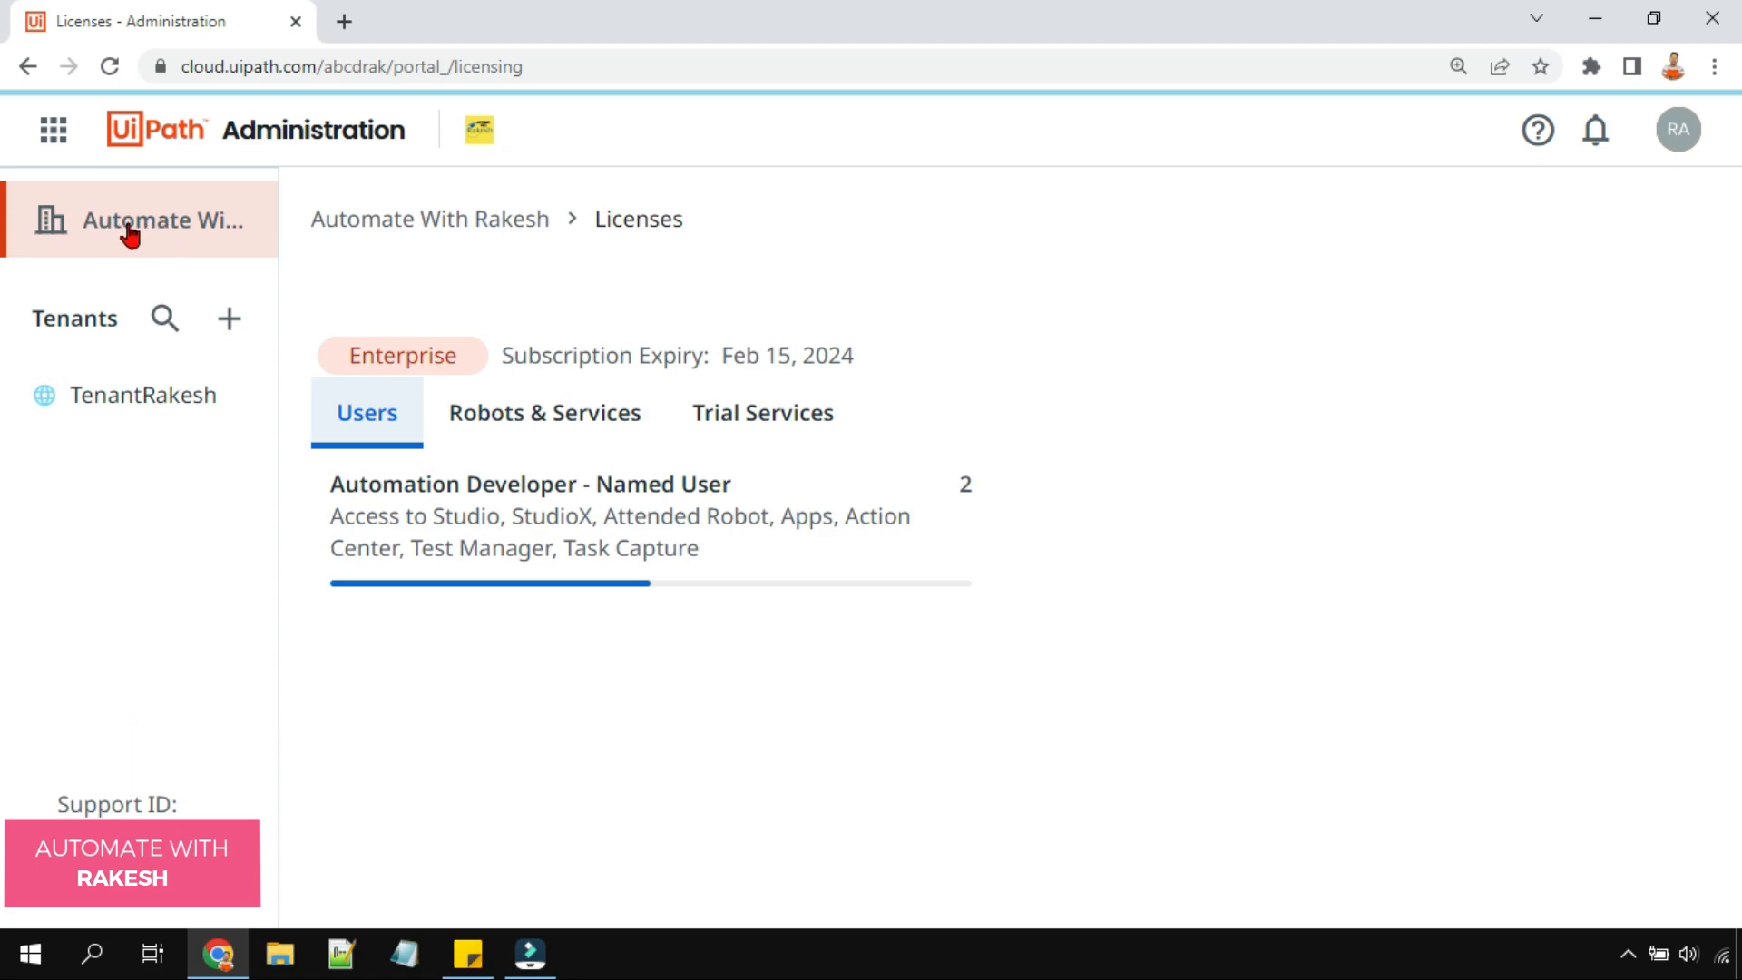
mouse_move(959, 484)
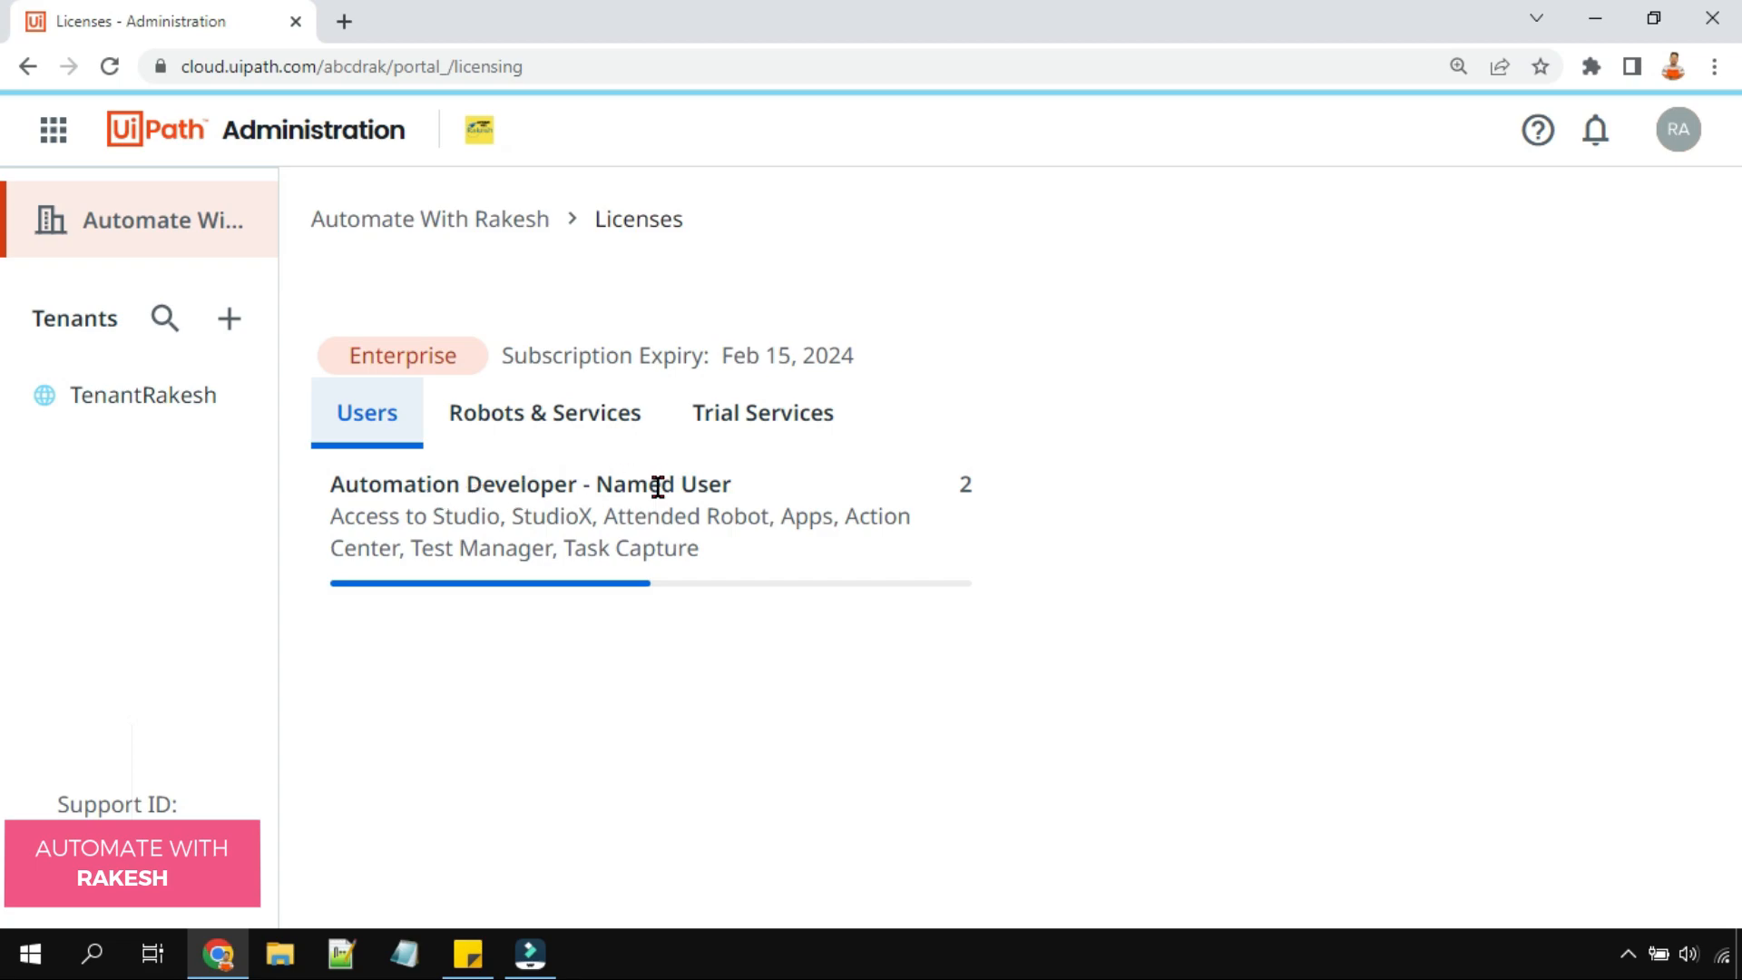
drag(655, 486, 411, 515)
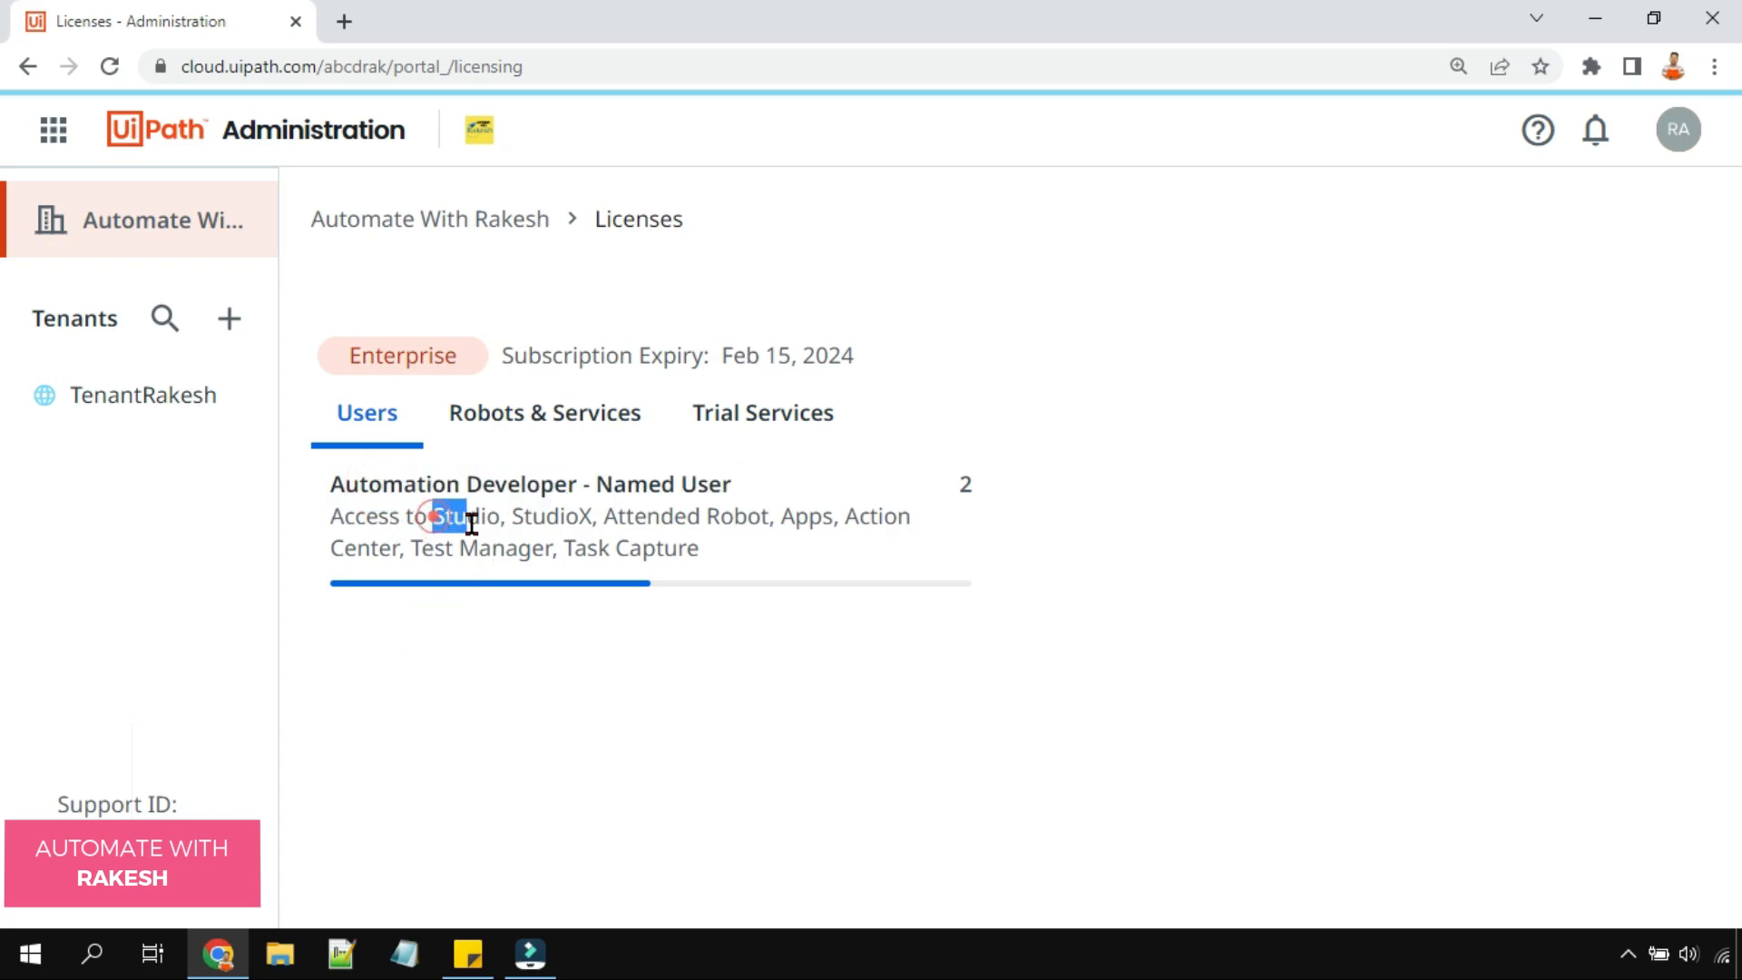
double_click(546, 516)
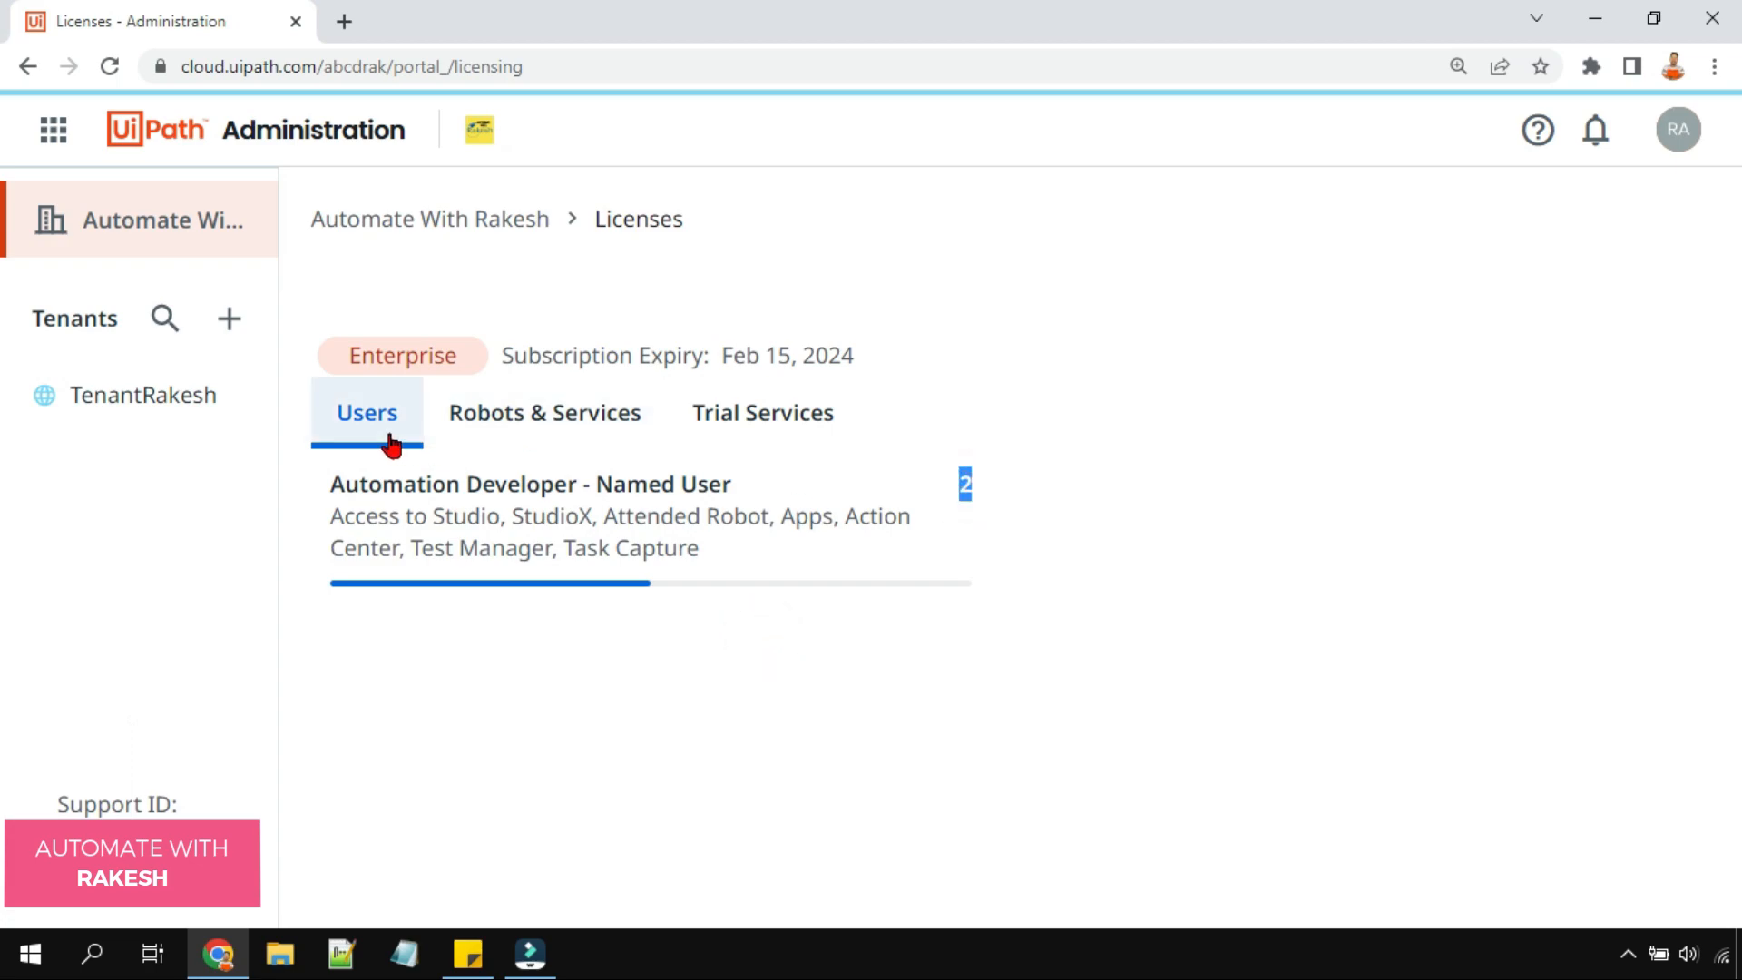
mouse_move(530, 463)
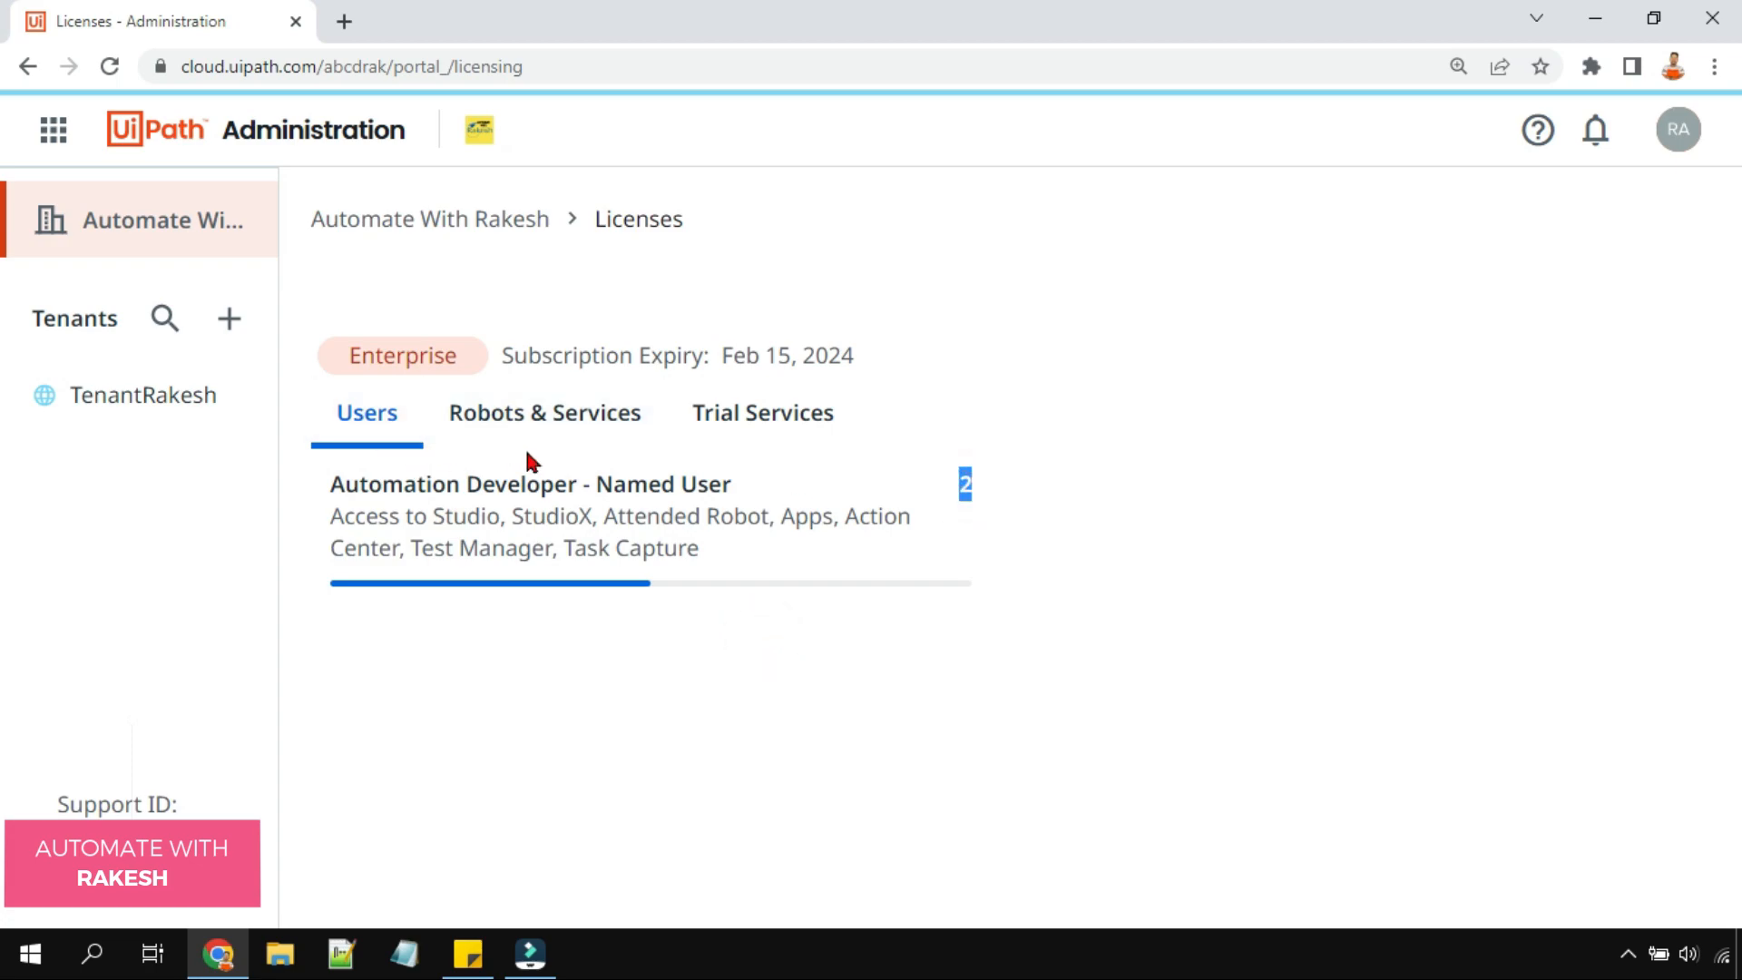
- Review the Production (Unattended) Robot license count, then start creating a new tenant
click(544, 412)
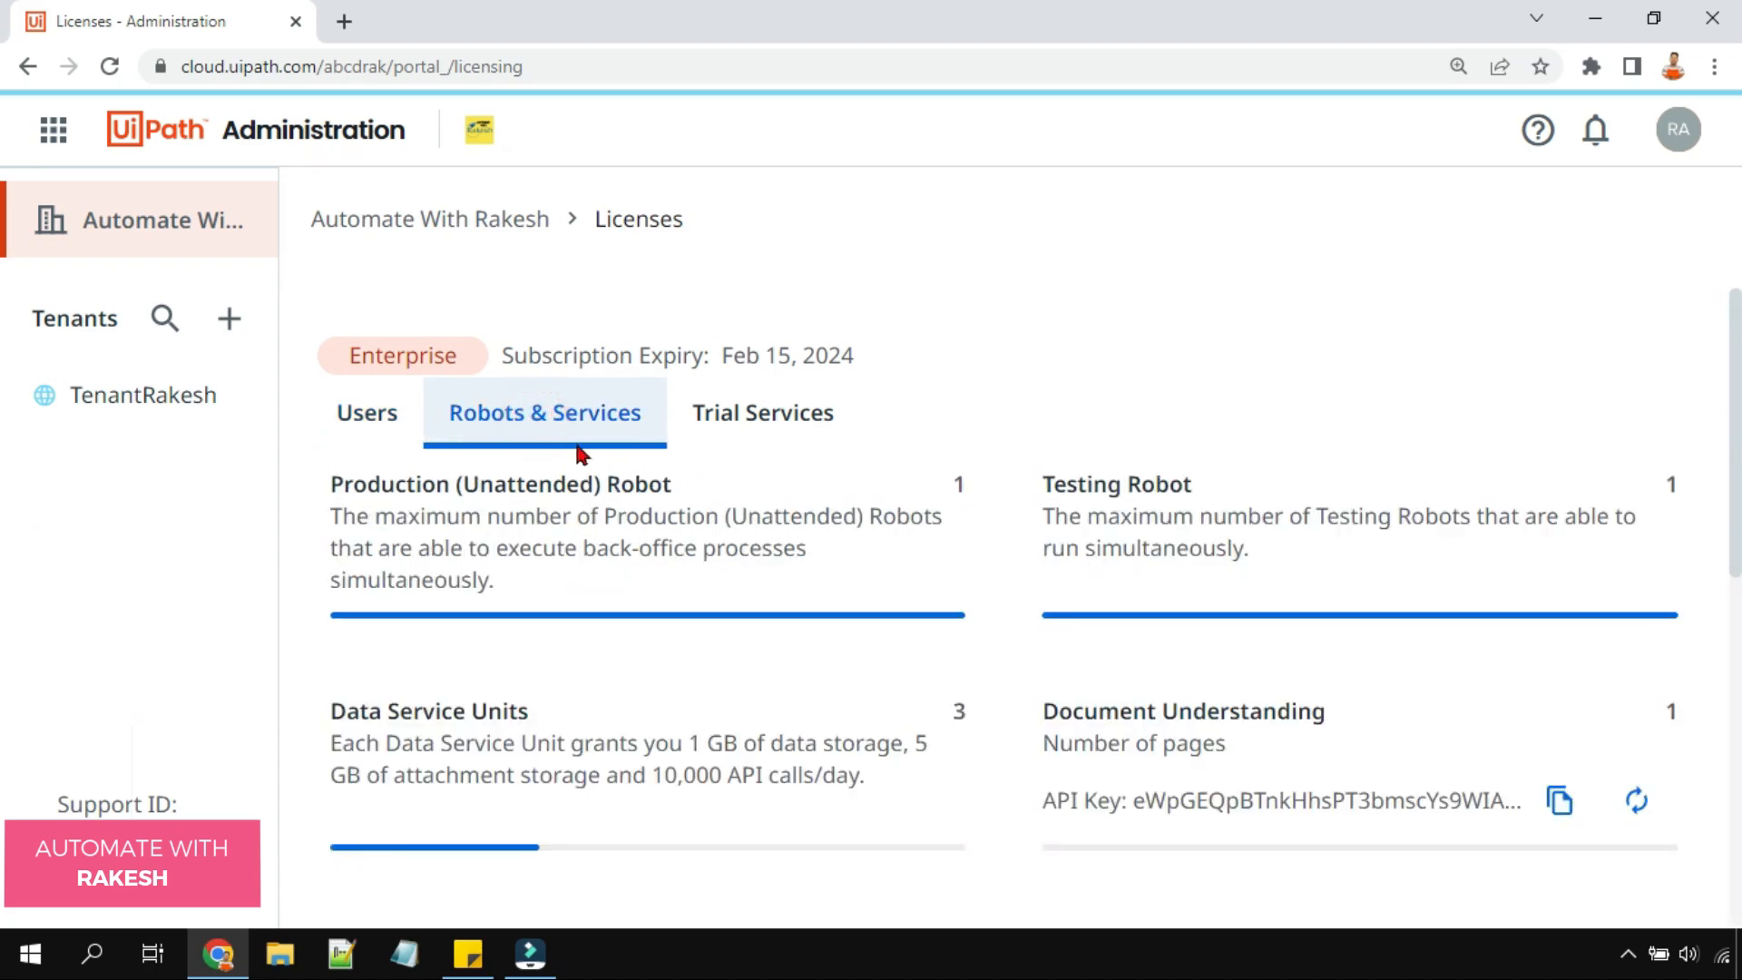
mouse_move(515, 455)
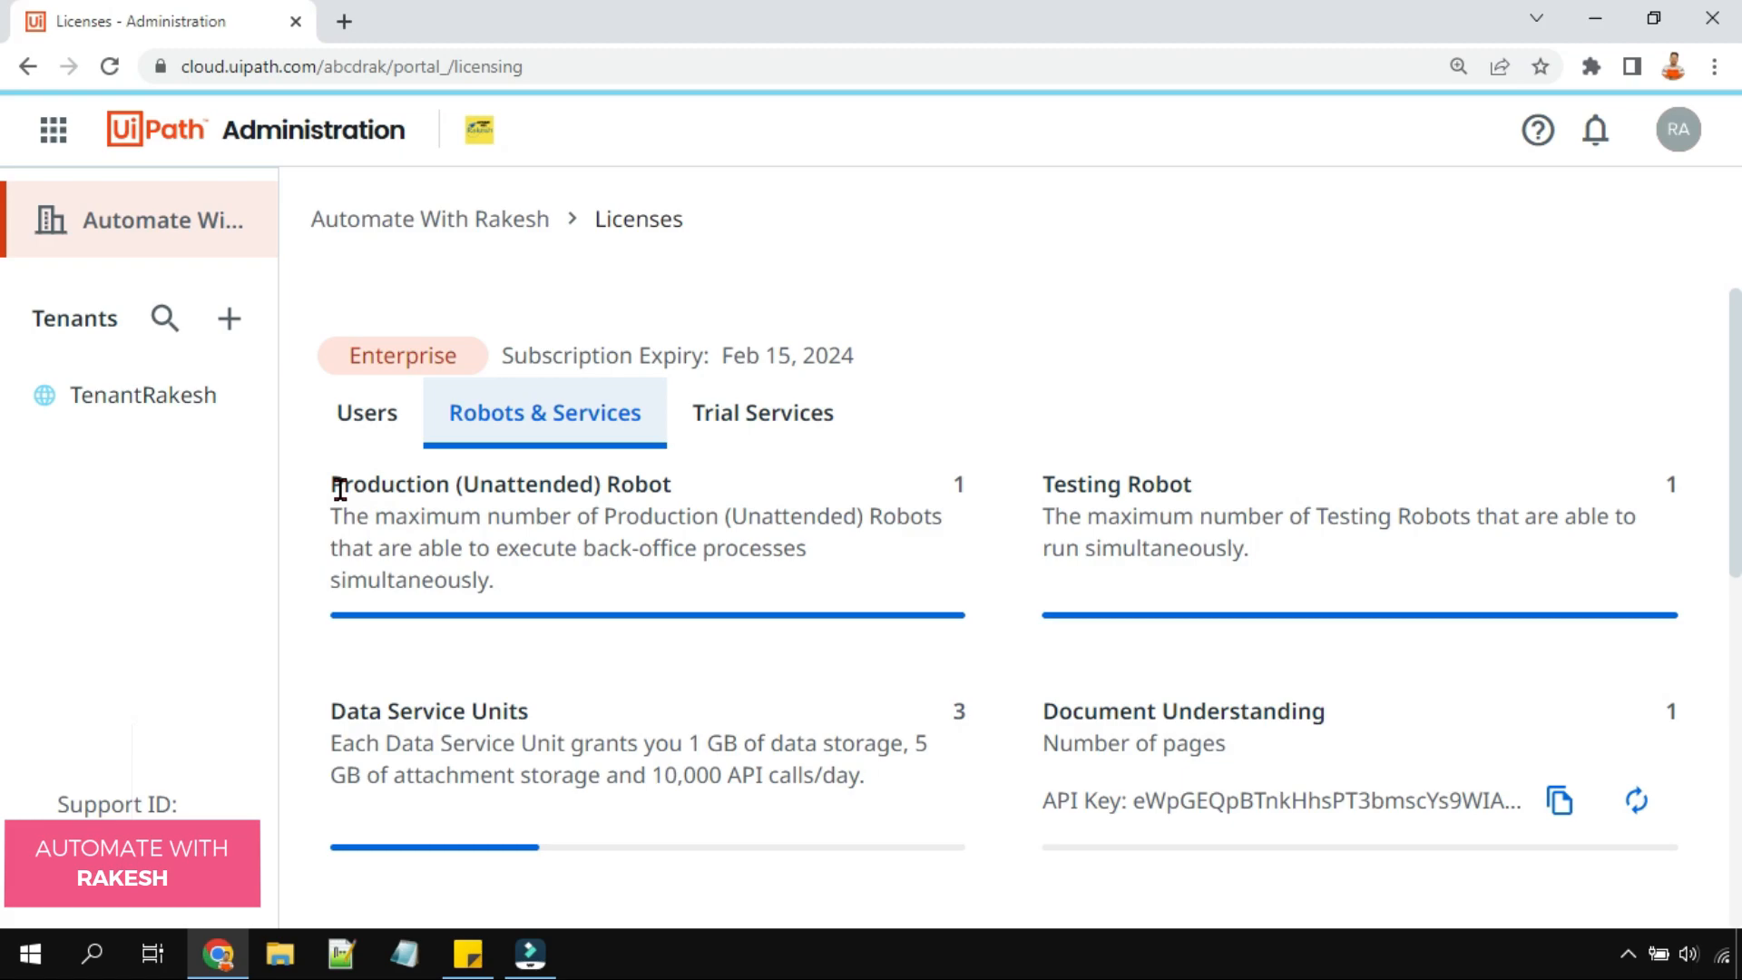
double_click(500, 483)
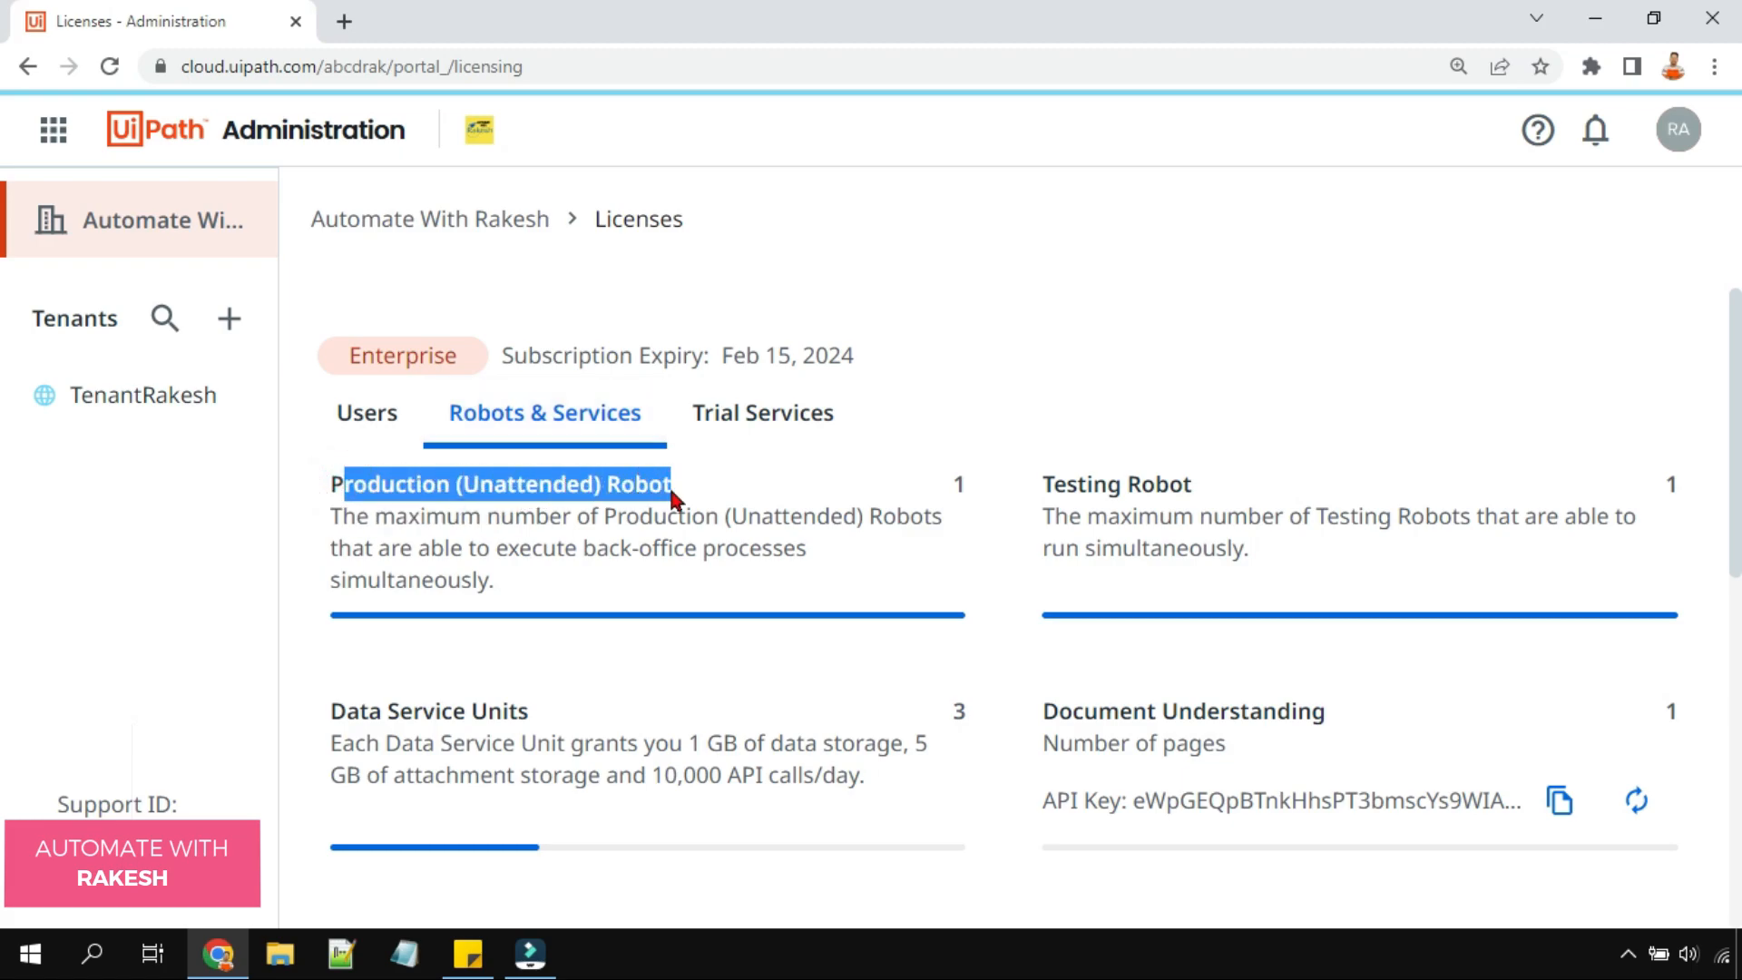
mouse_move(1686, 501)
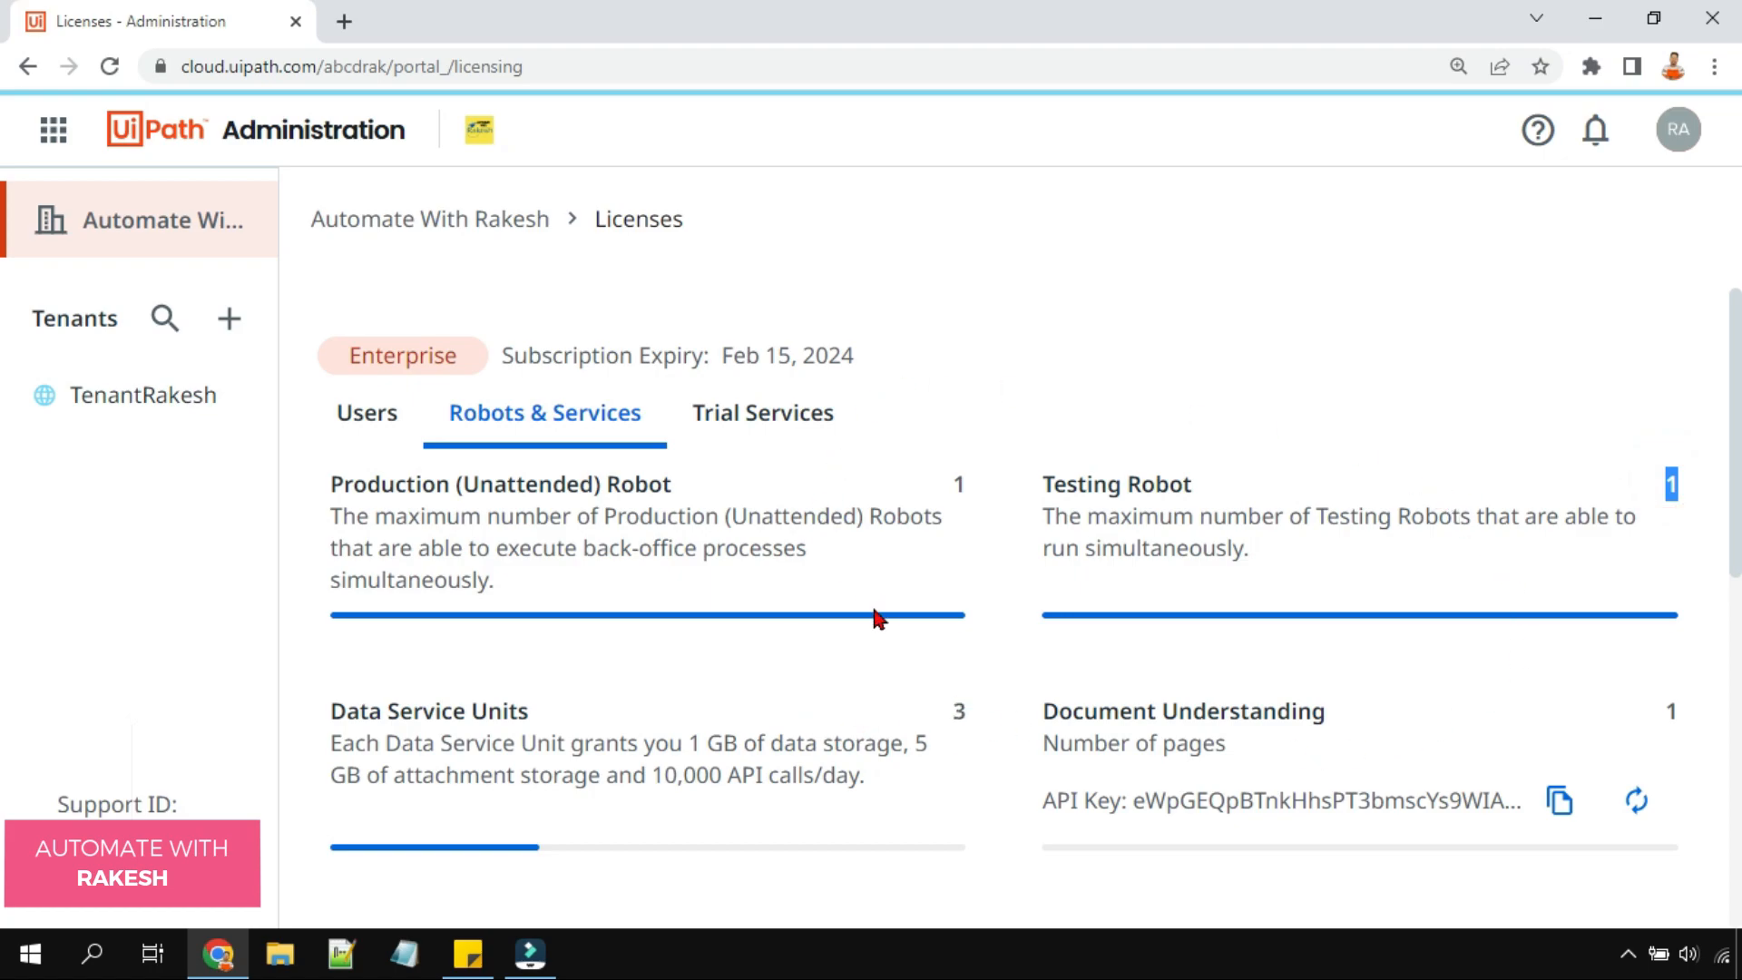
mouse_move(228, 319)
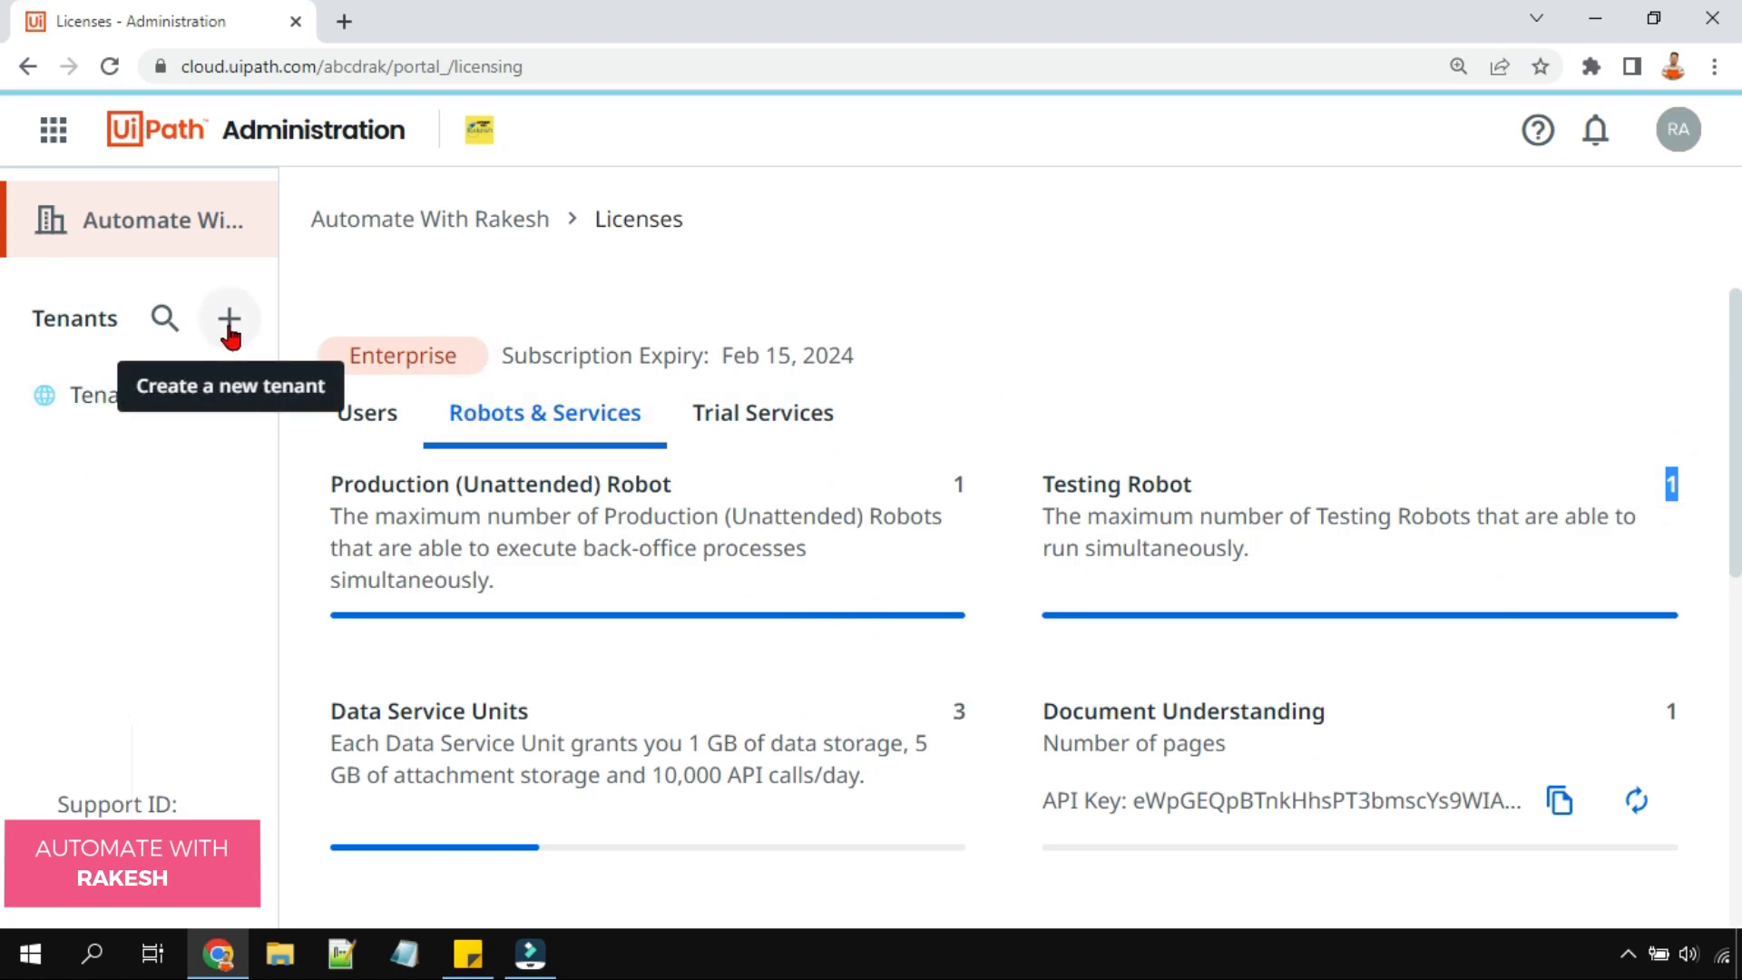
click(229, 318)
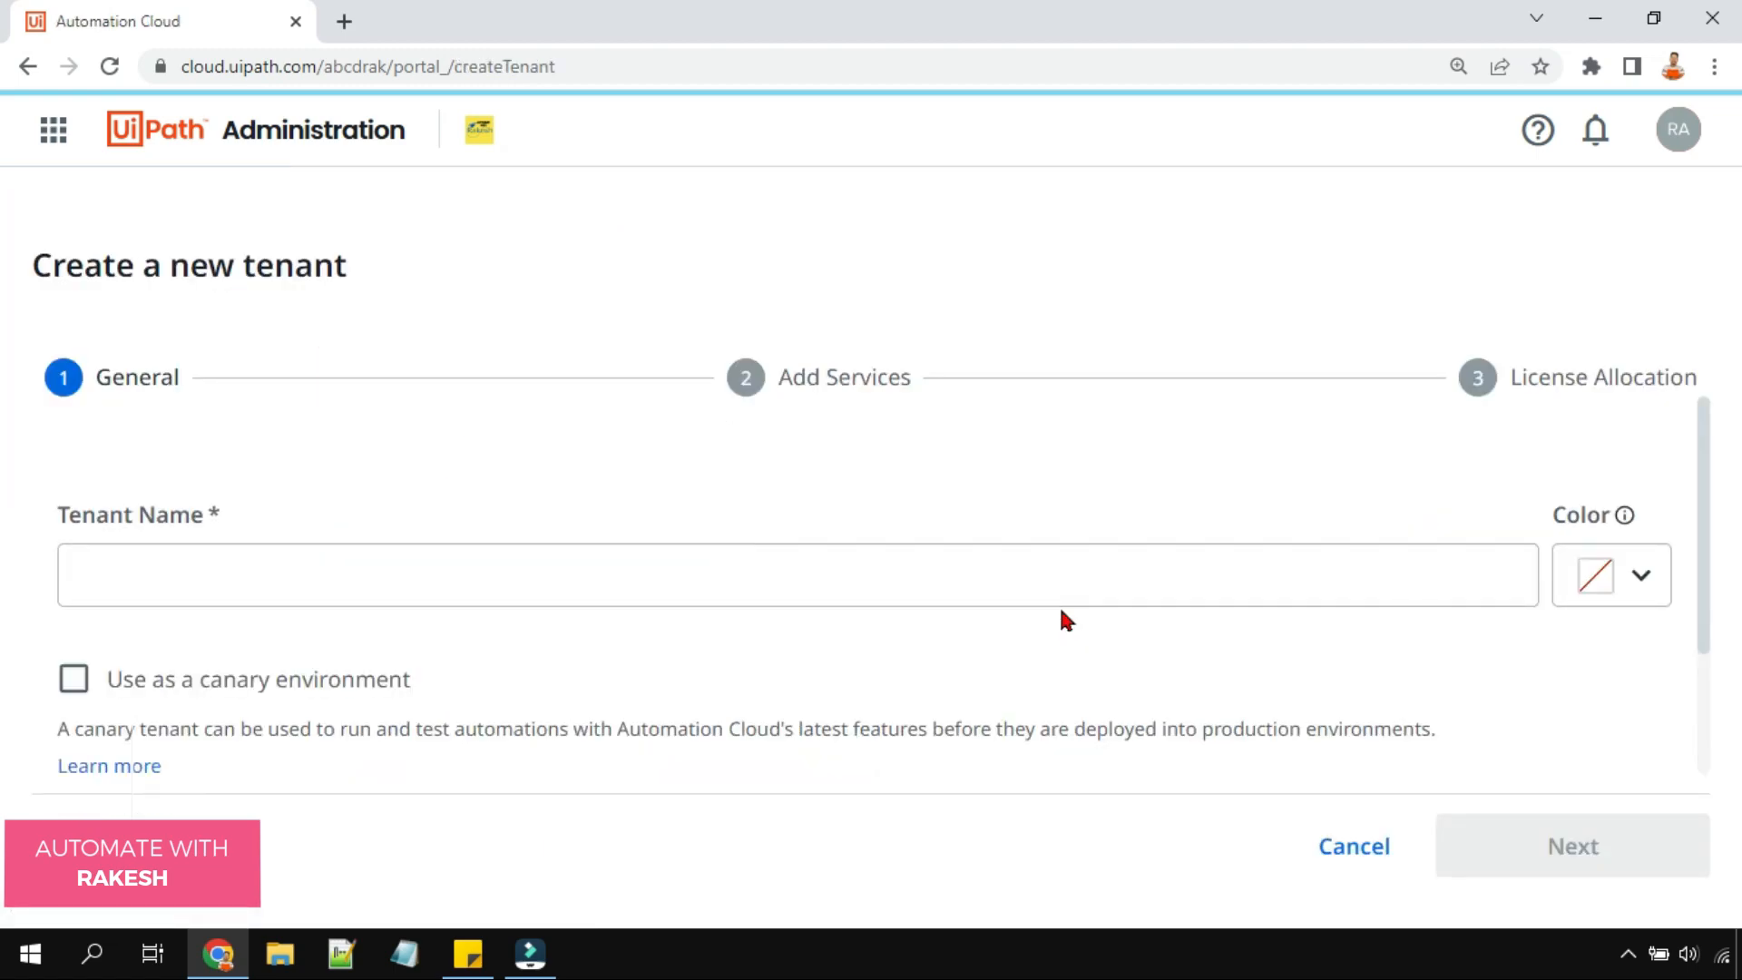
- Name the new tenant 'Test', set region to Singapore, and continue to services
text(Test)
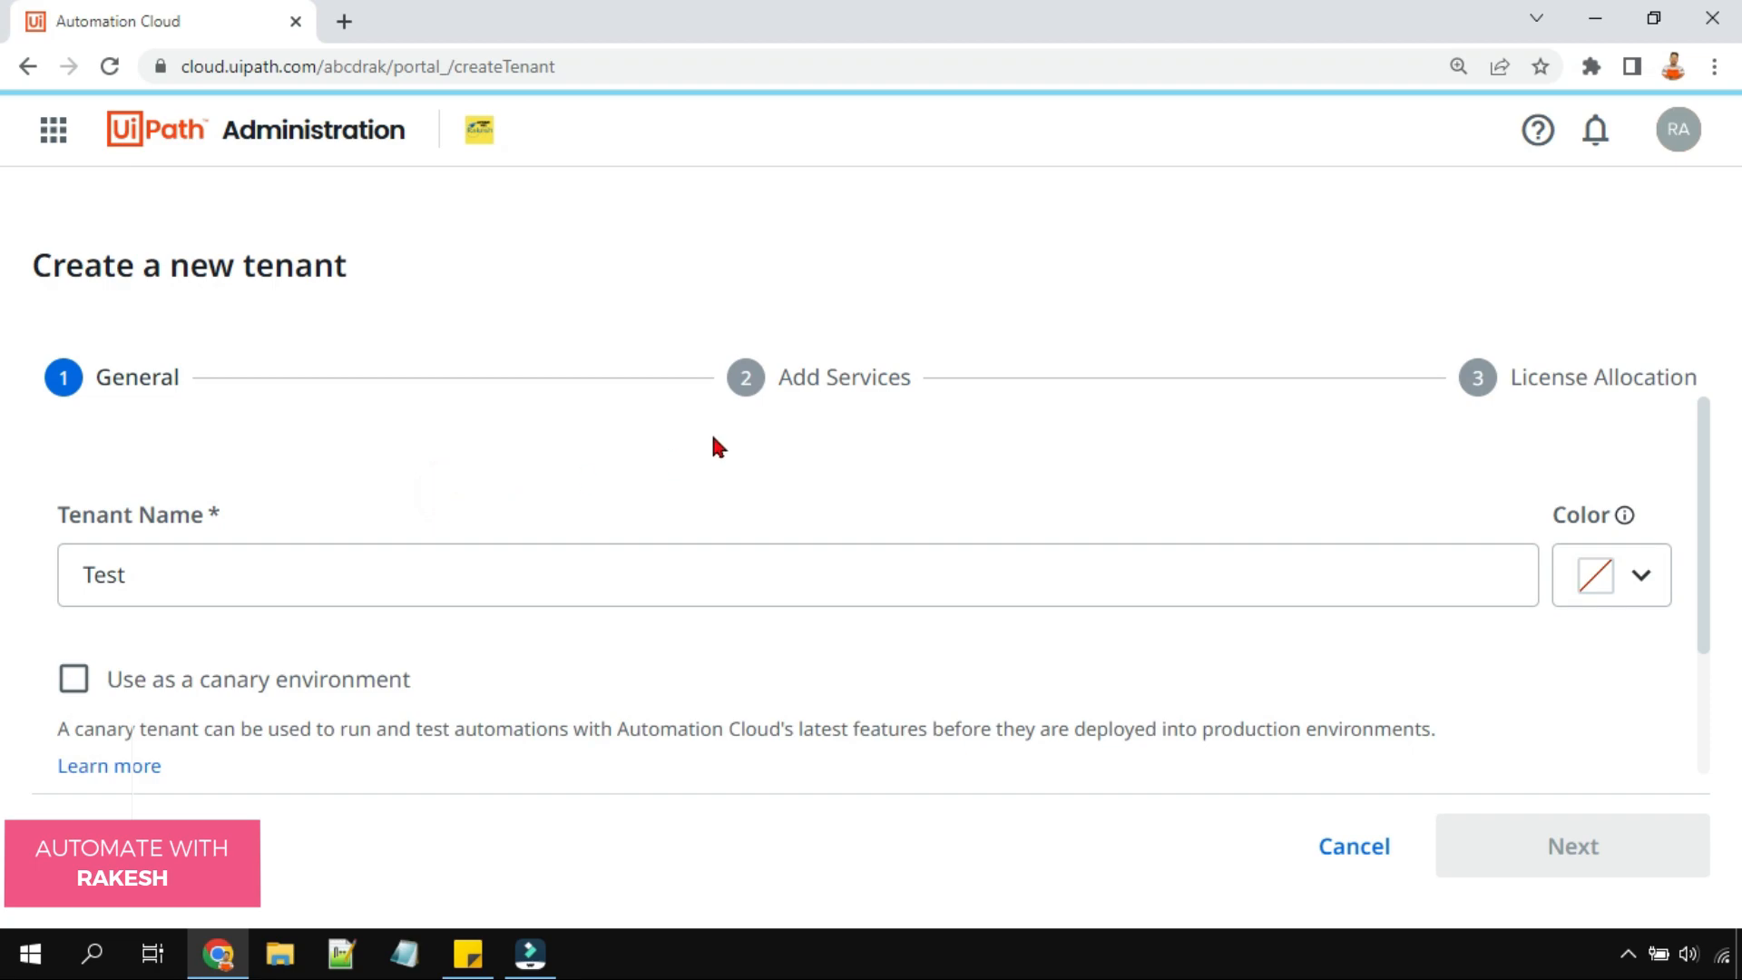
scroll(down, 3)
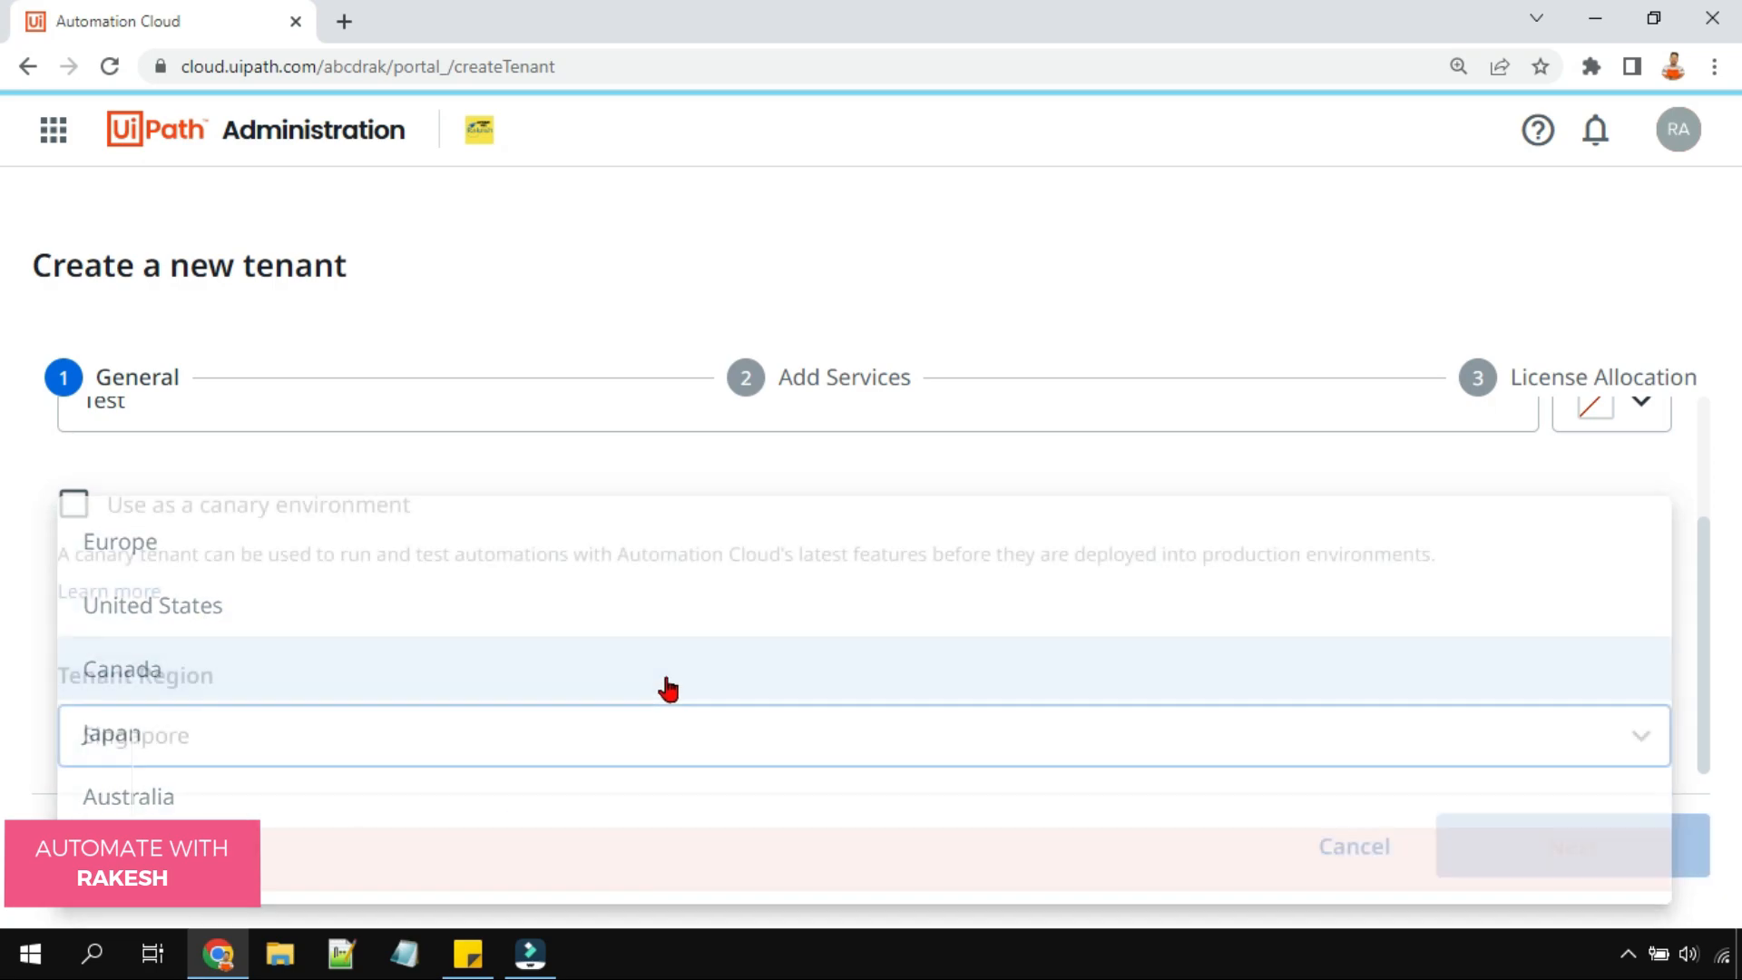
click(135, 733)
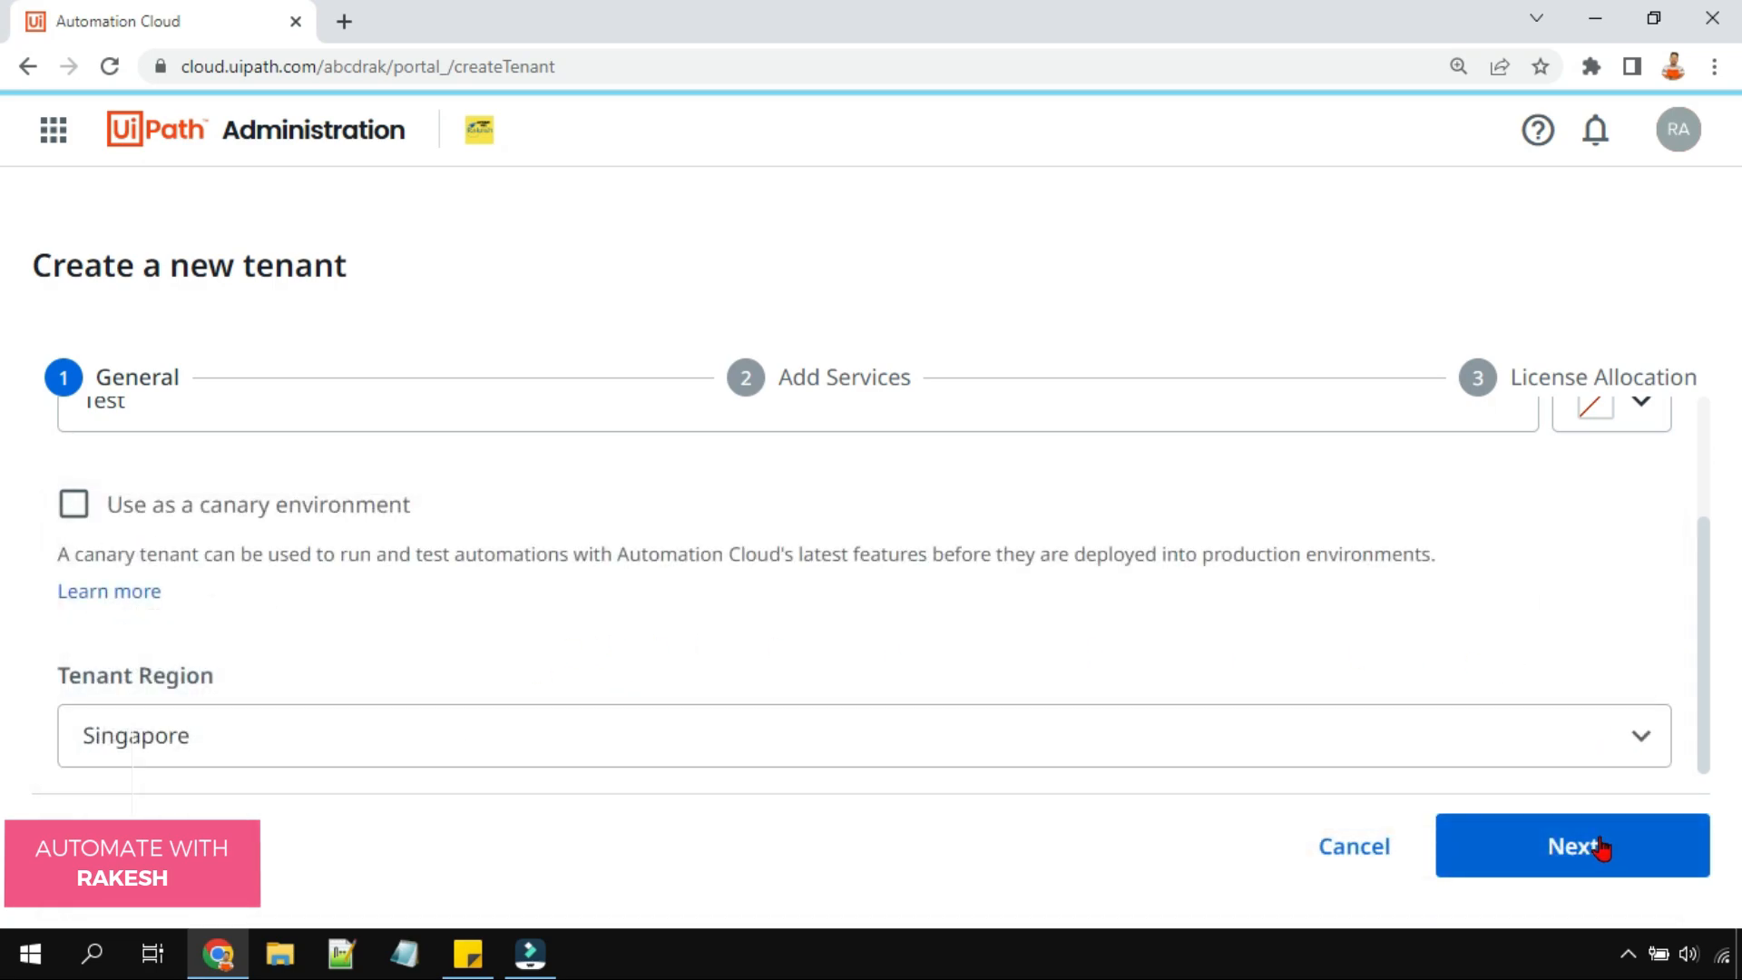
click(1570, 846)
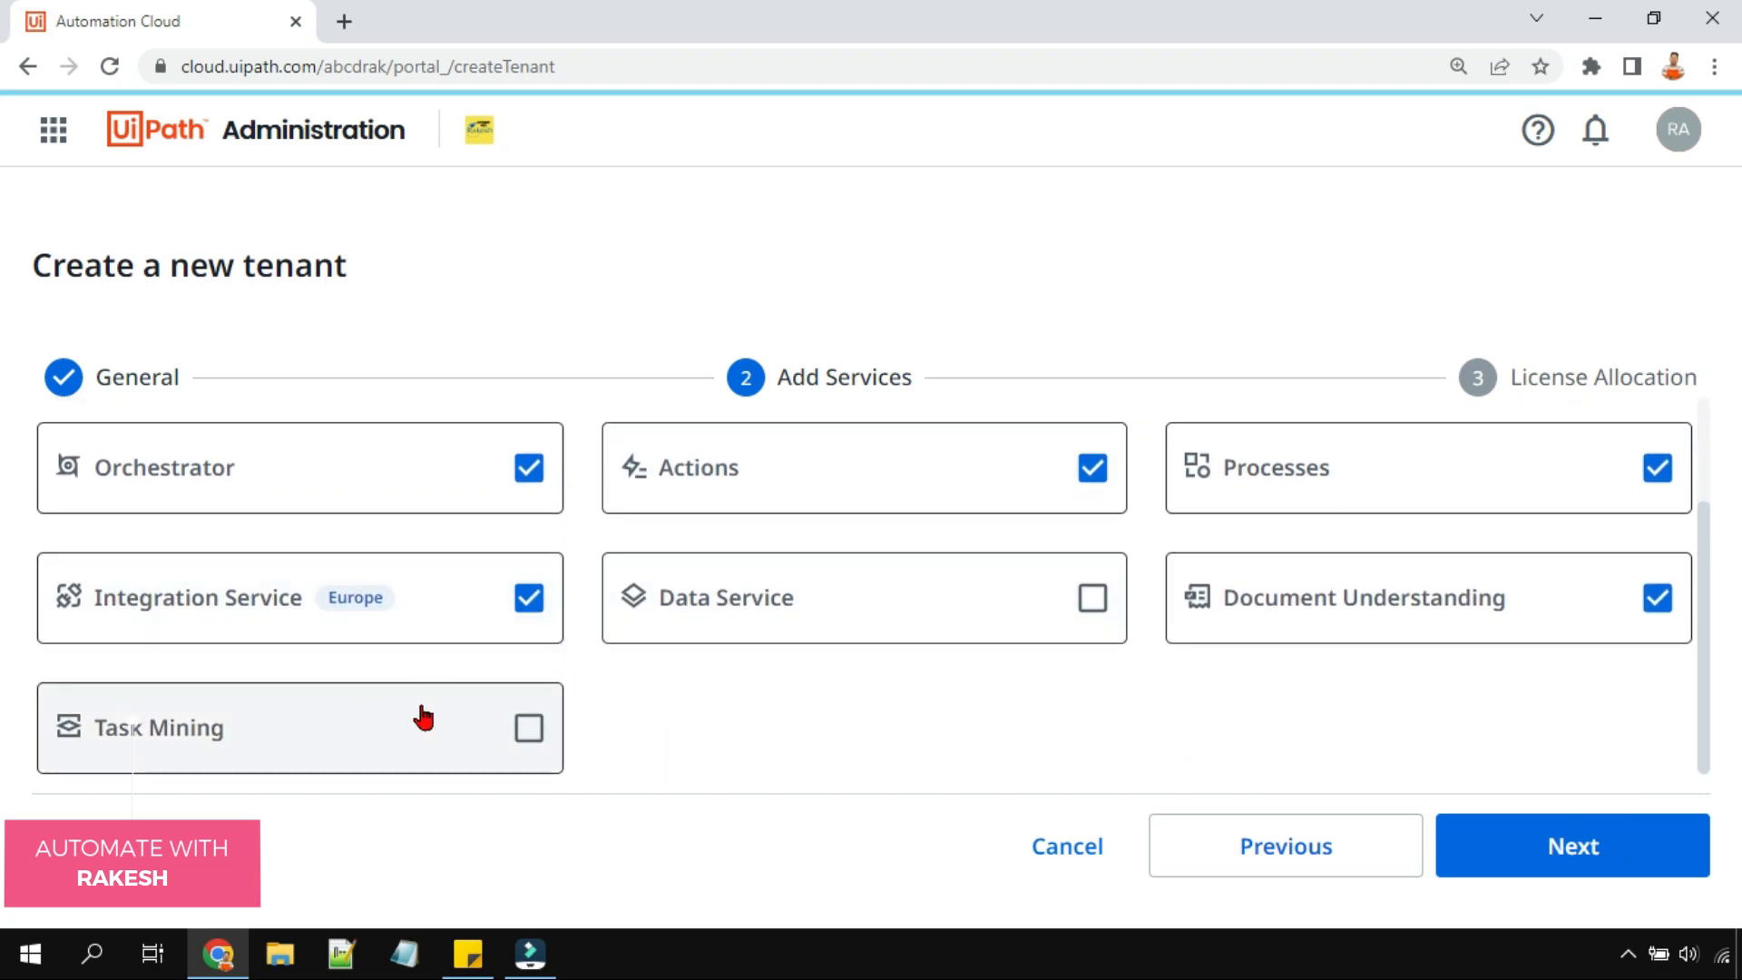
- Add Task Mining, remove Integration Service, keep Document Understanding, and proceed to license allocation
click(529, 727)
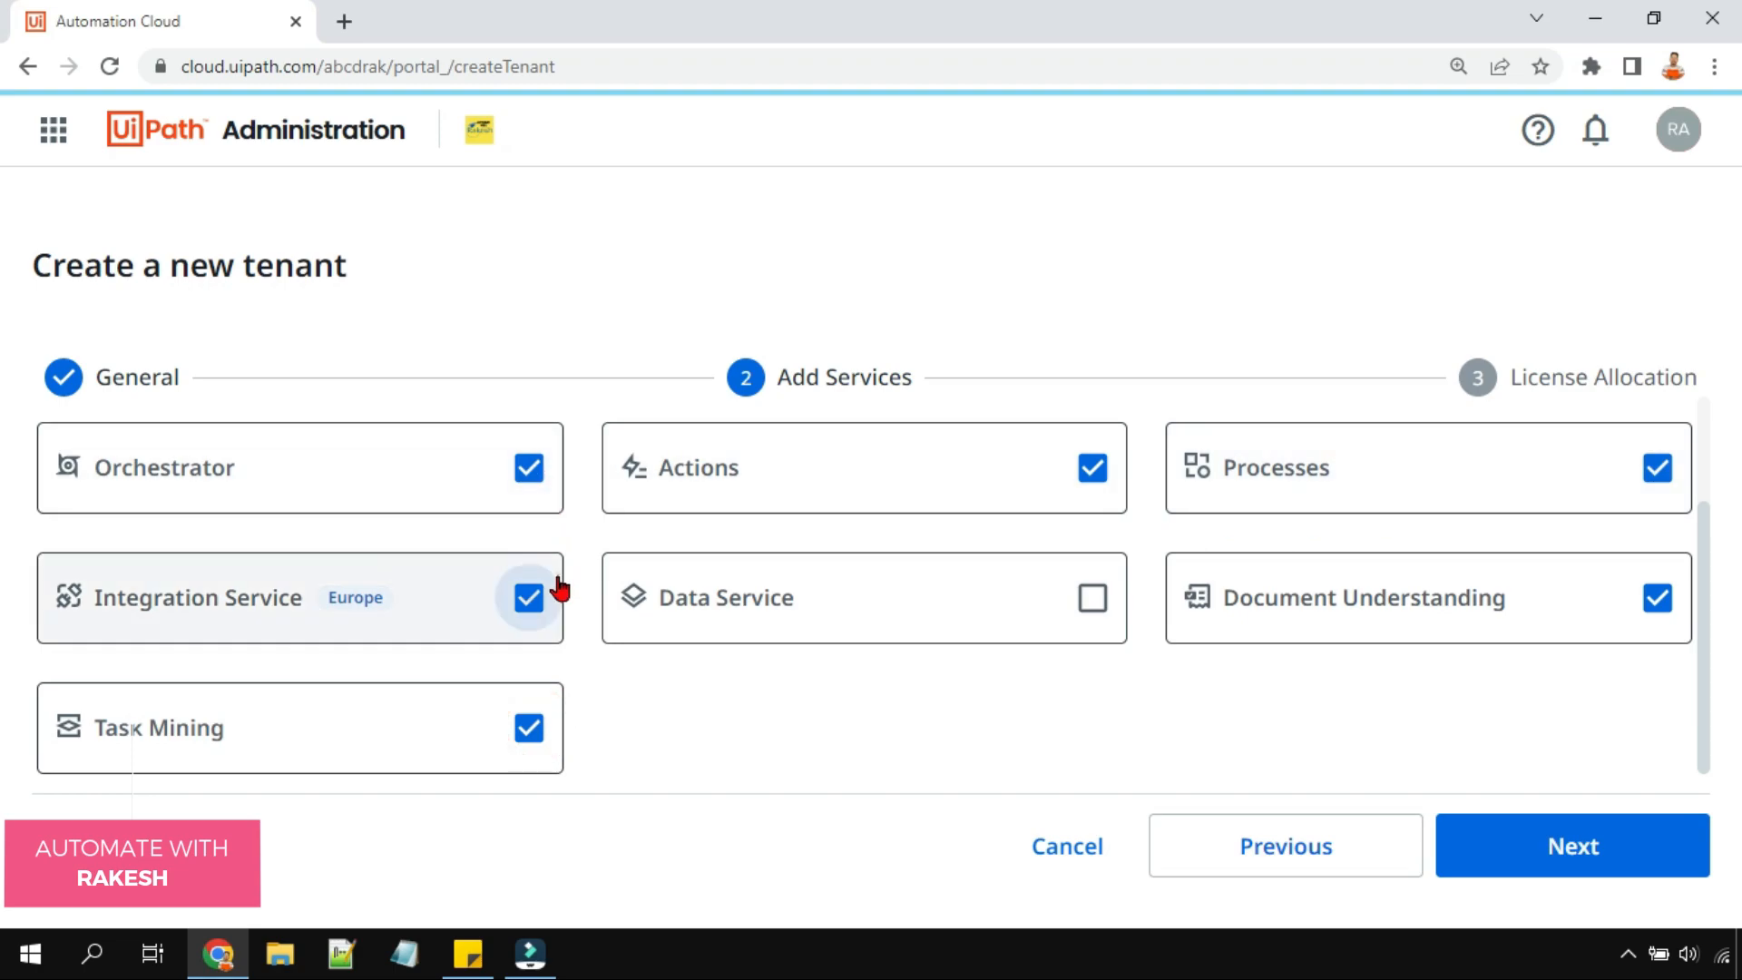
click(528, 597)
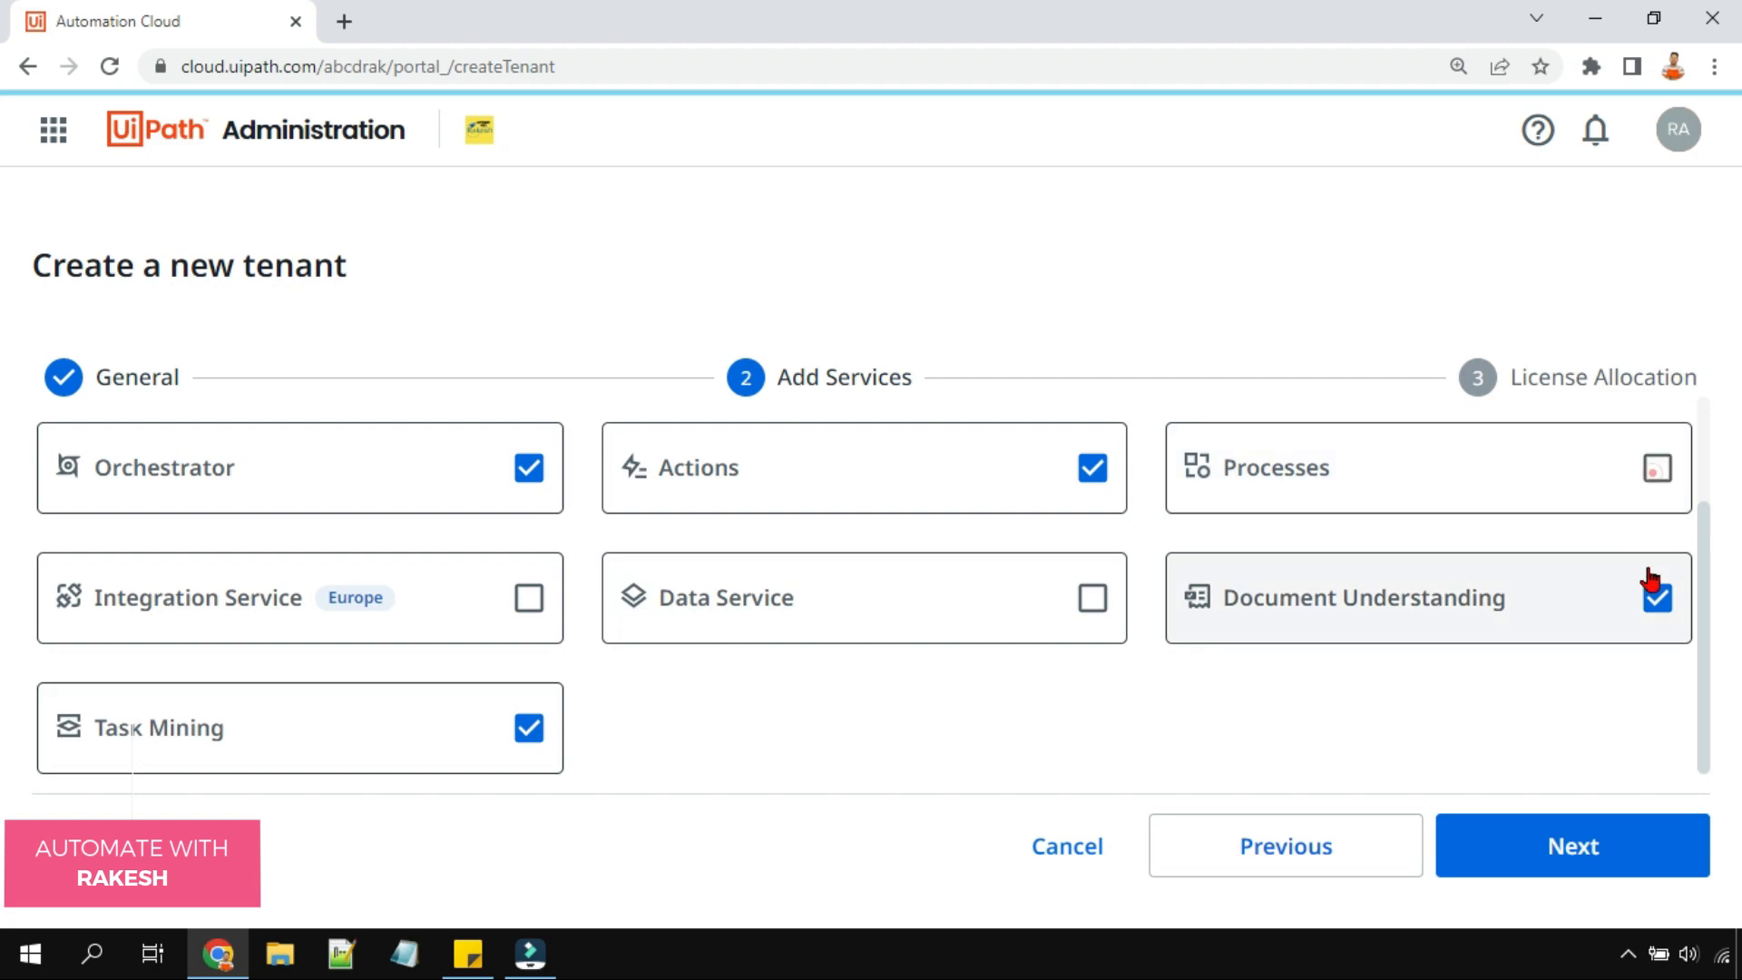
click(1657, 597)
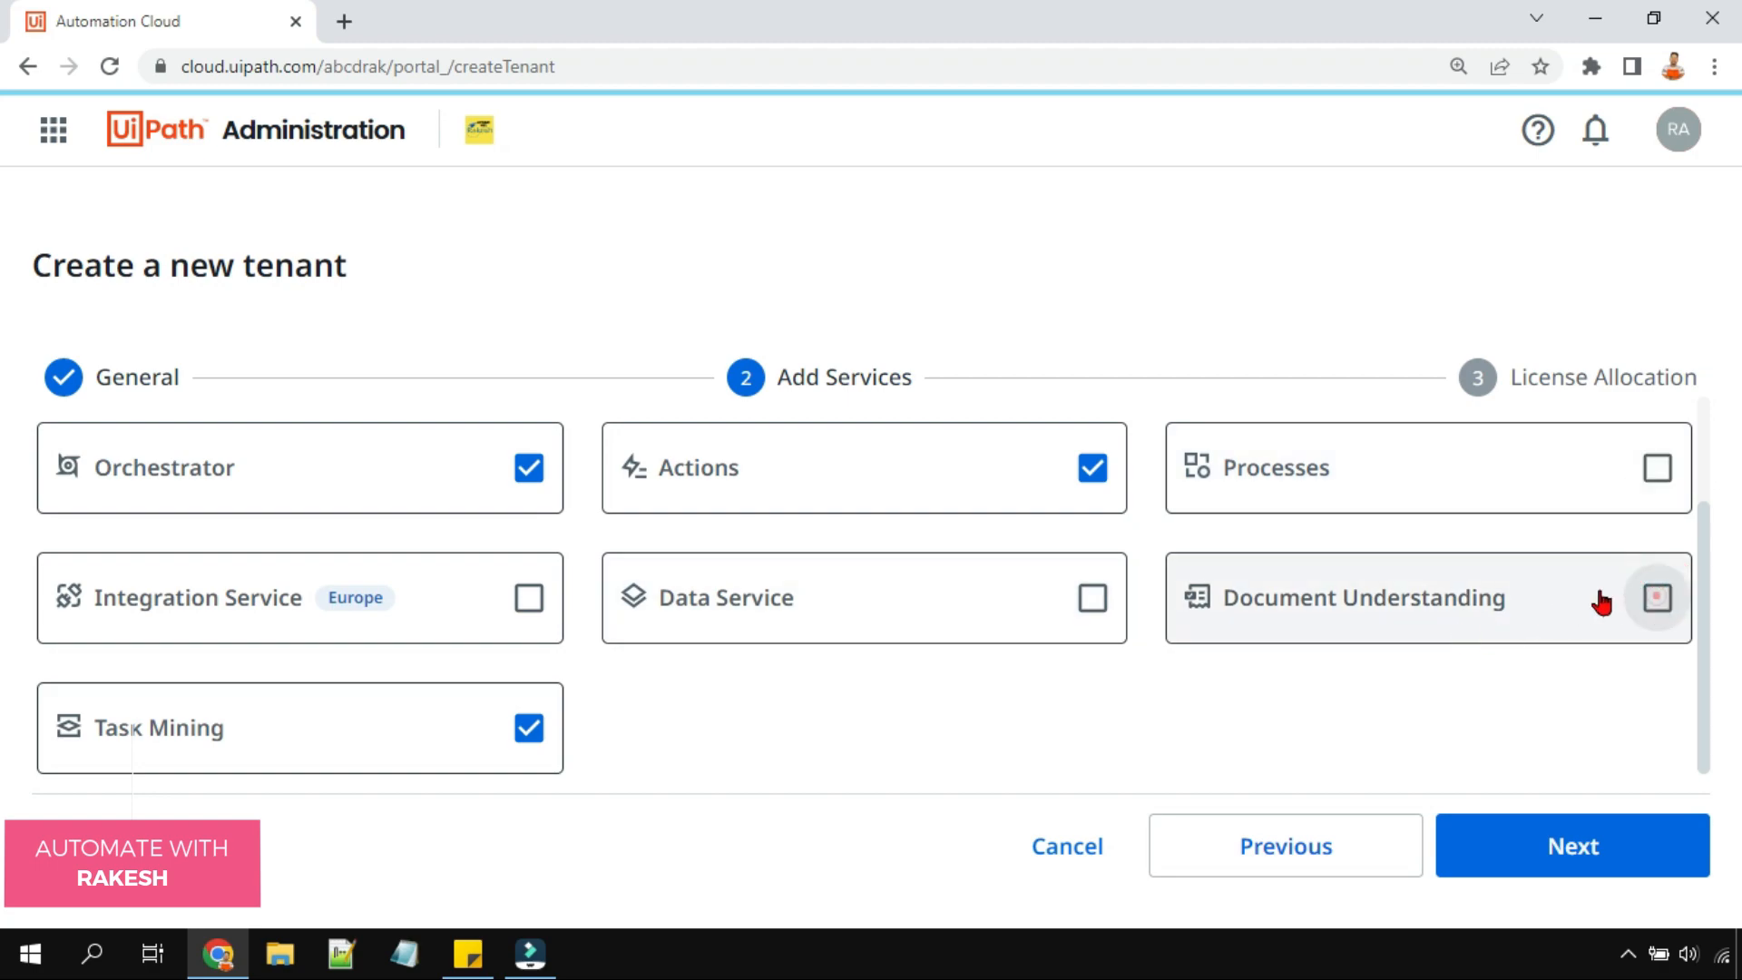
click(1656, 598)
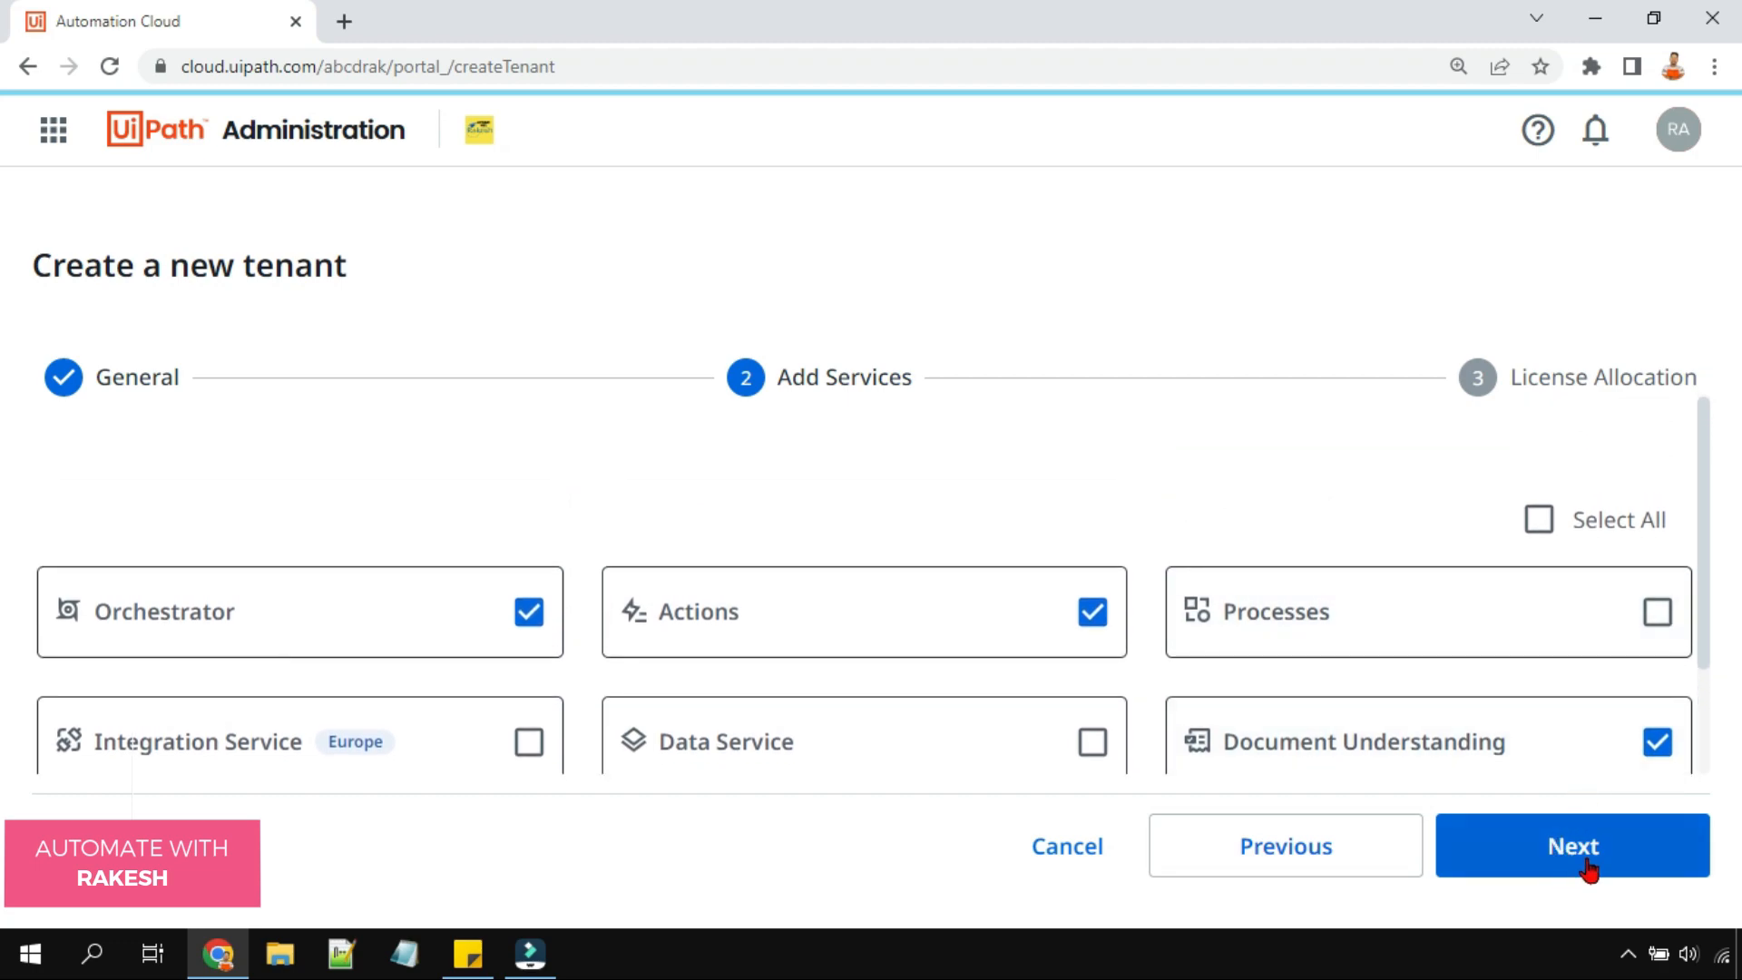
click(1570, 845)
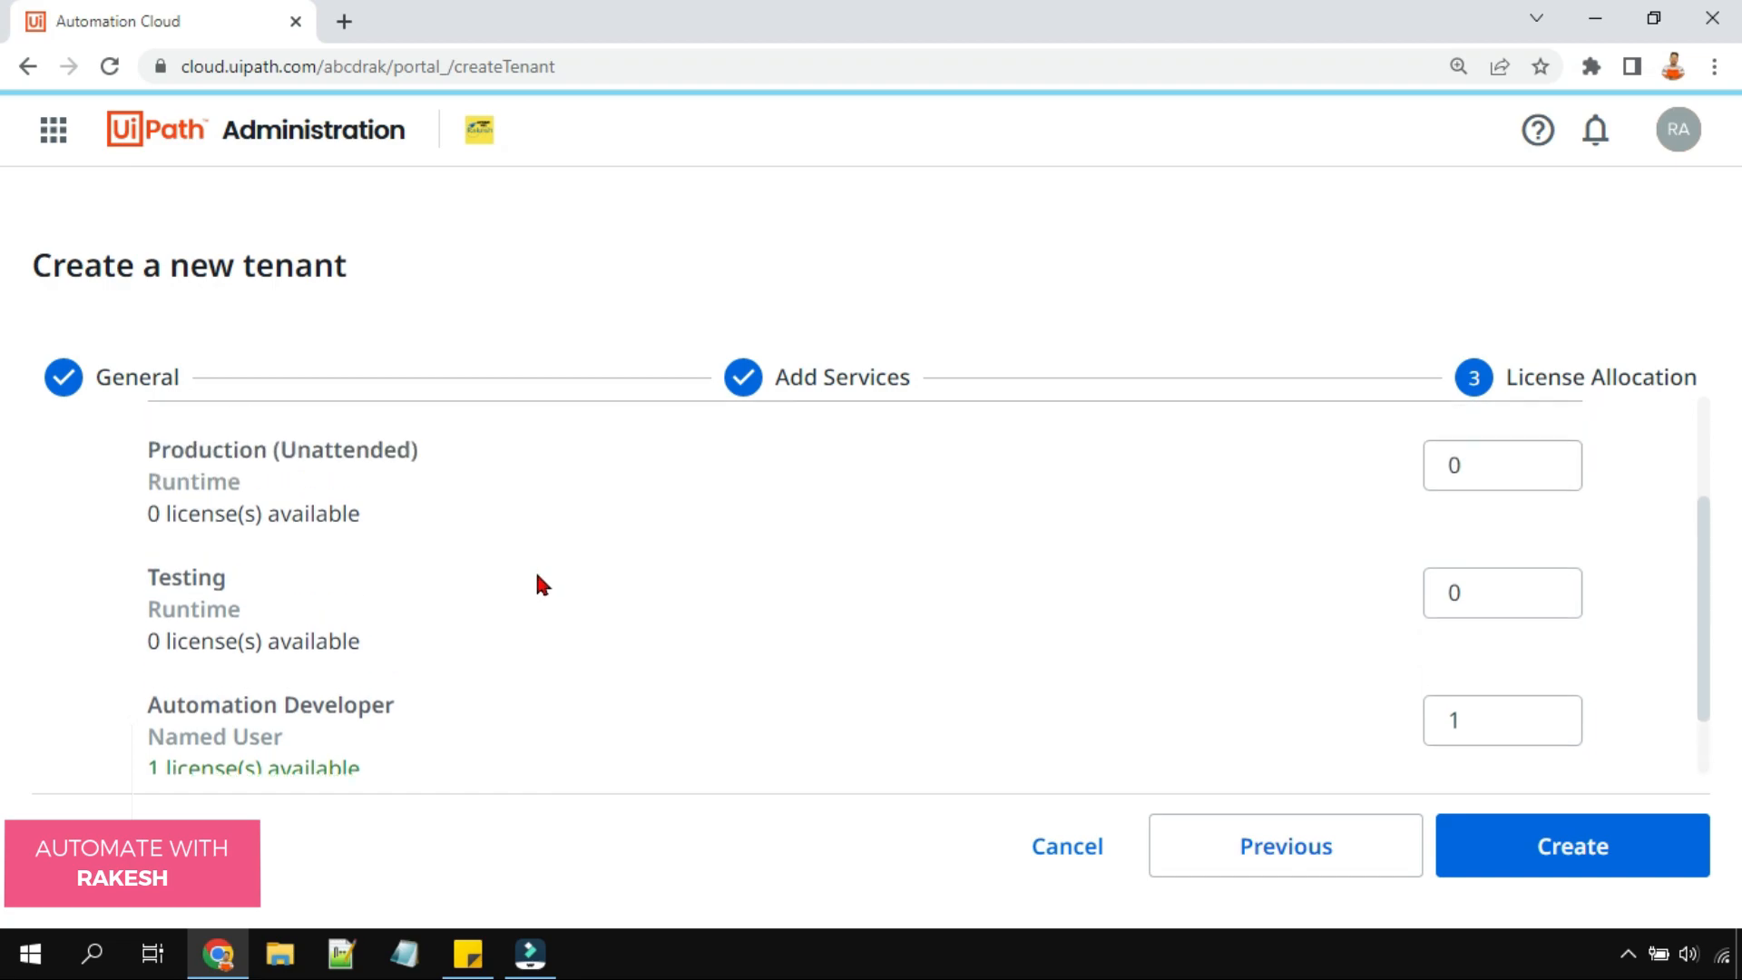
- Review the one Automation Developer license allocated and create the tenant
scroll(up, 3)
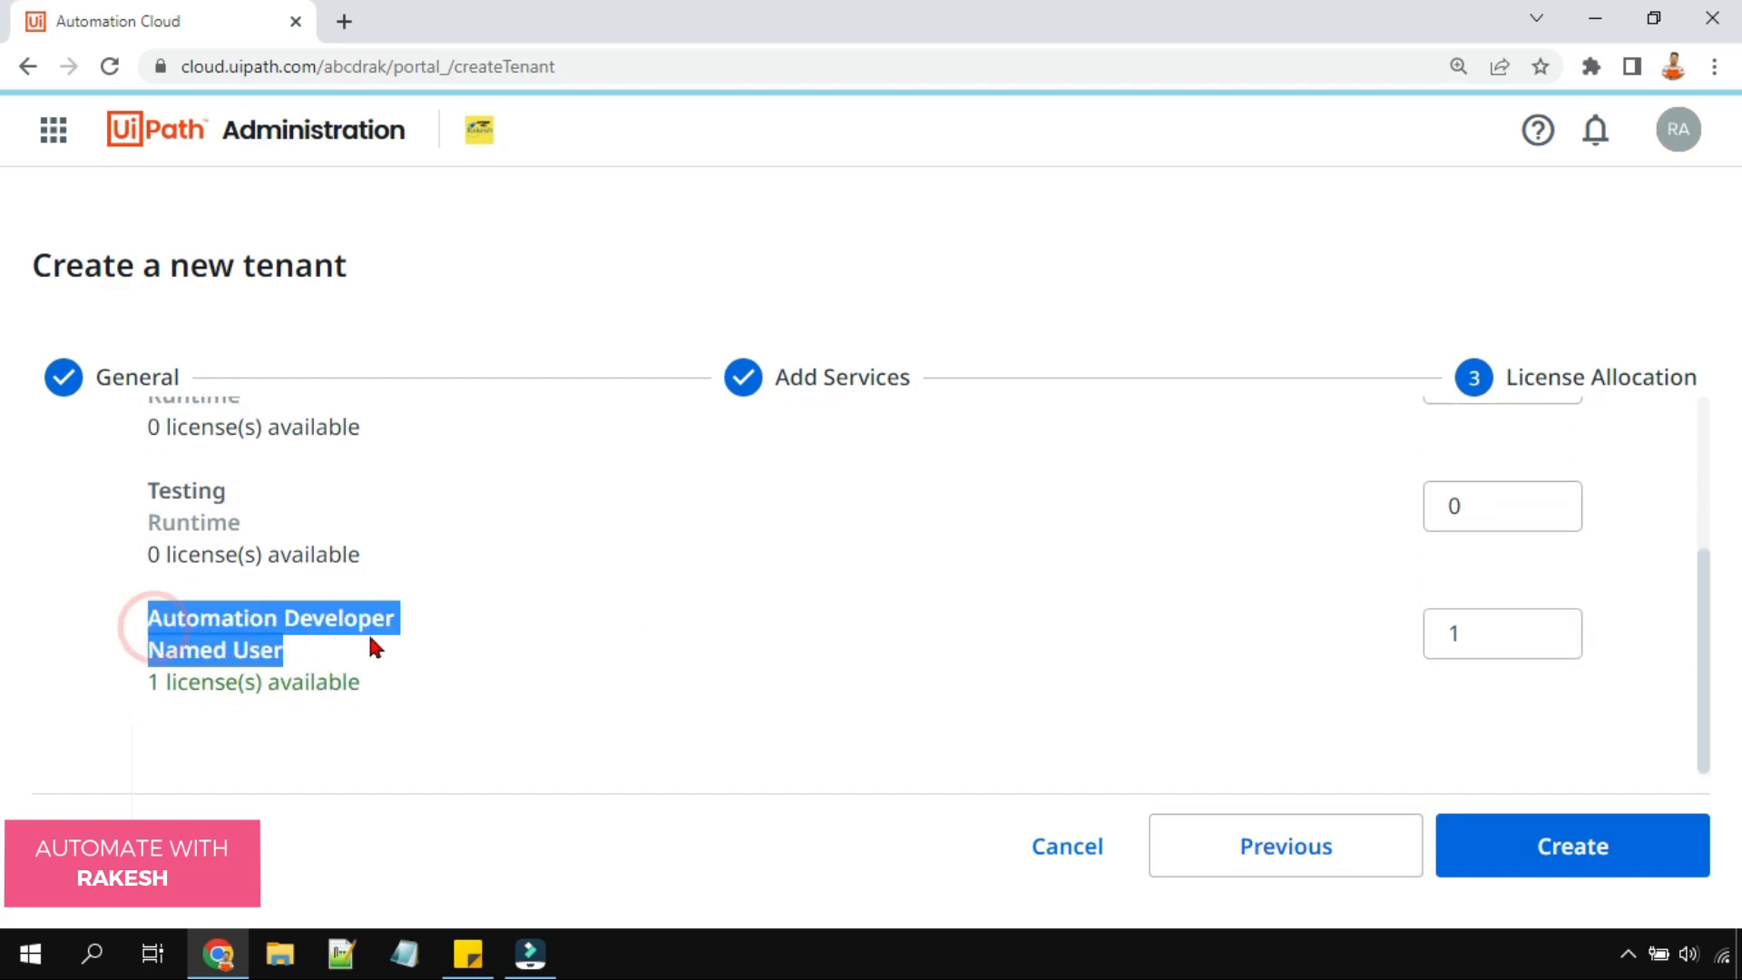
click(1488, 633)
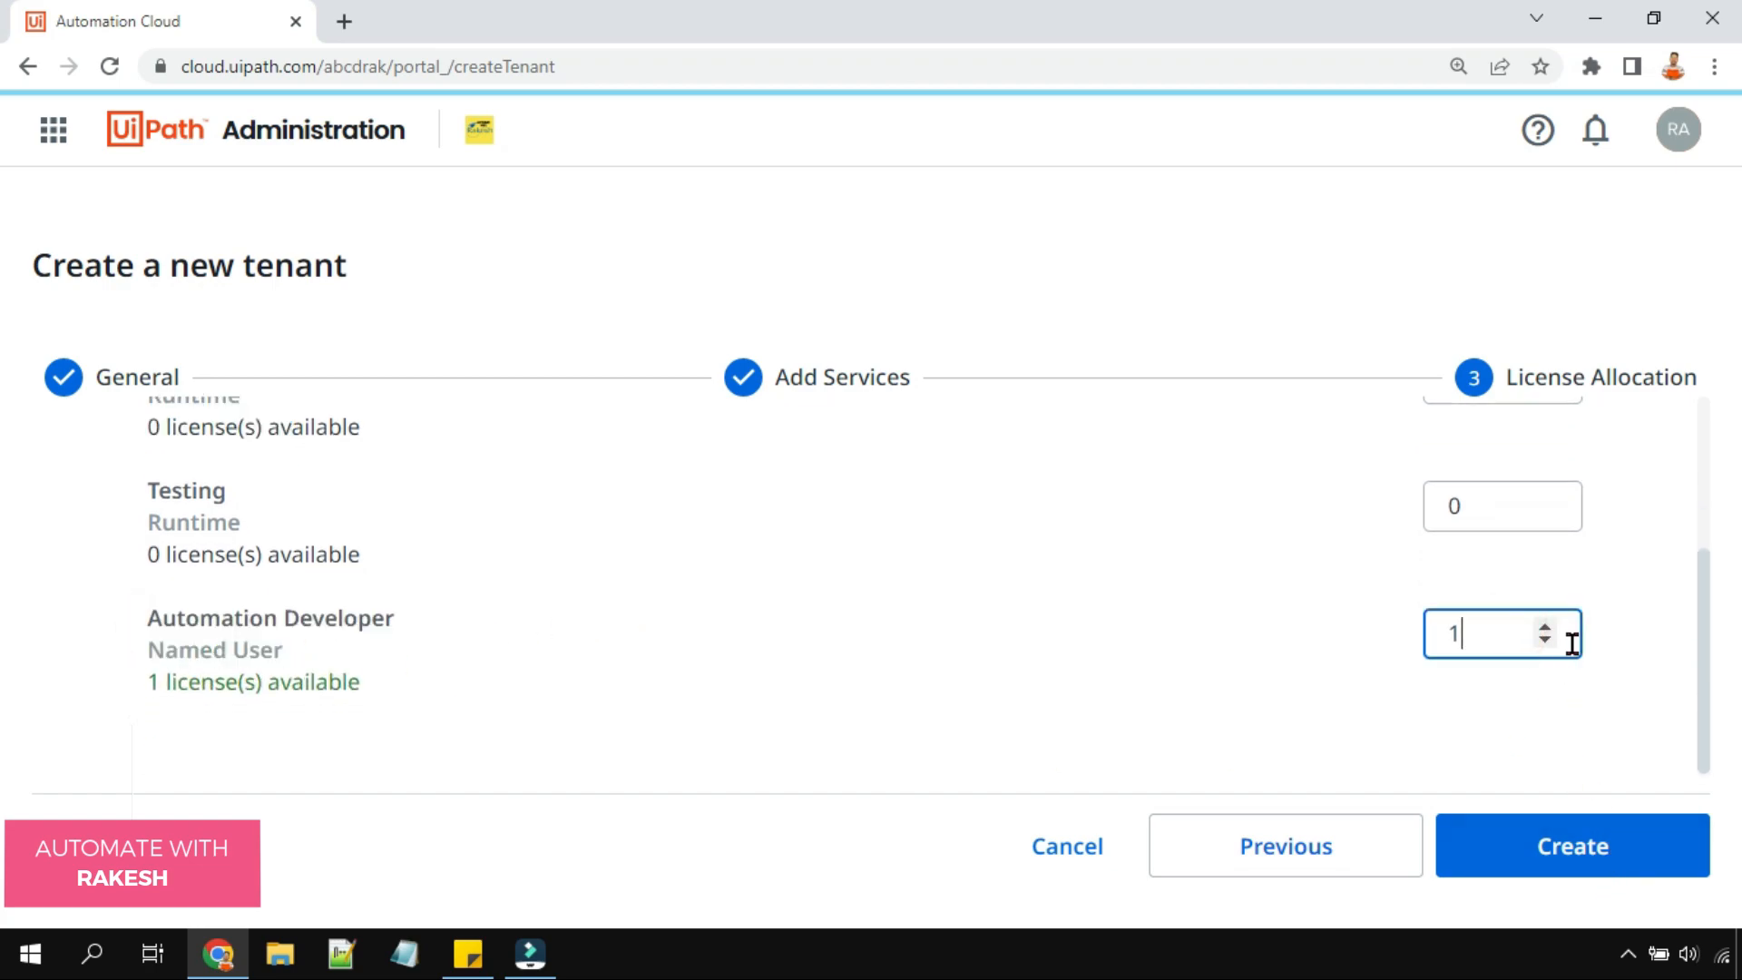
click(1570, 844)
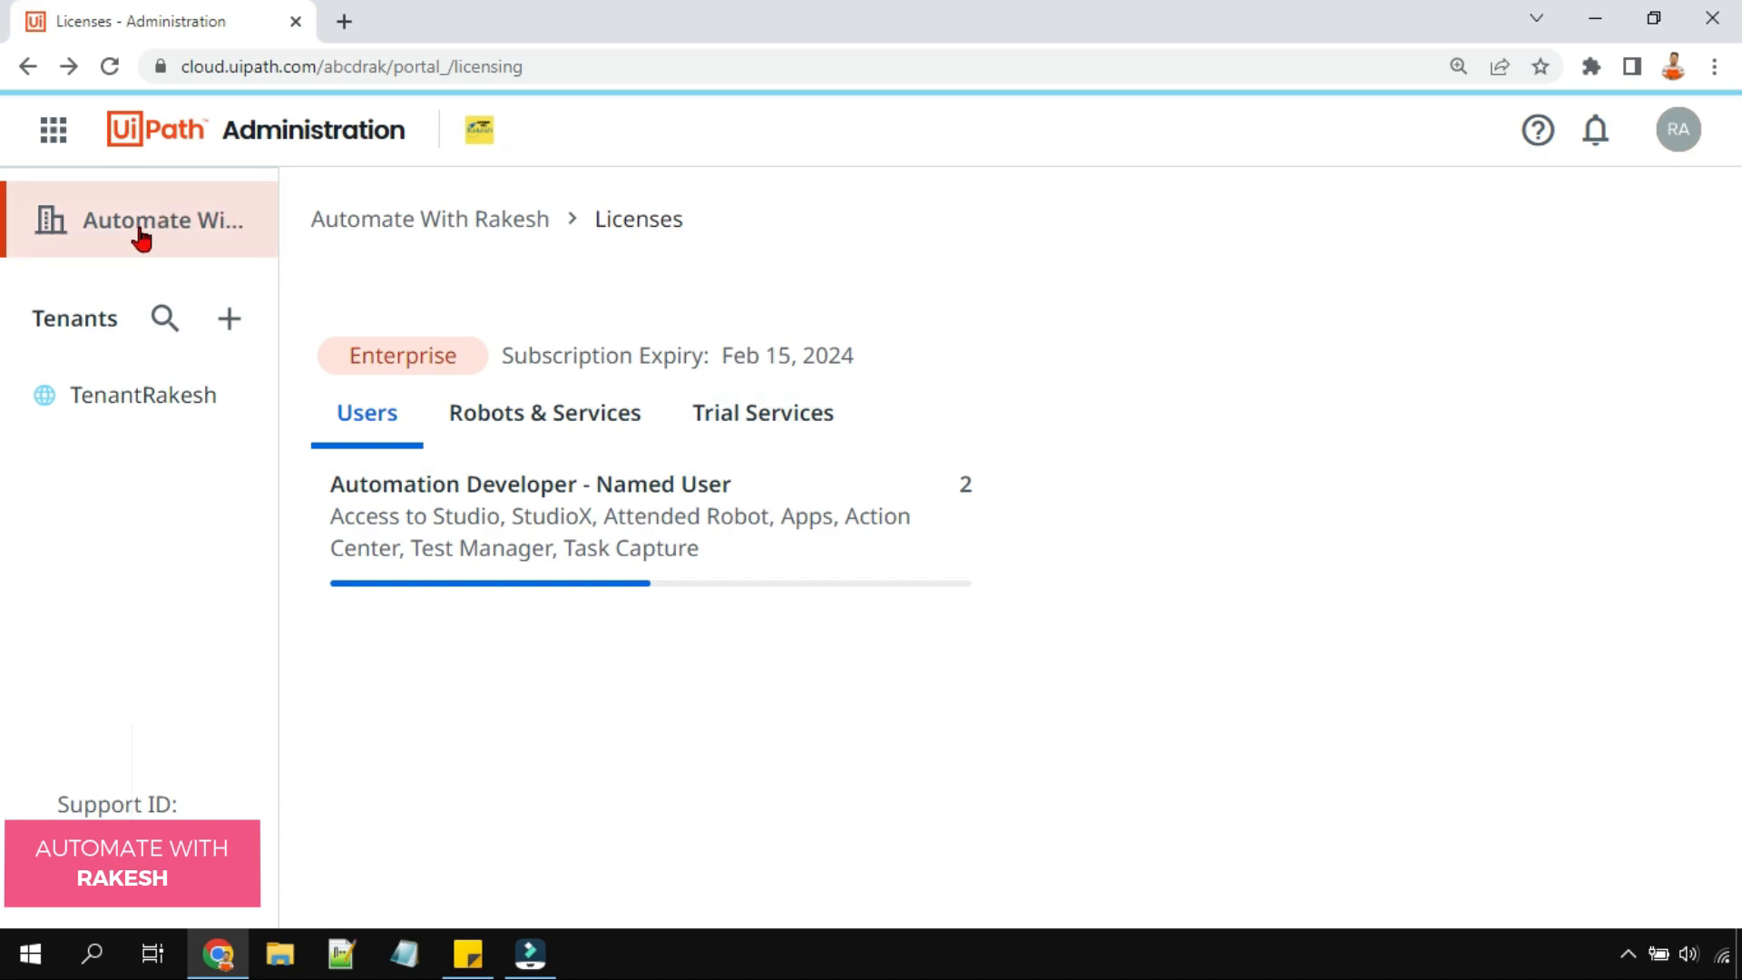
- Open TenantRakesh's Licenses page, showing 1 of 2 Automation Developer licenses allocated
click(167, 219)
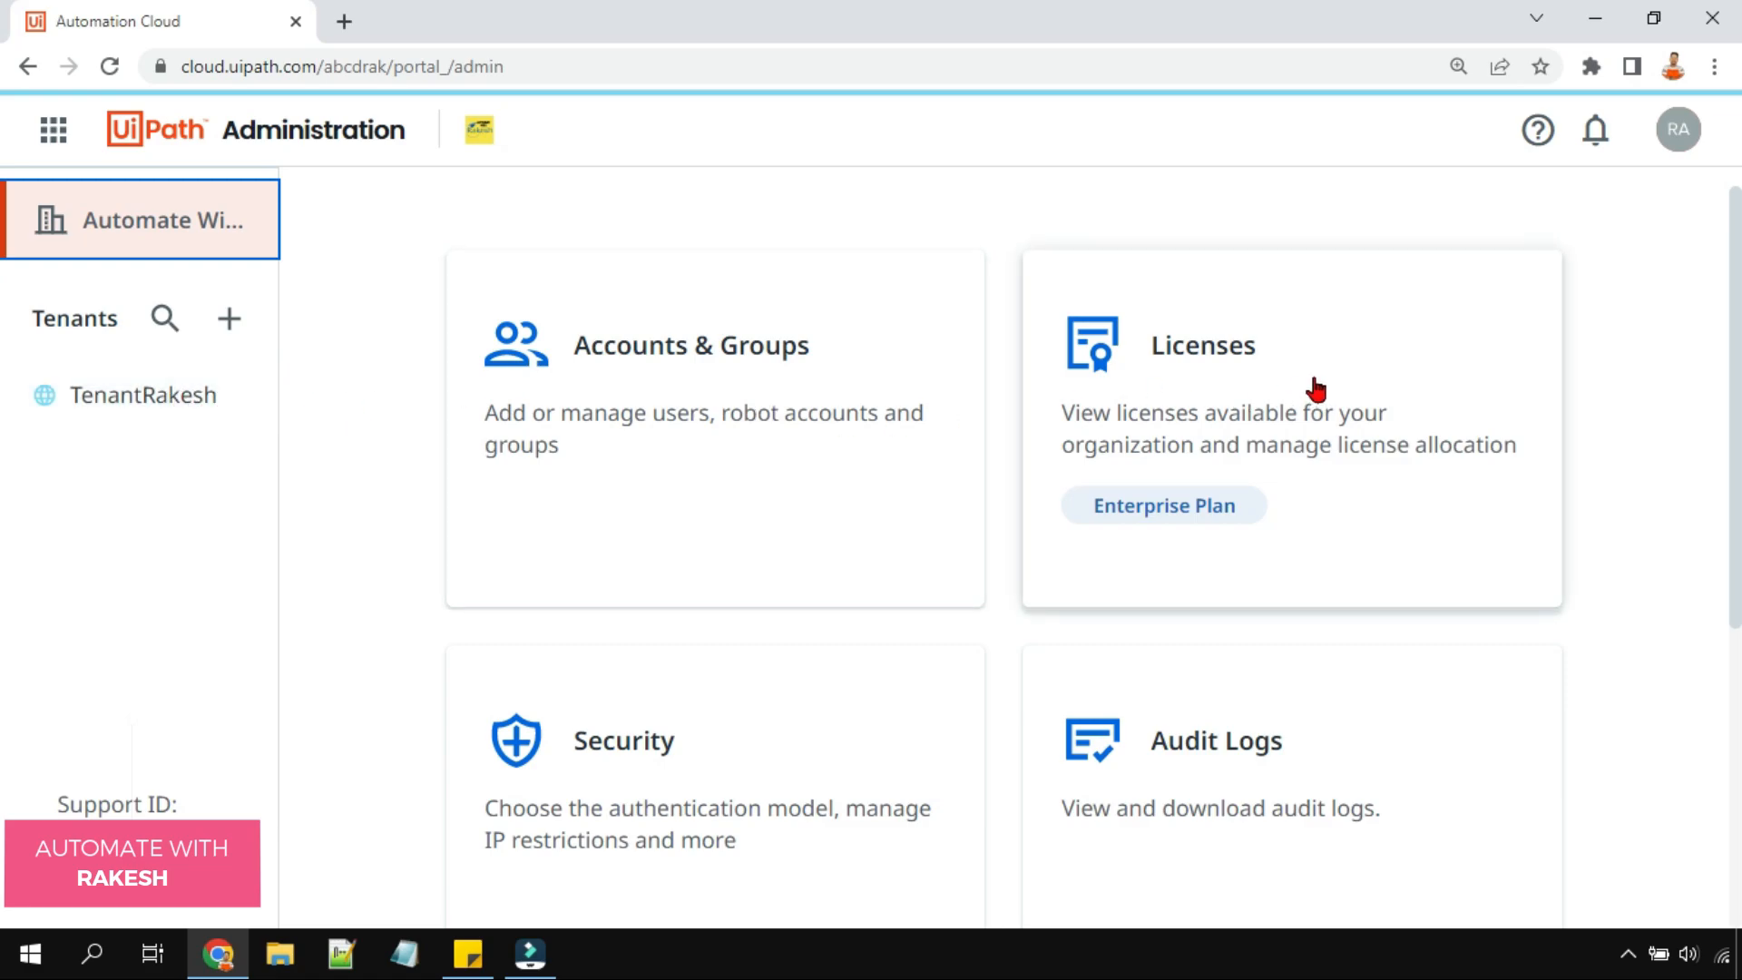
click(143, 394)
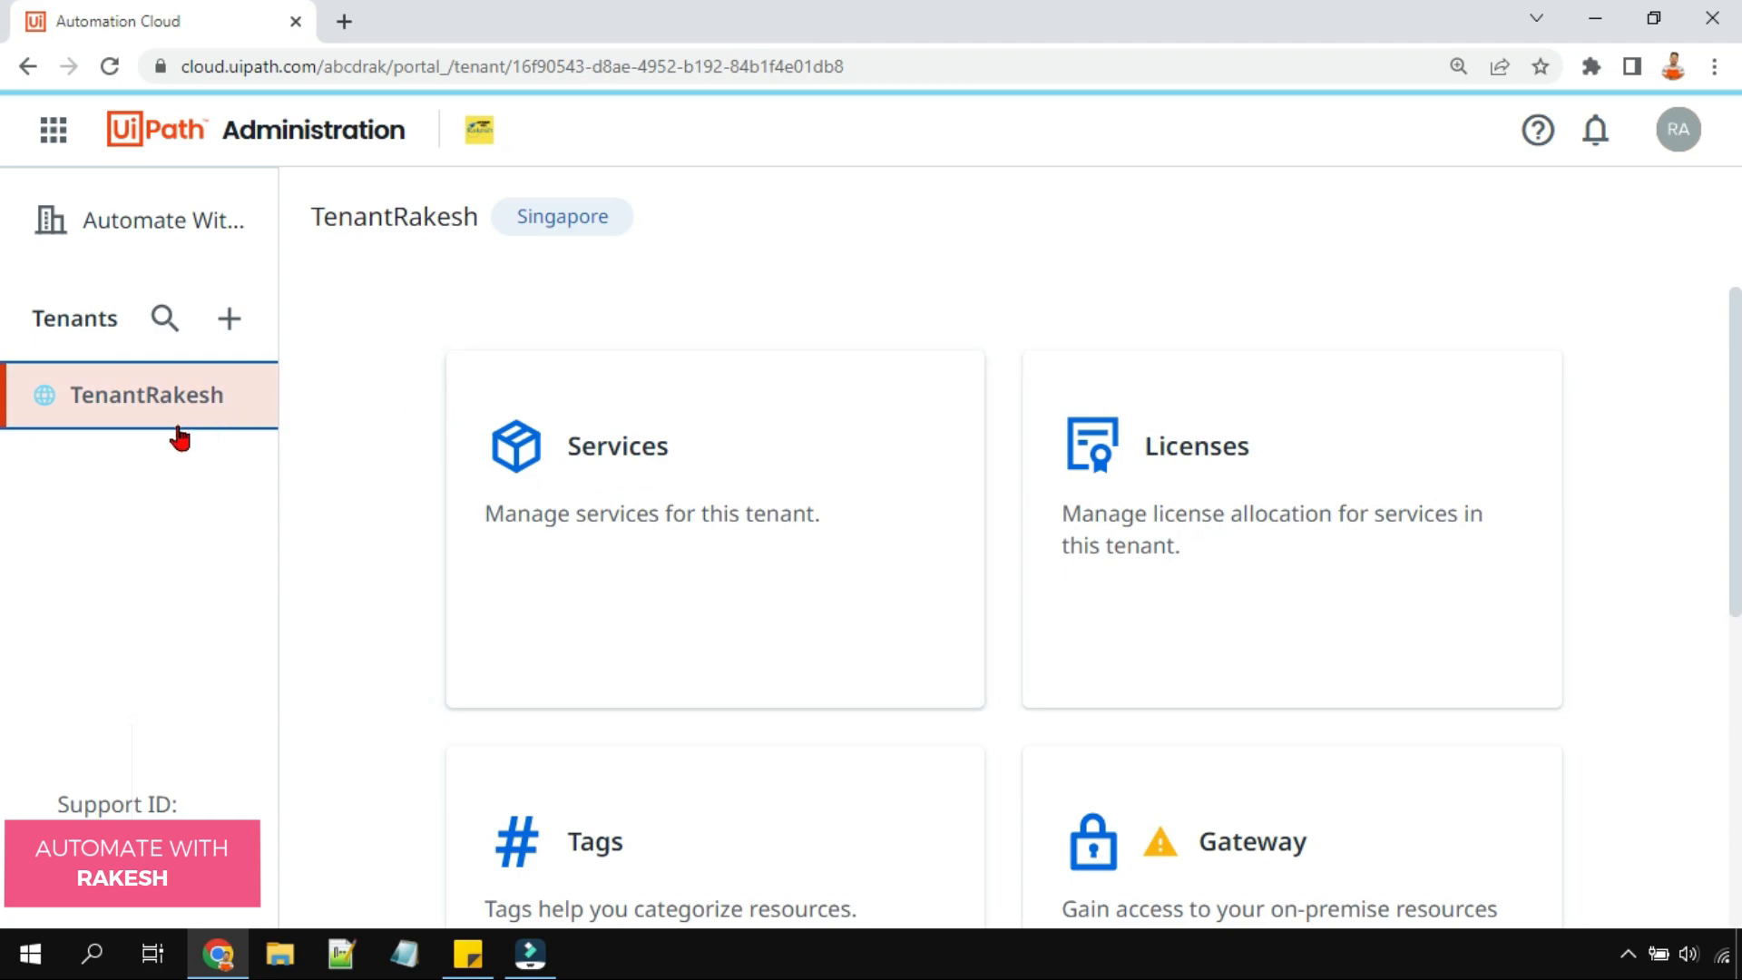
mouse_move(122, 422)
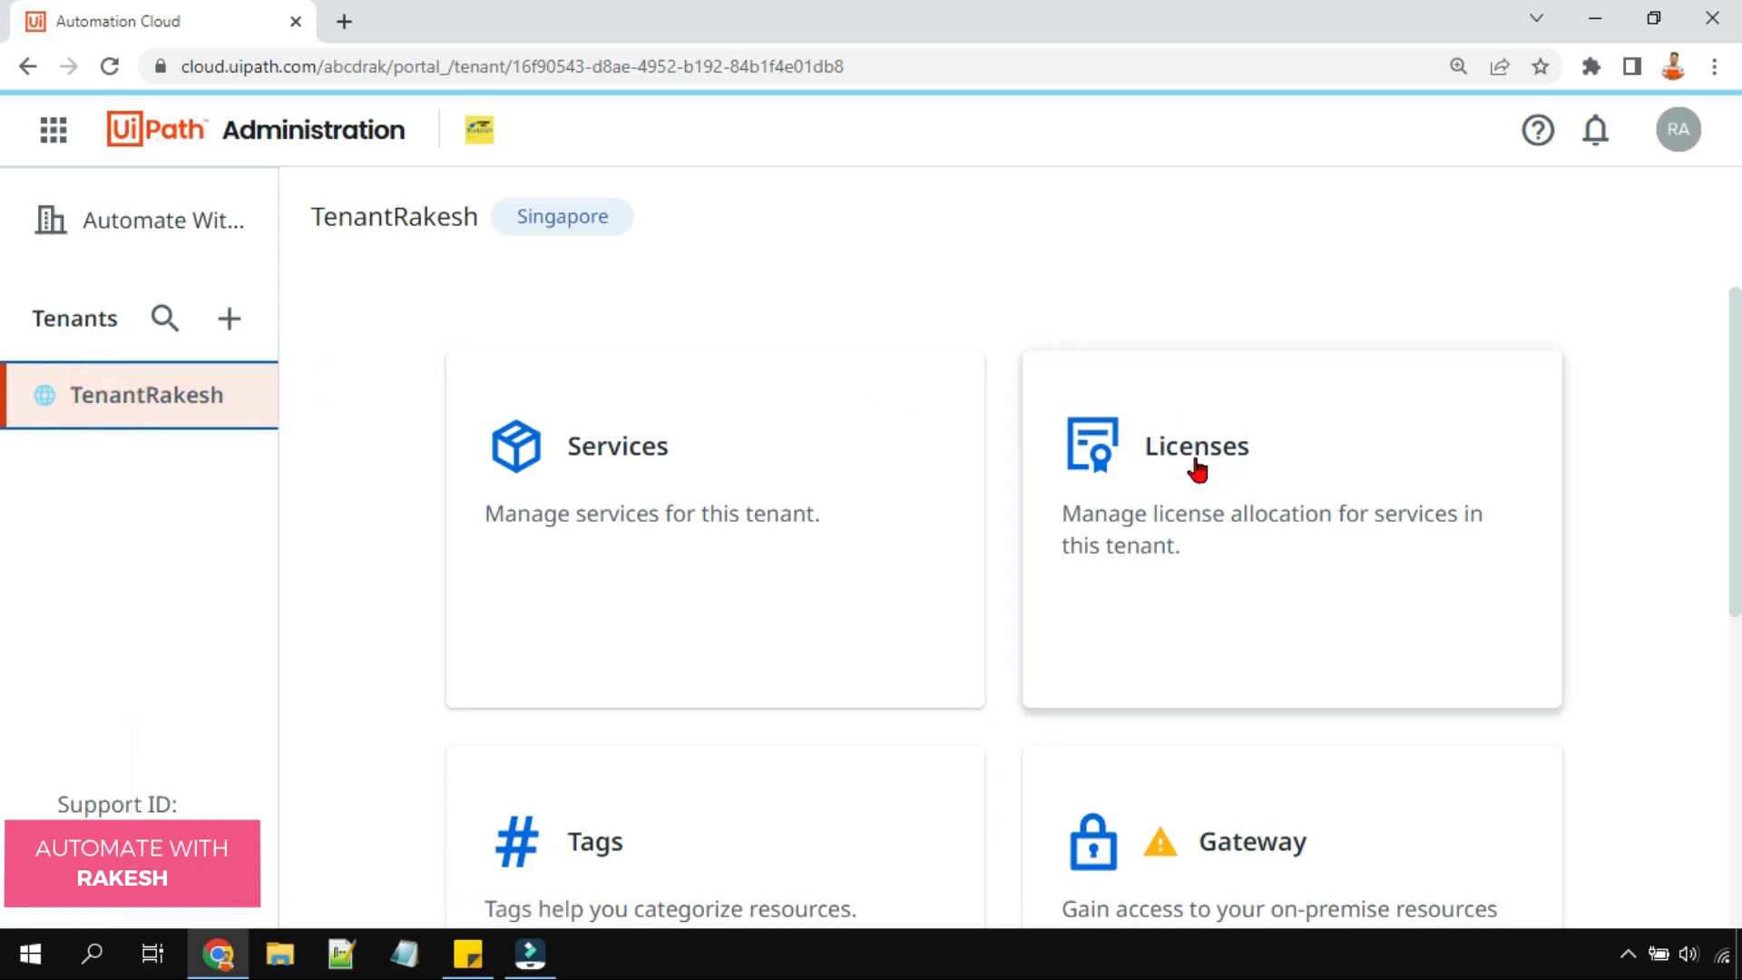
click(1196, 445)
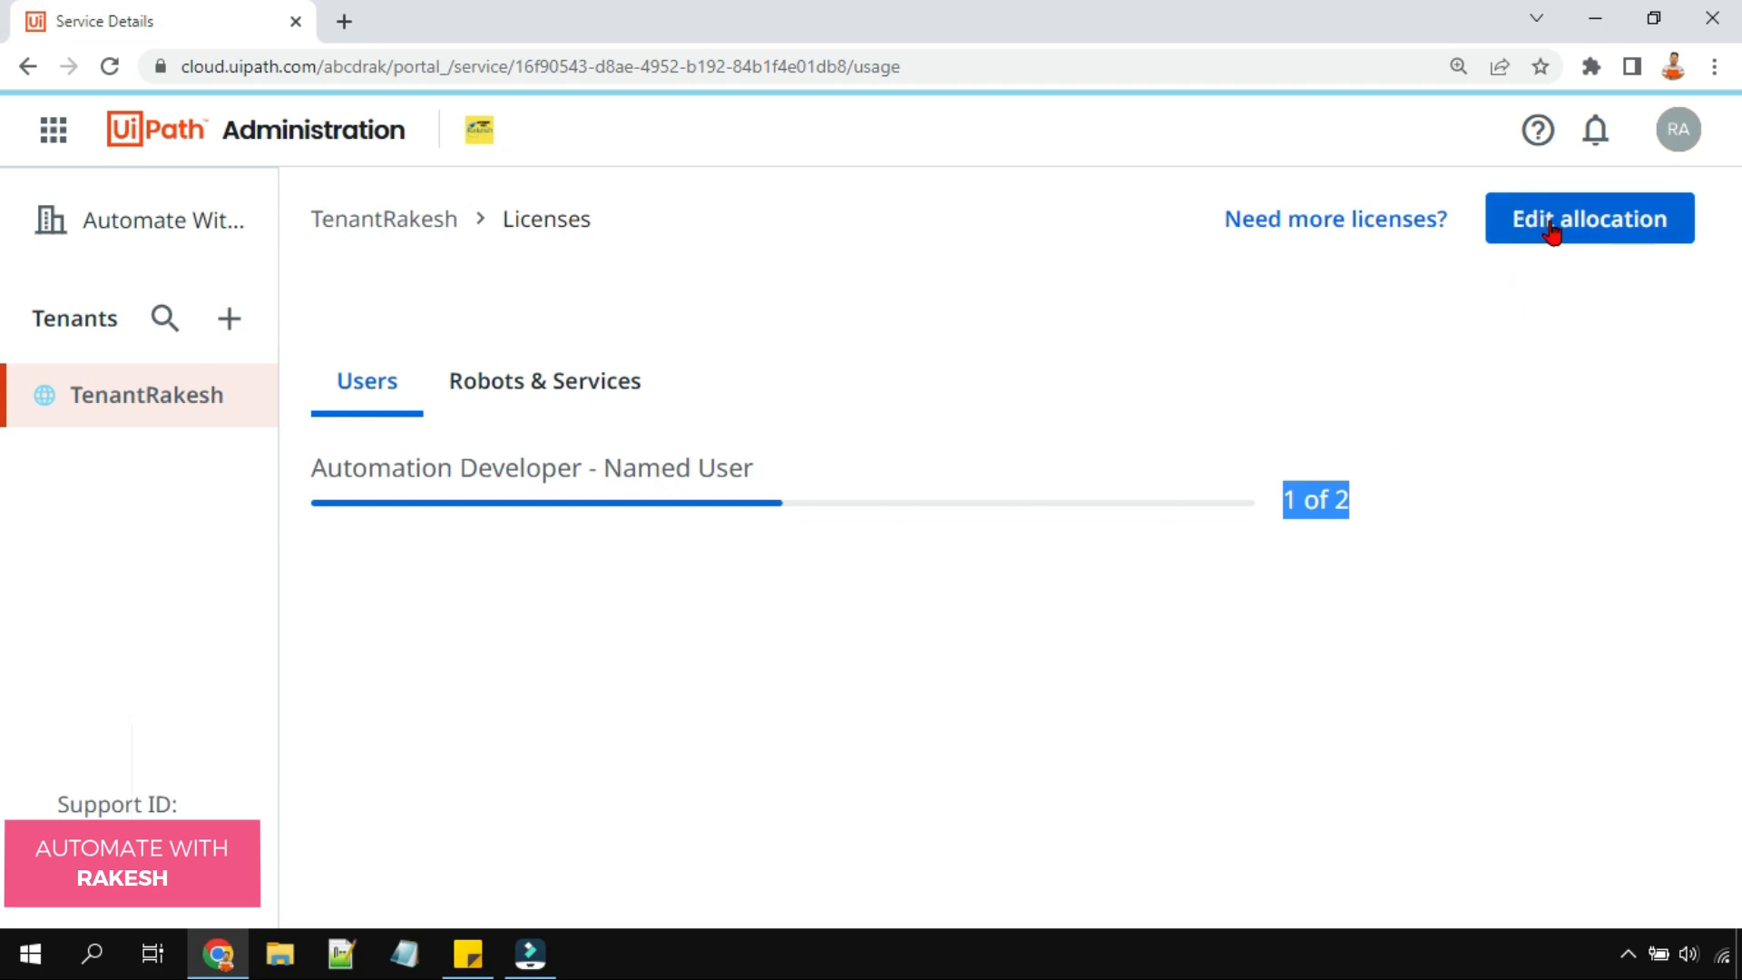
mouse_move(1560, 230)
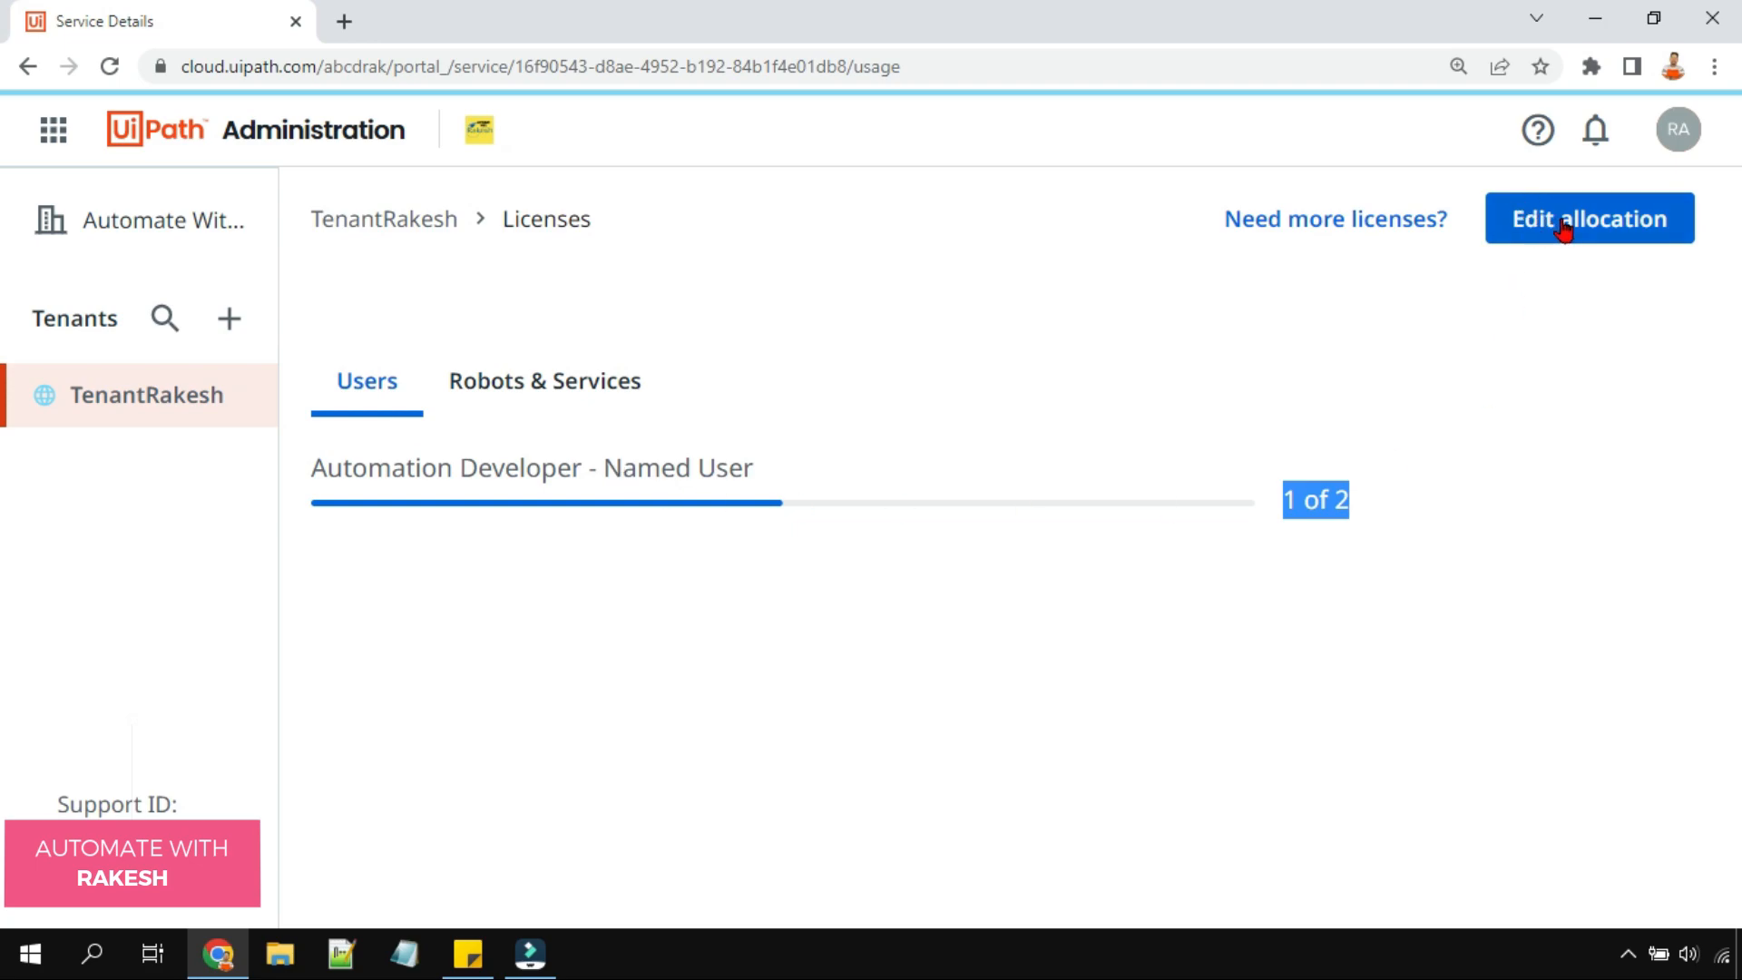
- Raise TenantRakesh to 2 Automation Developer licenses and 3 Data Service Units, then save
click(1587, 217)
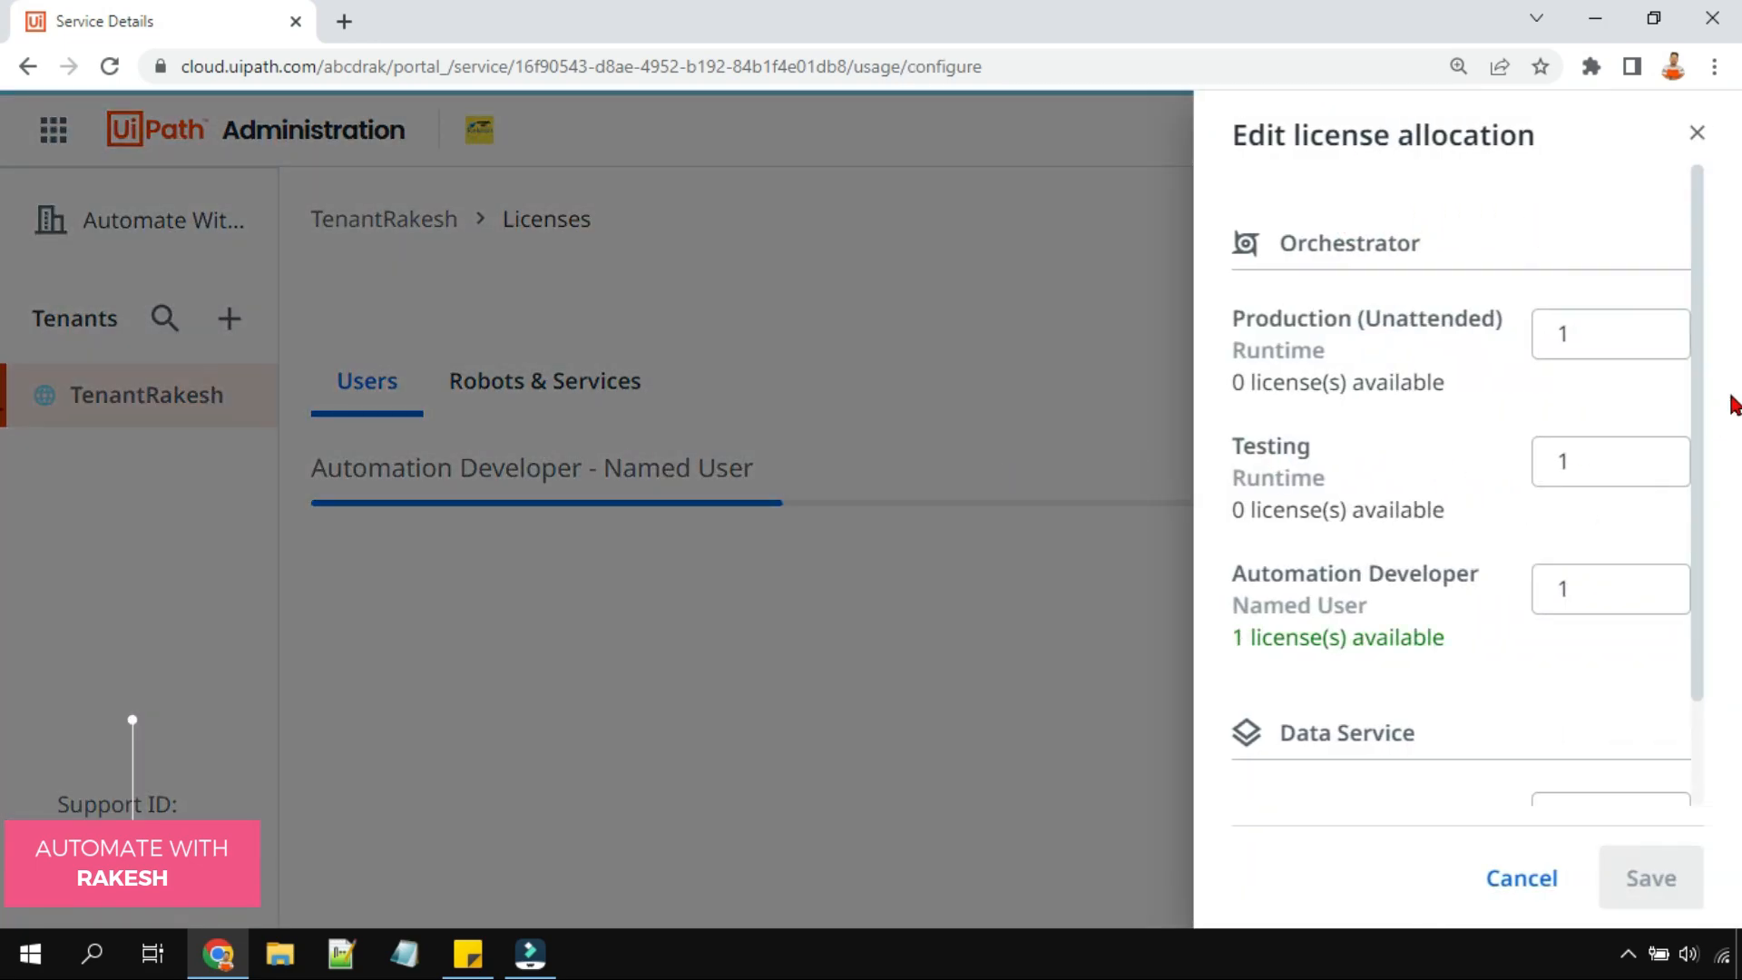
scroll(down, 3)
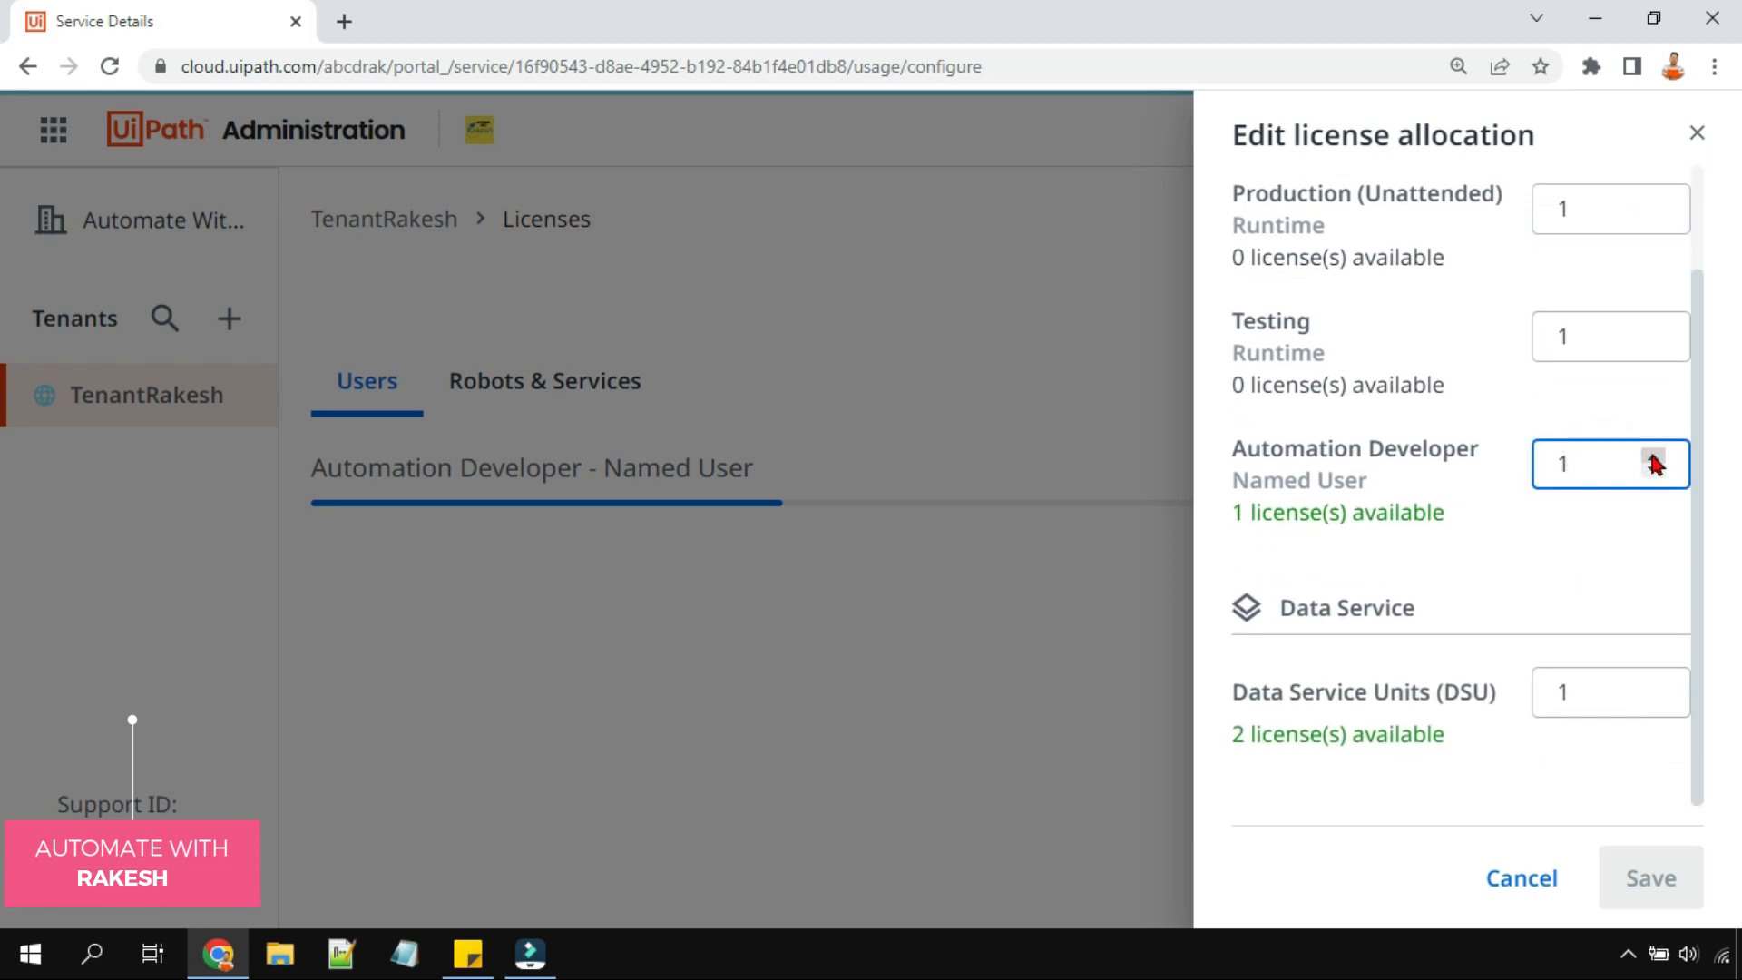
click(1656, 455)
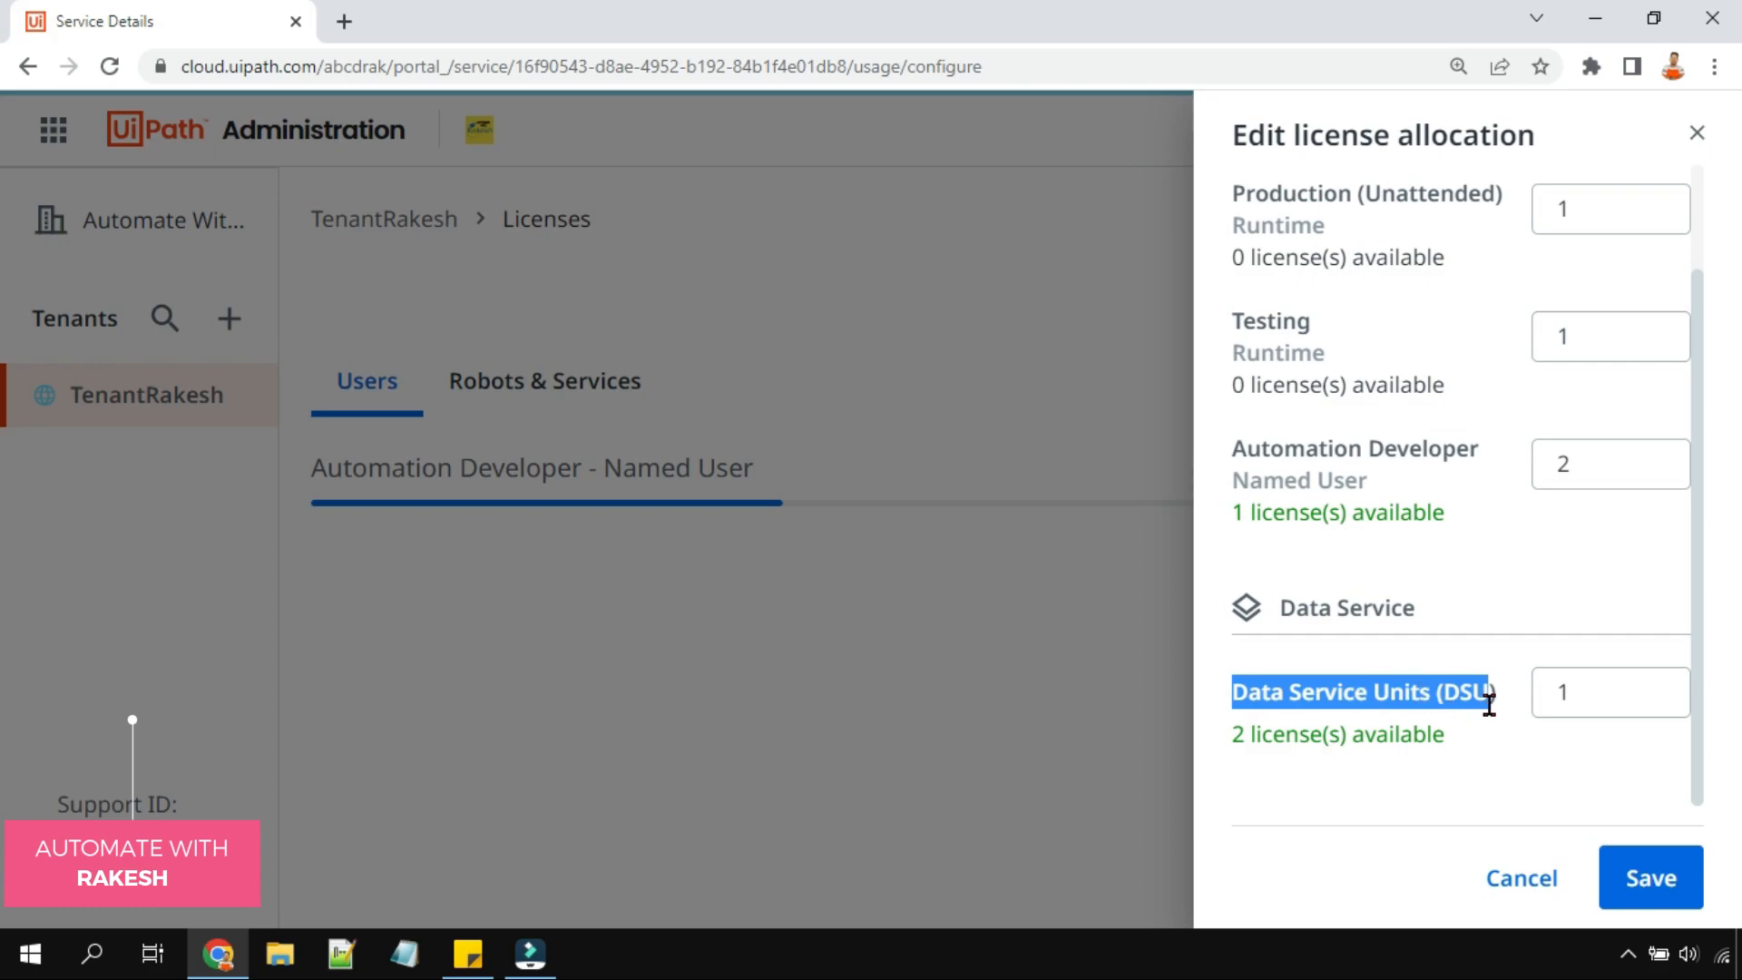
click(1608, 691)
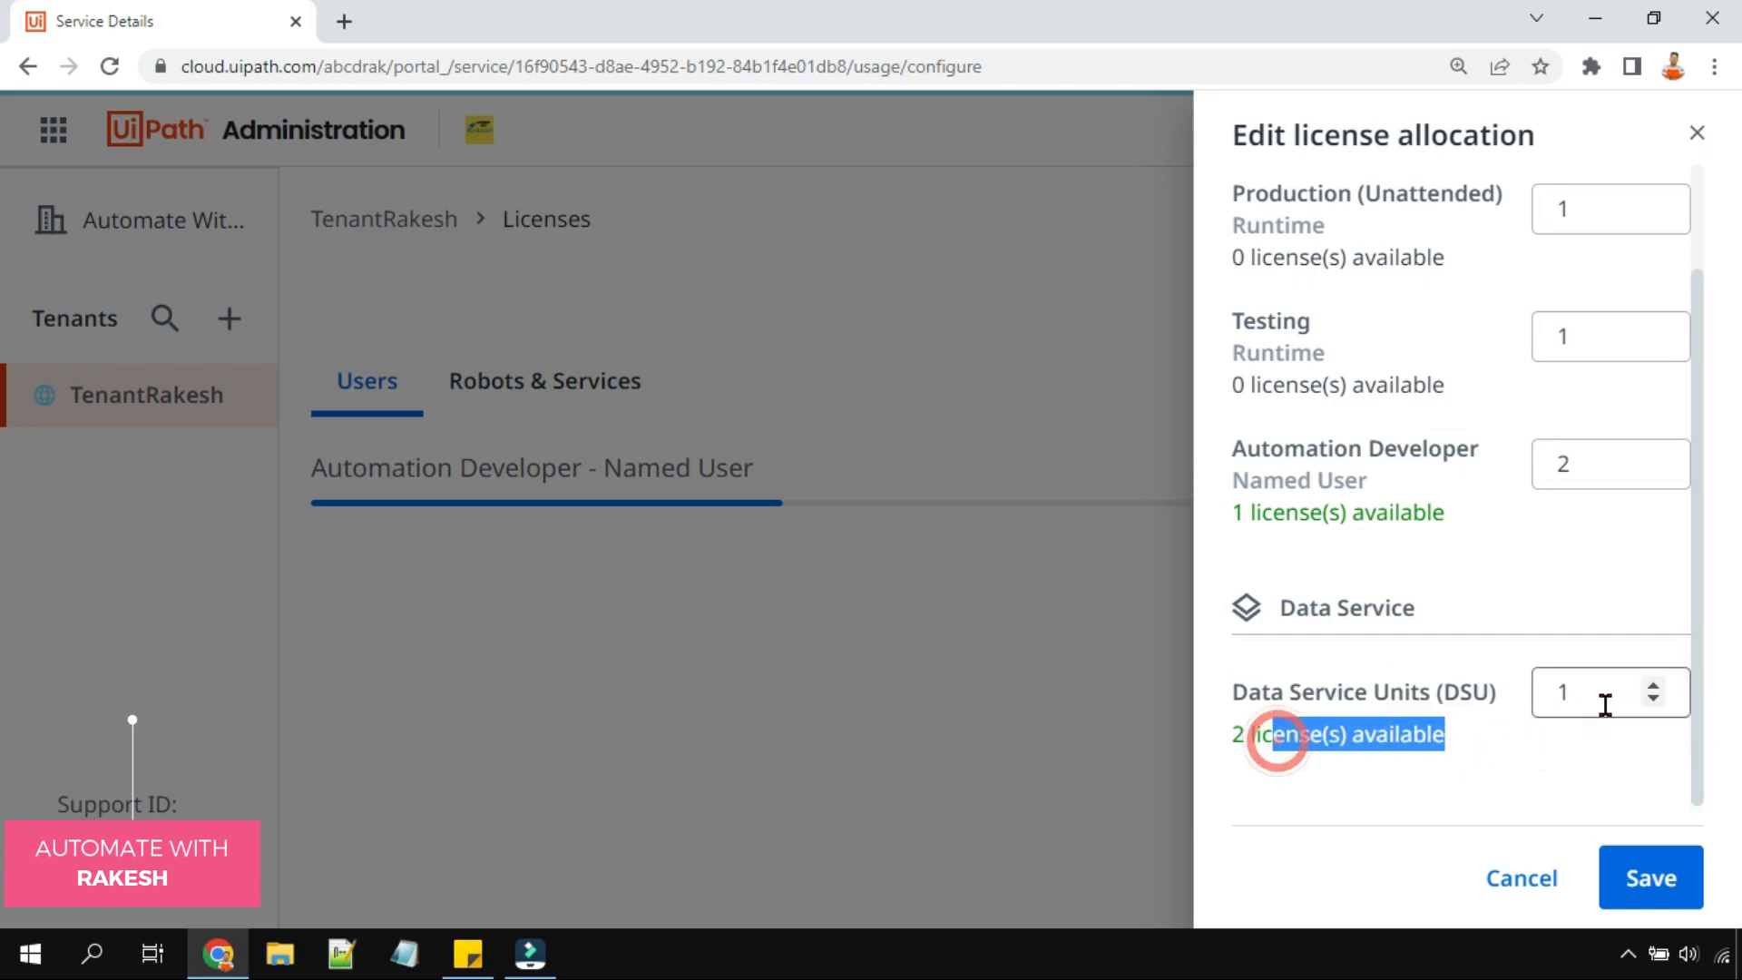
click(1653, 683)
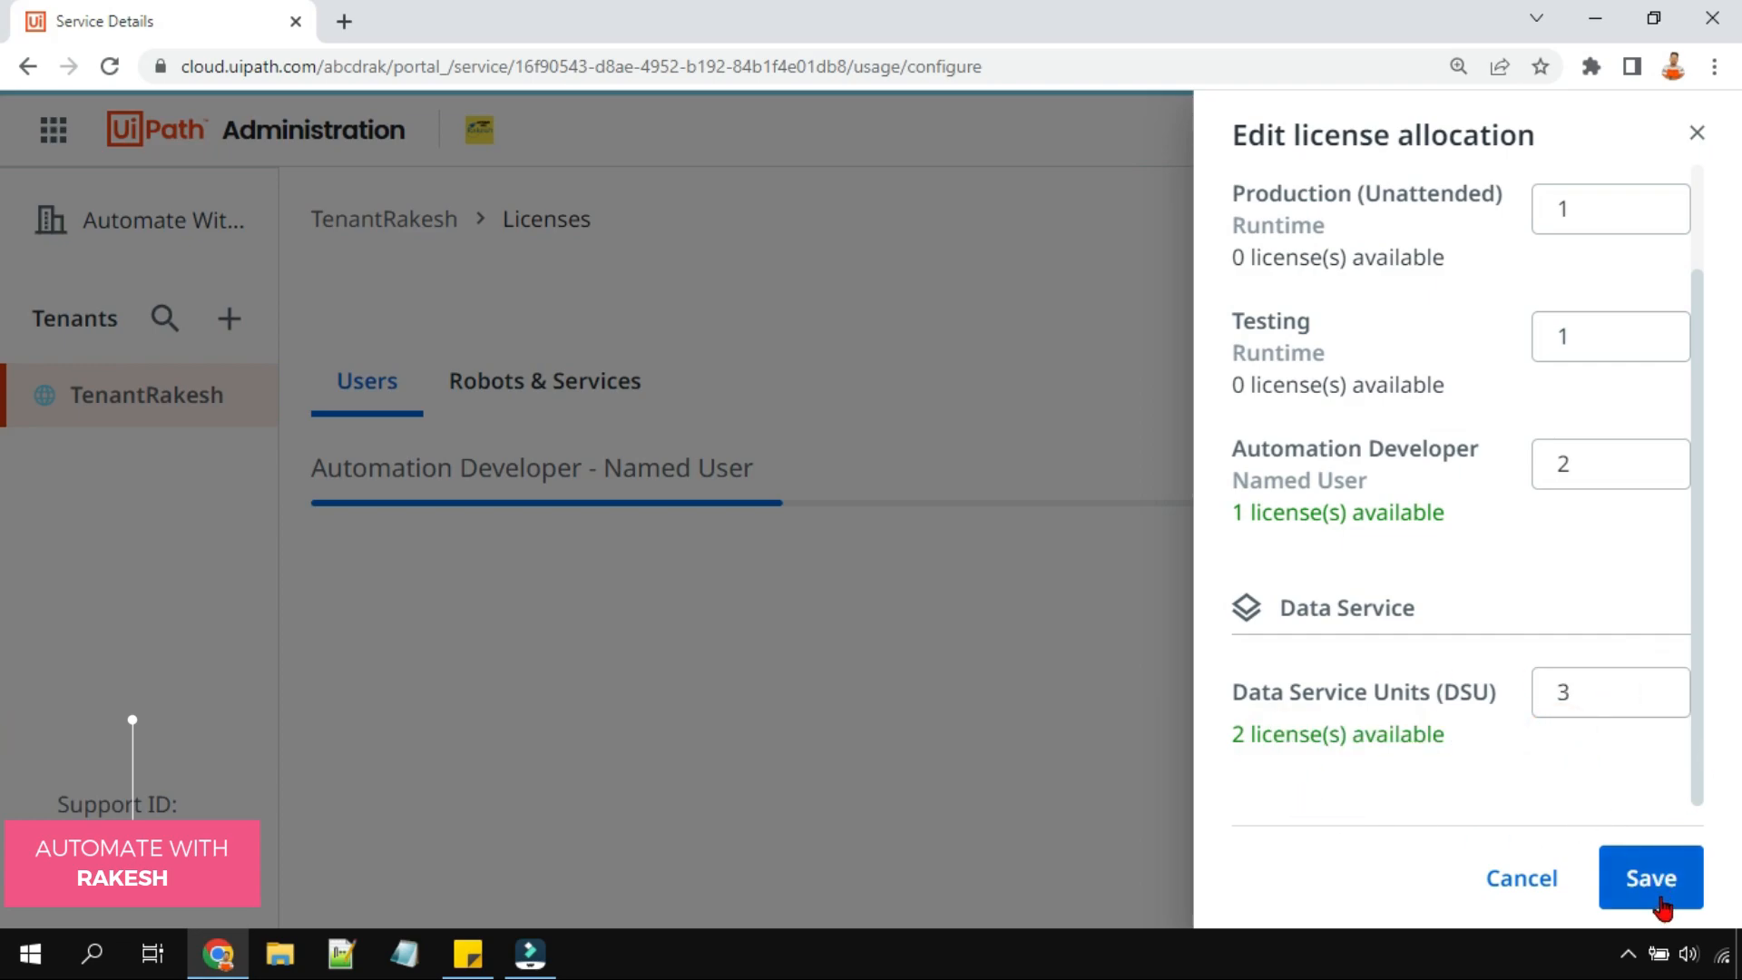
click(1649, 877)
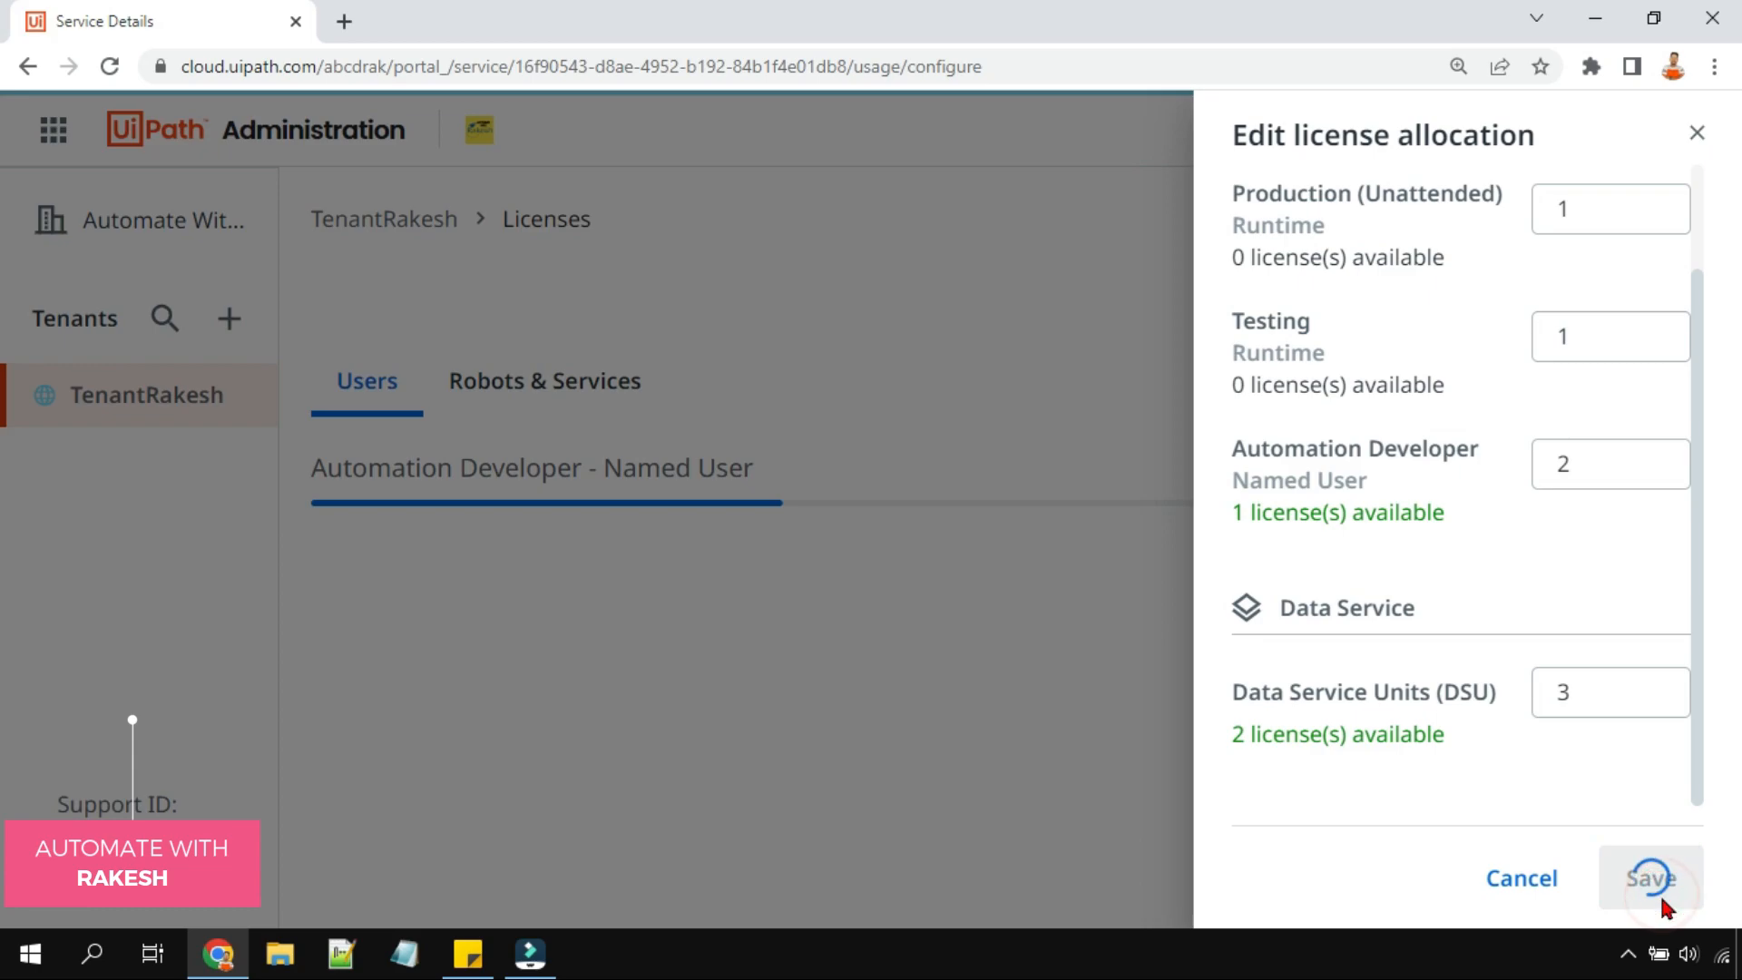
click(1649, 877)
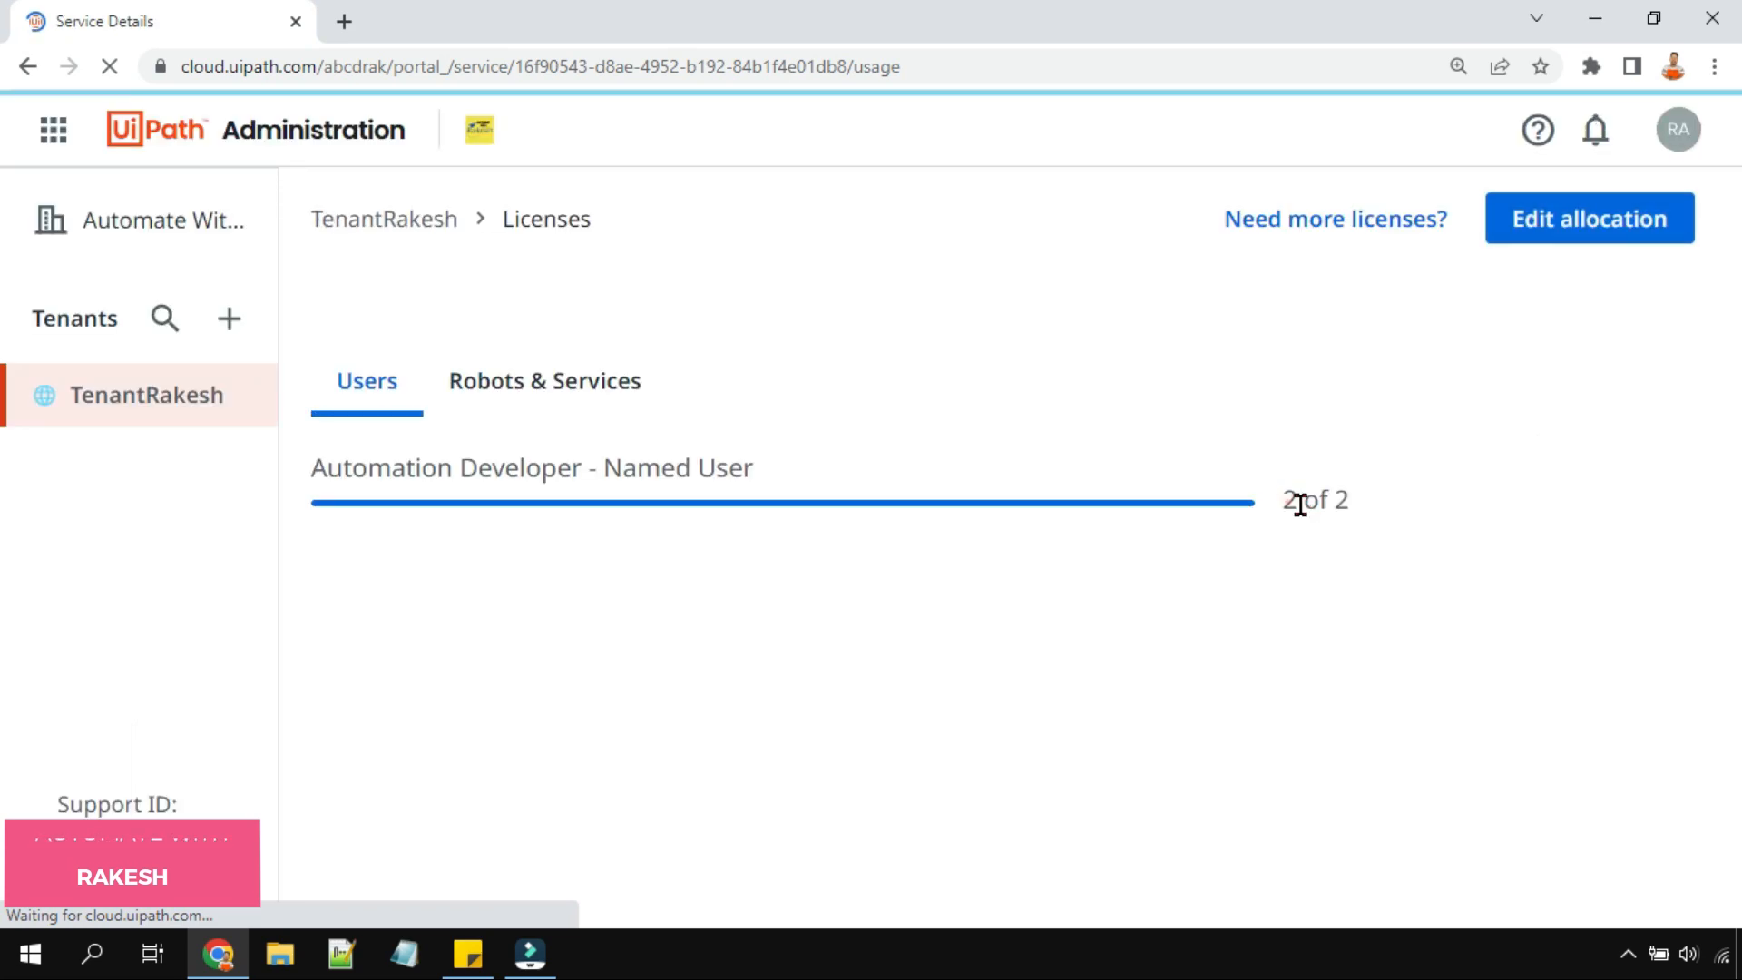
- Verify TenantRakesh's Robots & Services shows 3 of 3 DSUs, then reopen its overview from the organization
click(544, 380)
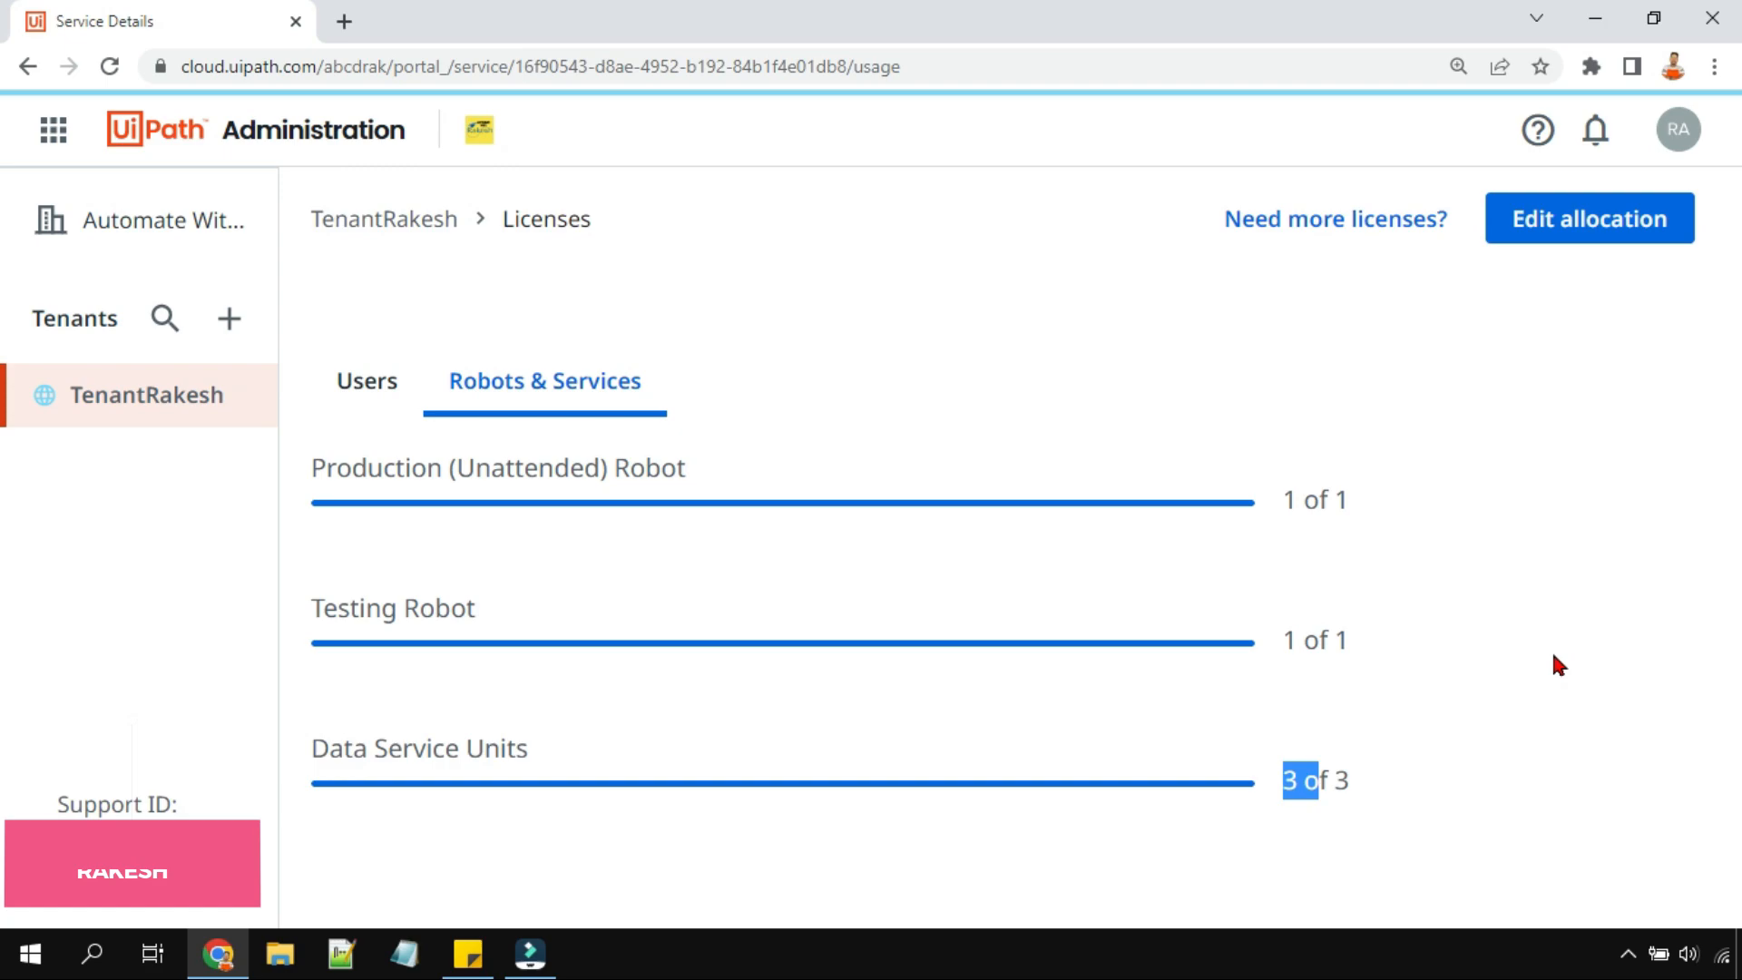
click(51, 129)
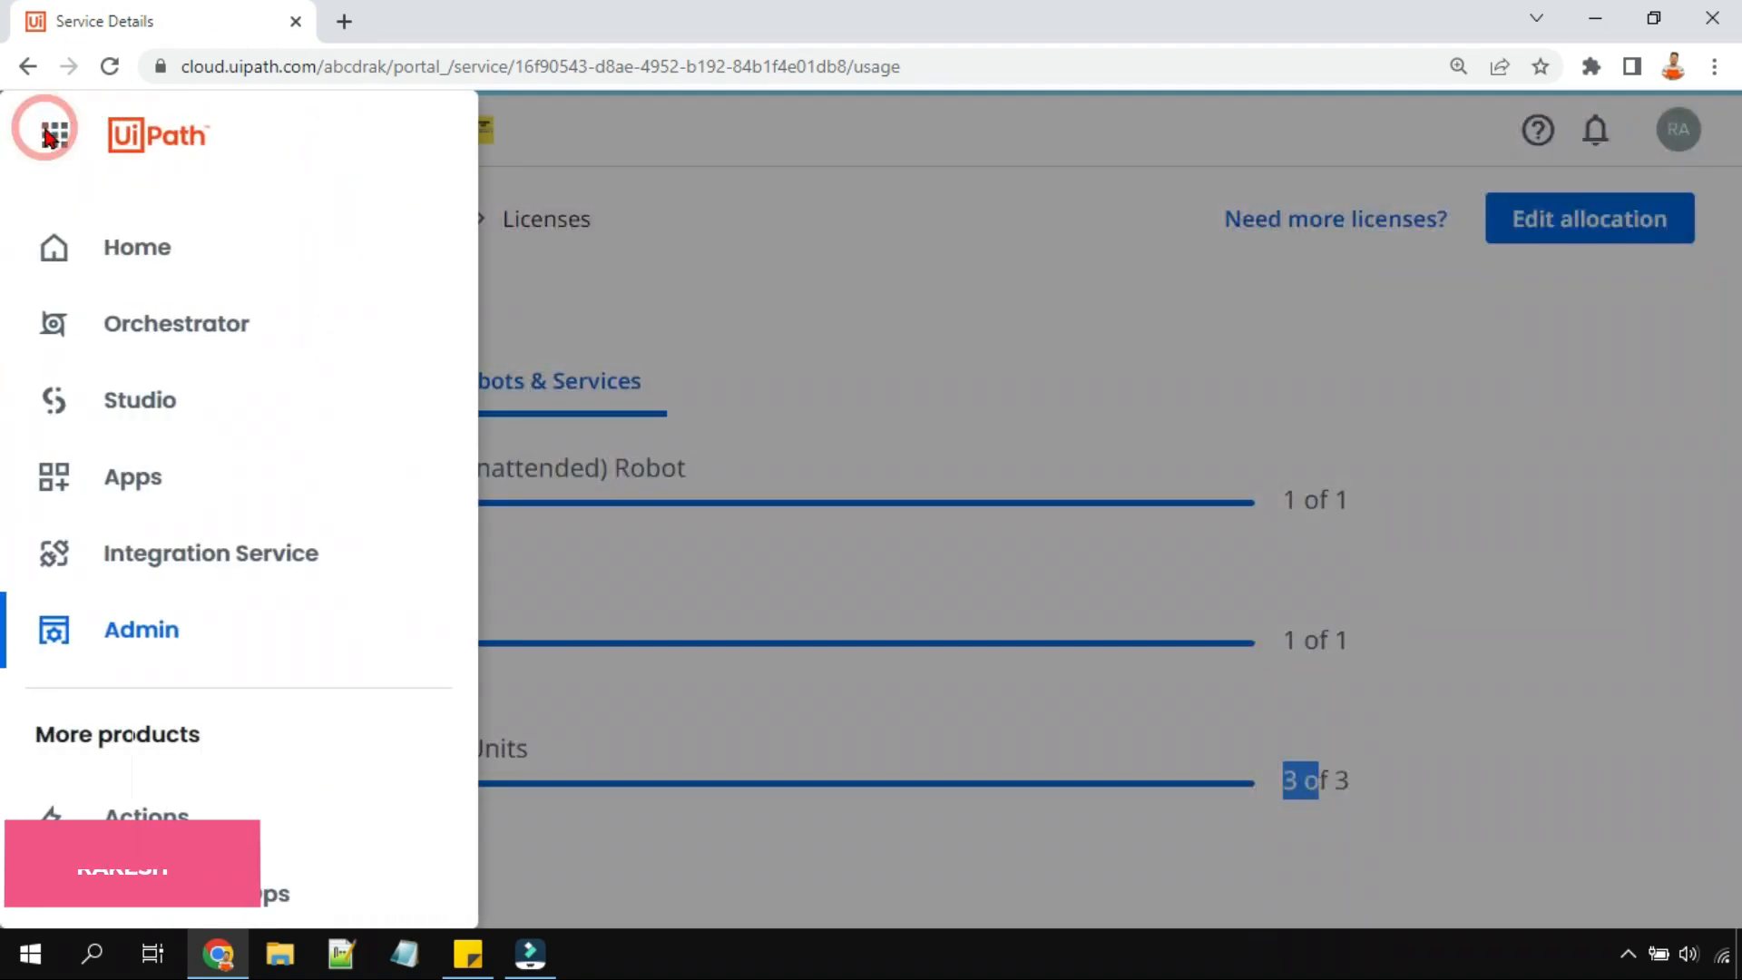
click(45, 130)
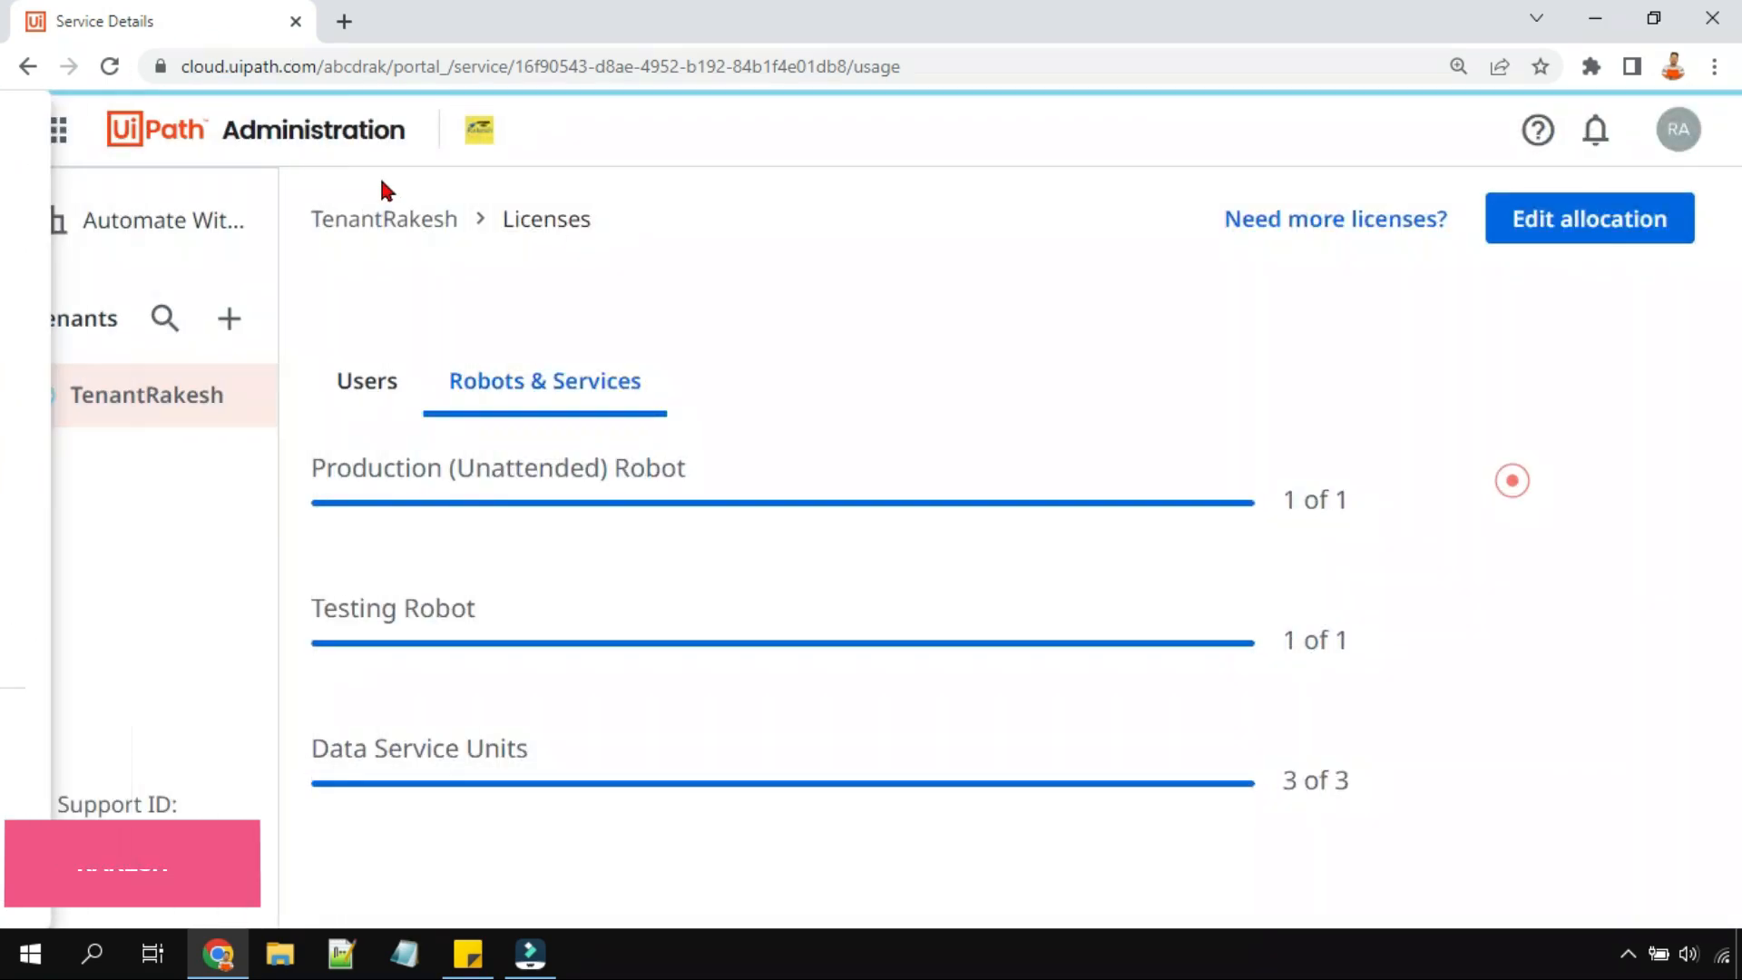
click(144, 219)
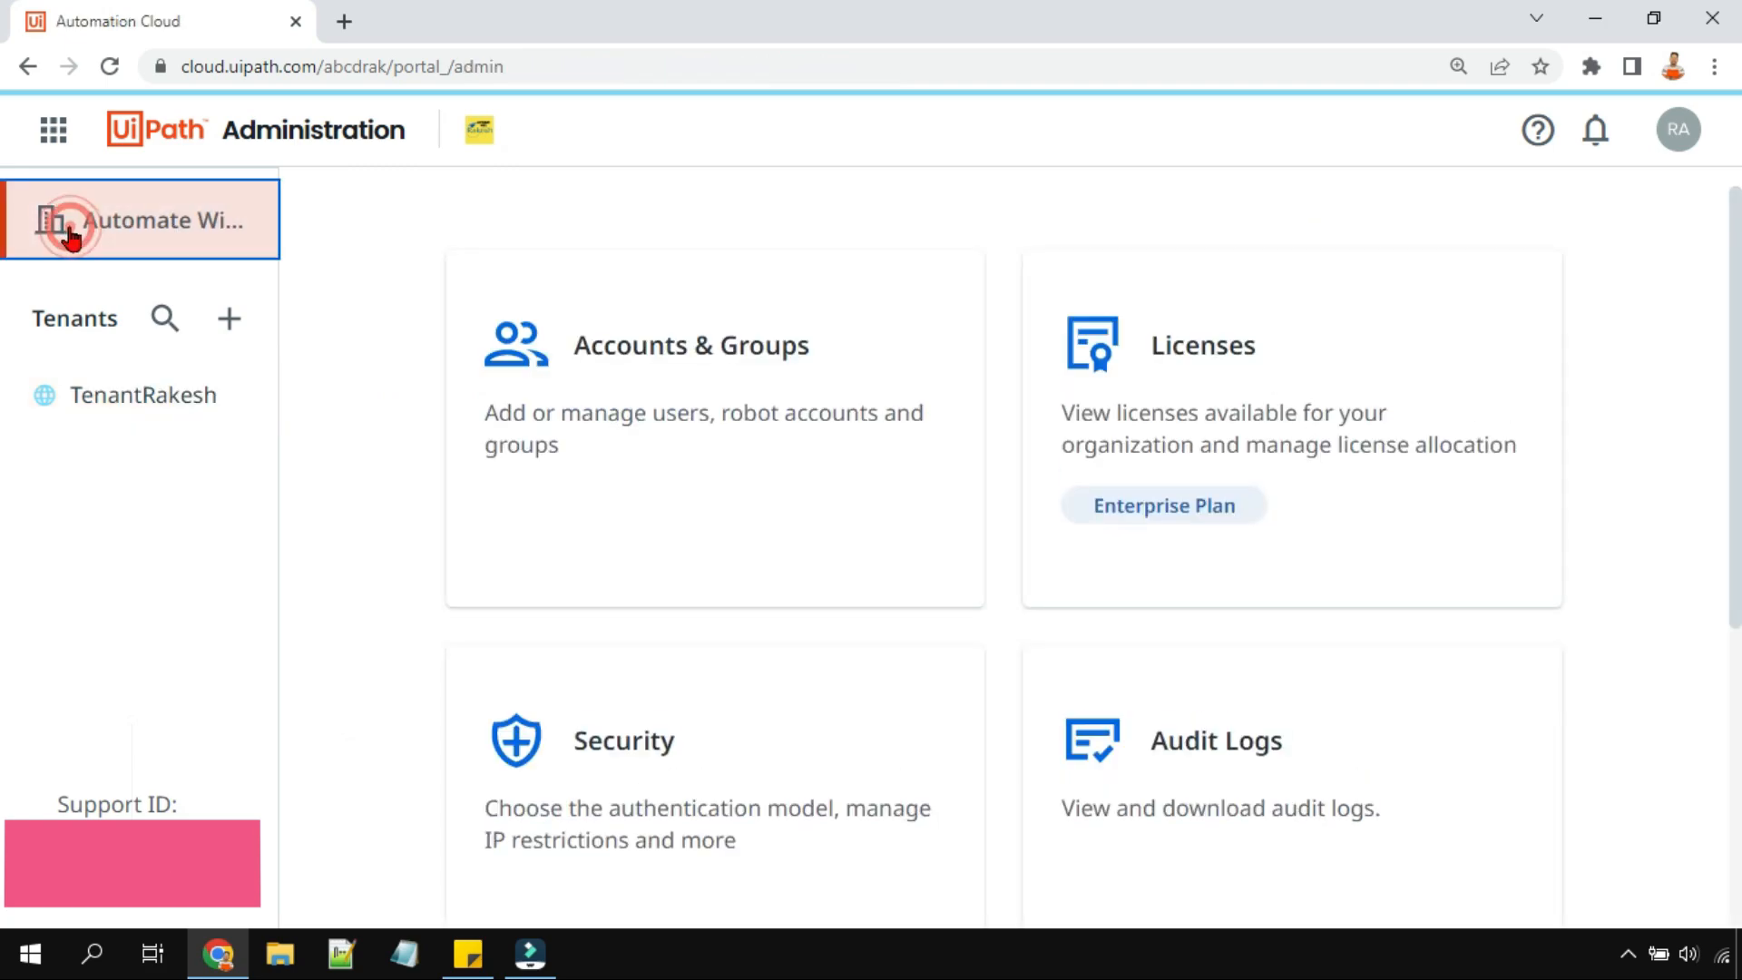
click(142, 395)
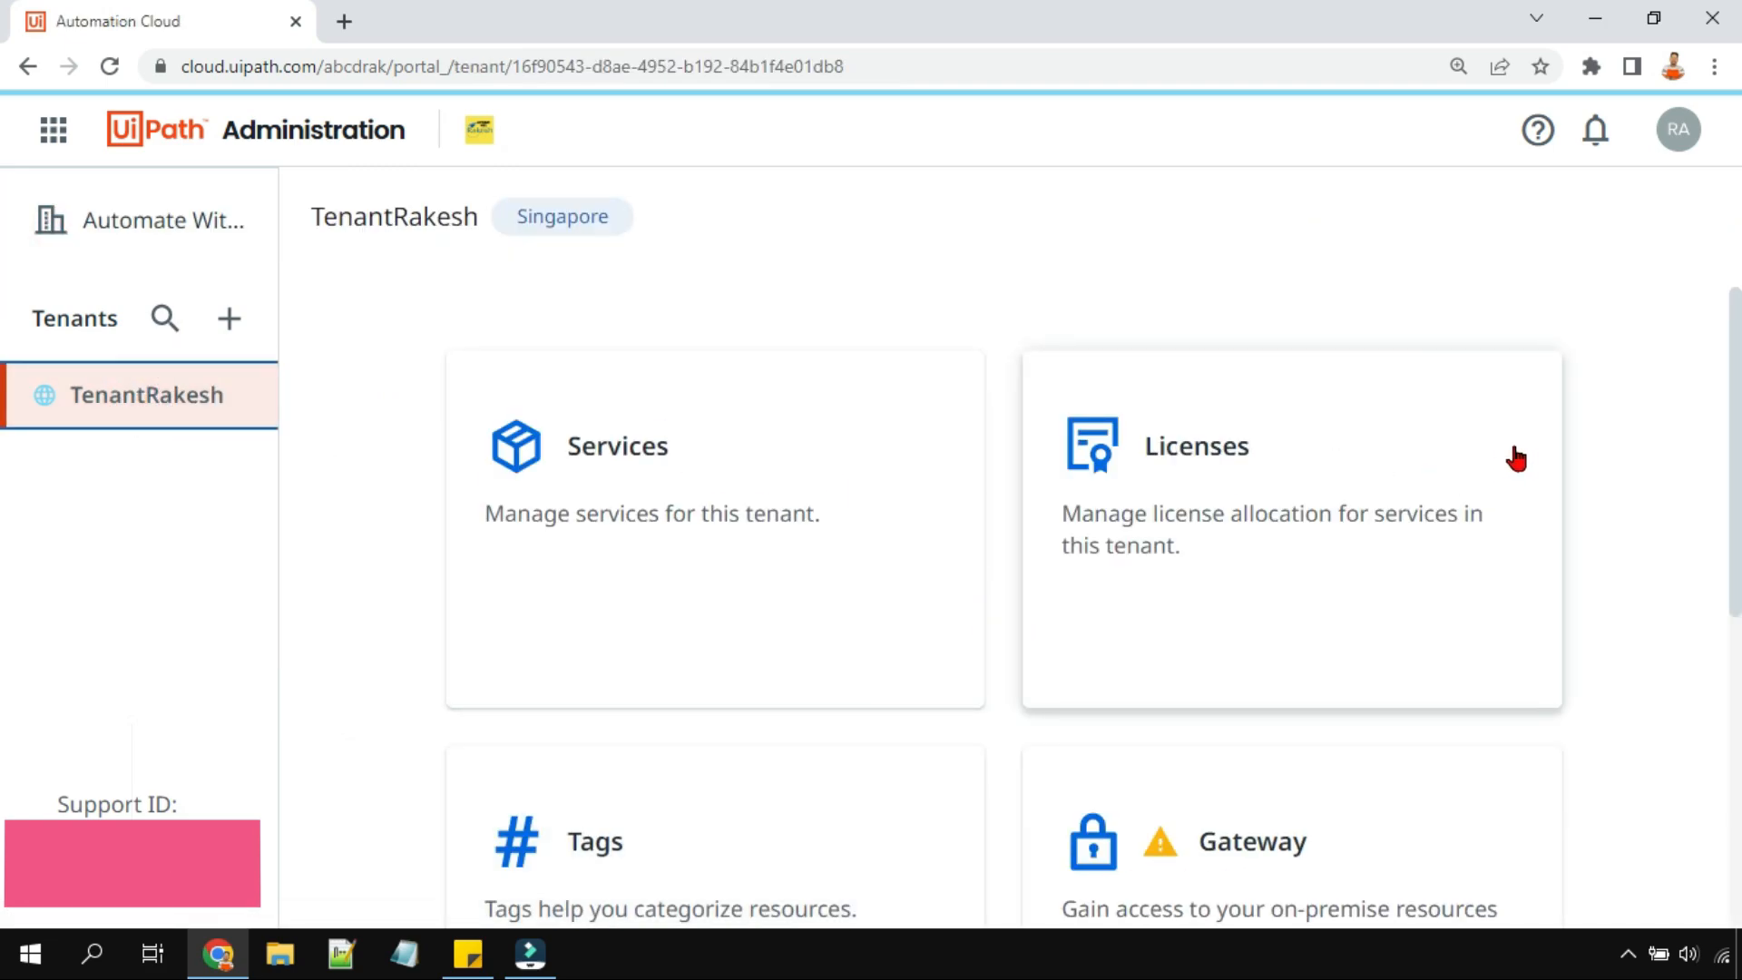
mouse_move(1623, 481)
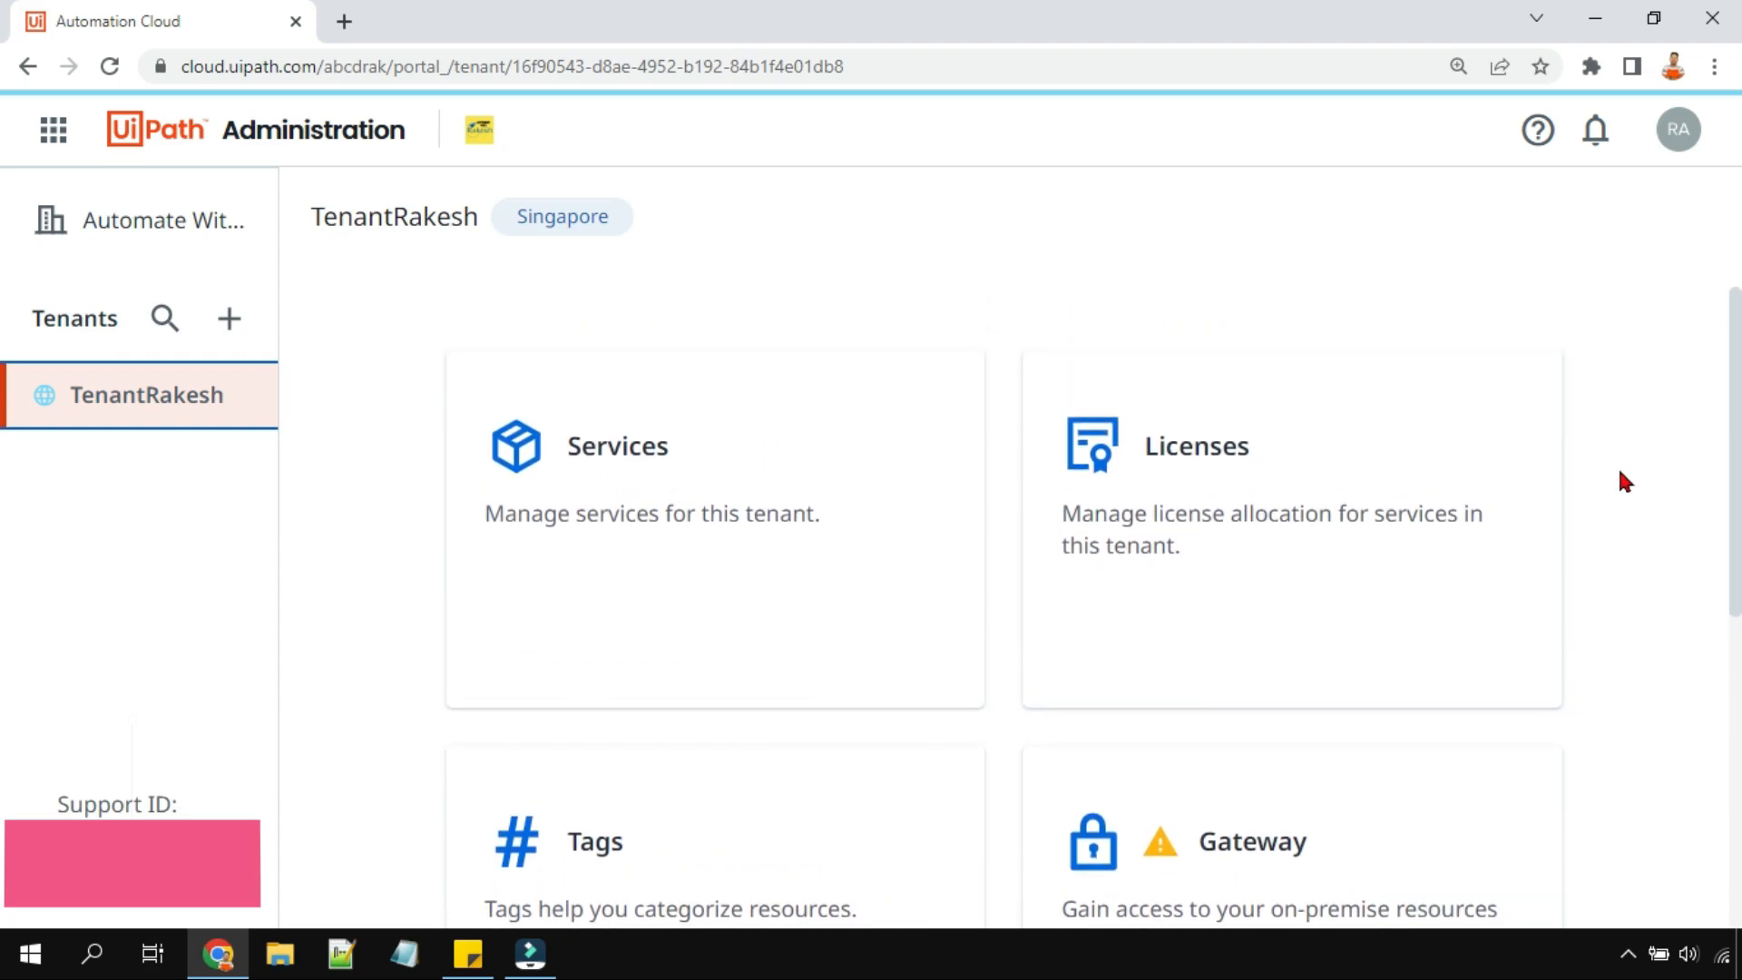